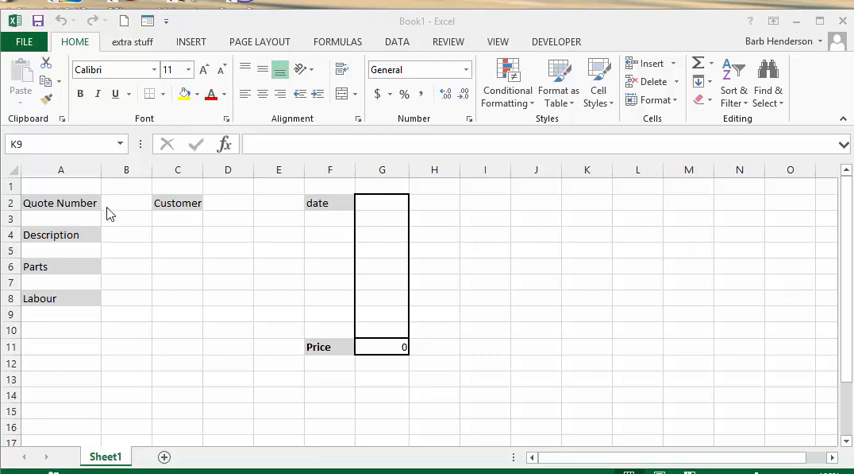
mouse_move(236, 216)
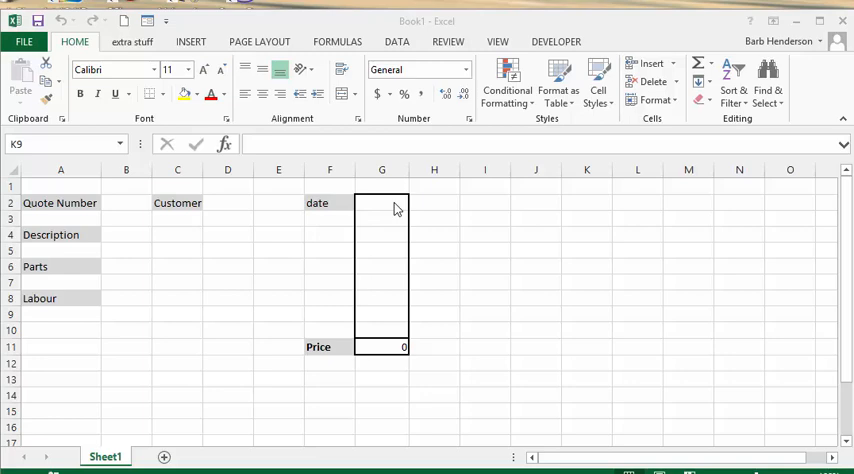
mouse_move(84, 276)
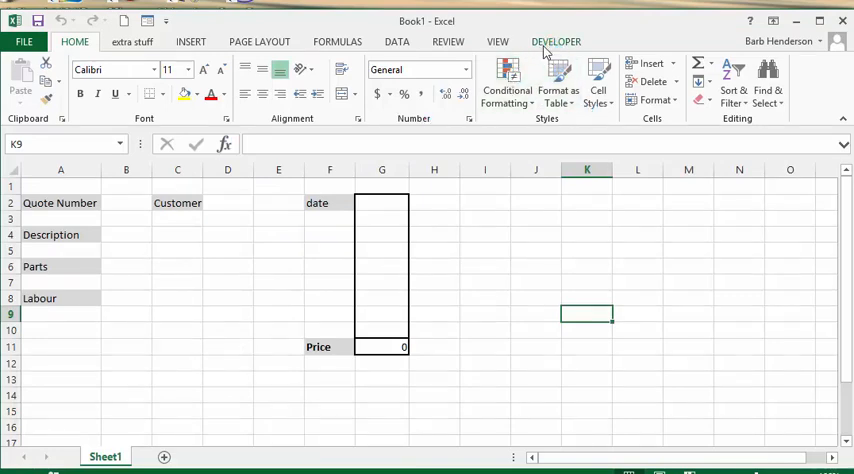
Insert an ActiveX Command Button from the Developer ribbon and draw it below the Labour row
left_click(556, 40)
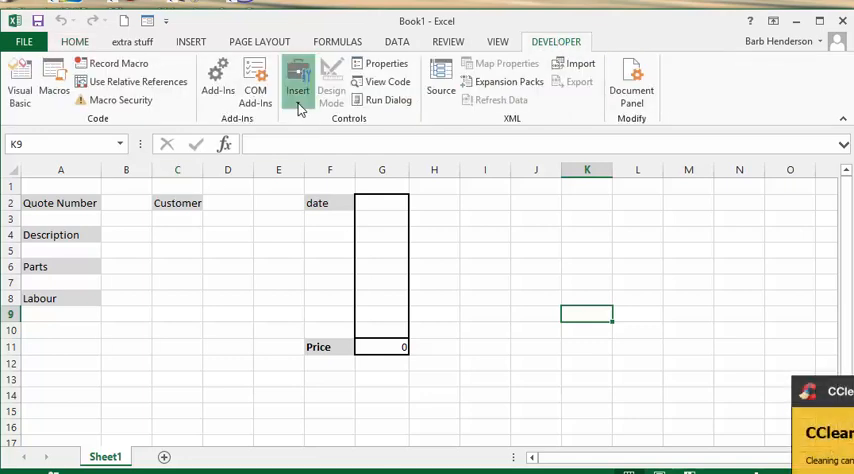
left_click(296, 76)
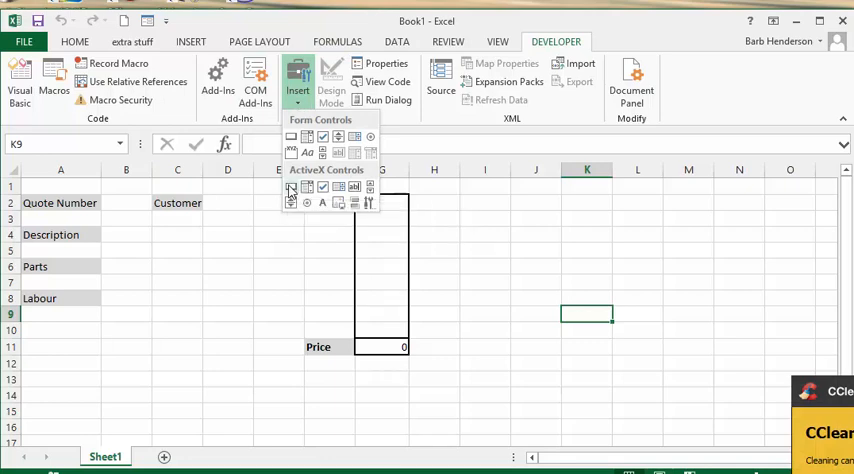
left_click(332, 76)
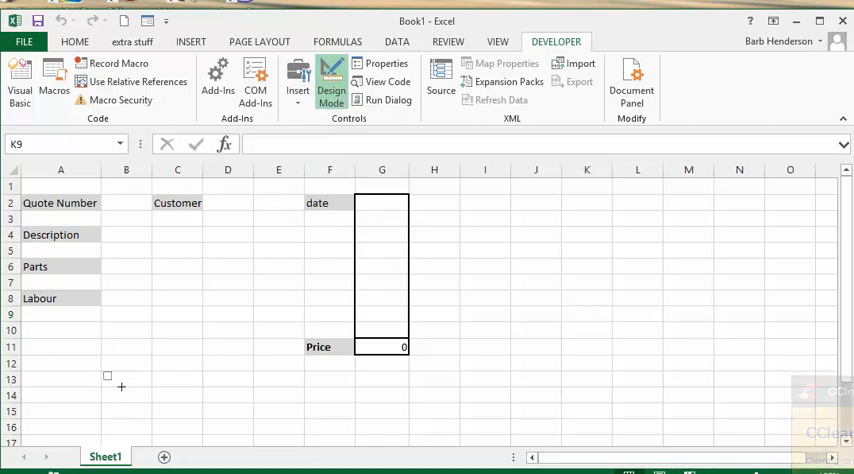
left_click_drag(108, 376, 200, 408)
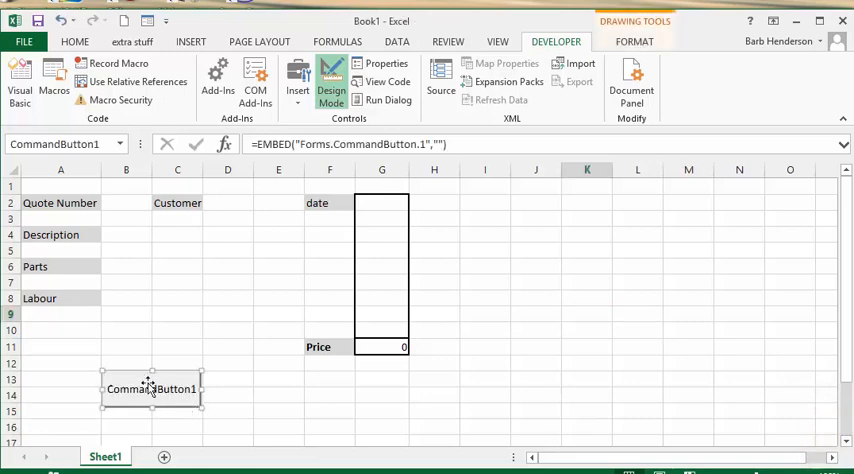
Change the button's Caption property from CommandButton1 to 'record in list'
right_click(152, 388)
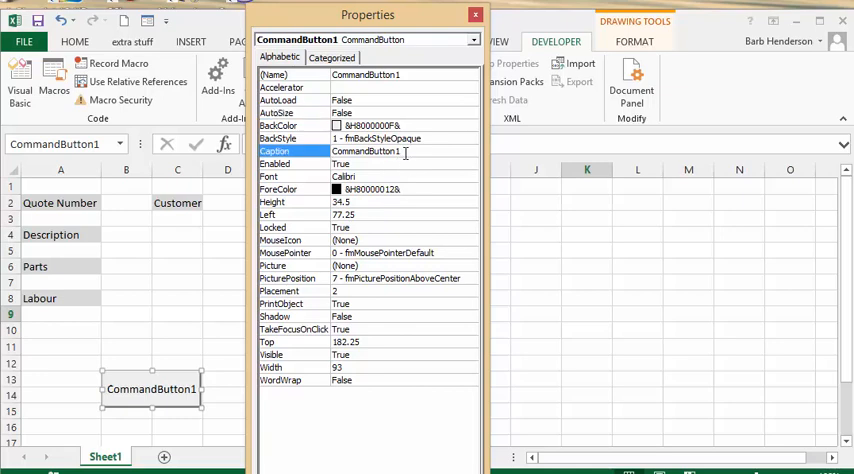
double_click(364, 152)
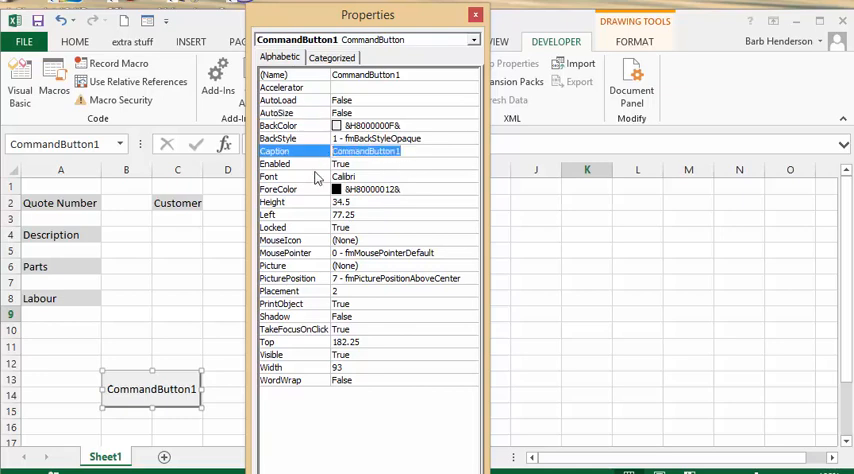
type("record")
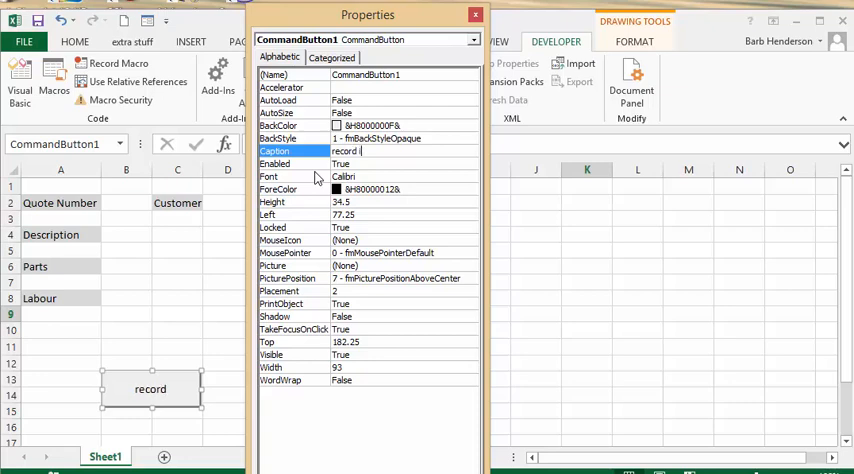
type("in list")
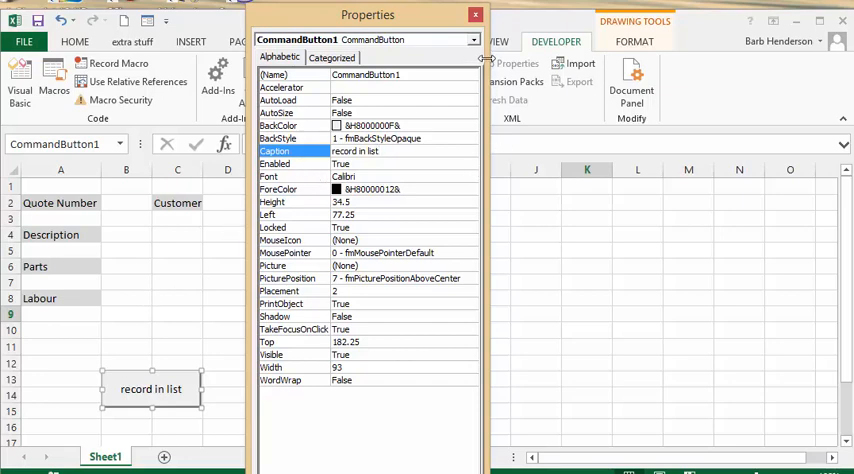
Enter sample quote 75, customer Brown inc, date 01/02/2017, parts 150 and labour 300 into the form
left_click(474, 16)
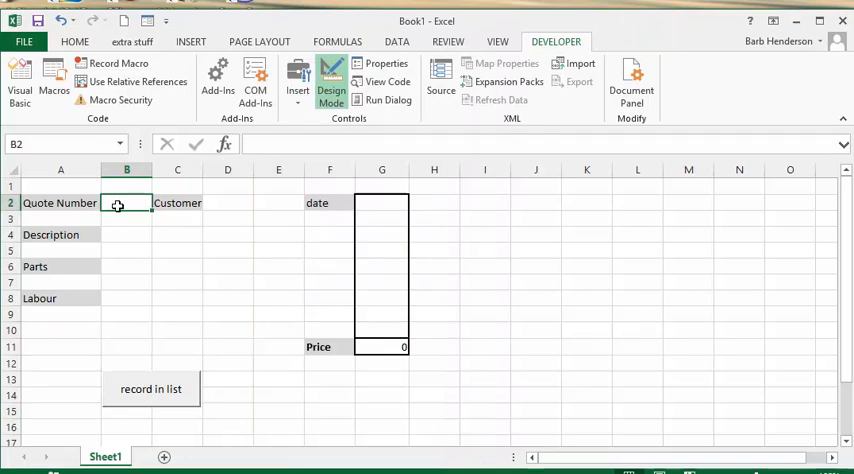
type("75")
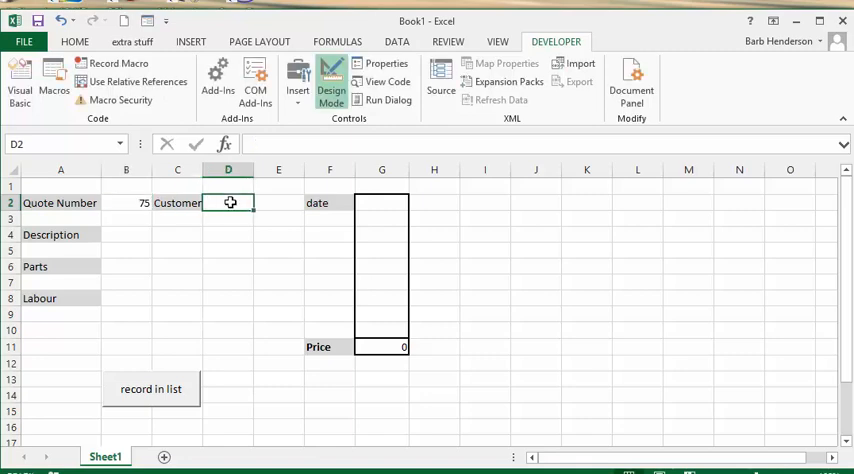
type("B")
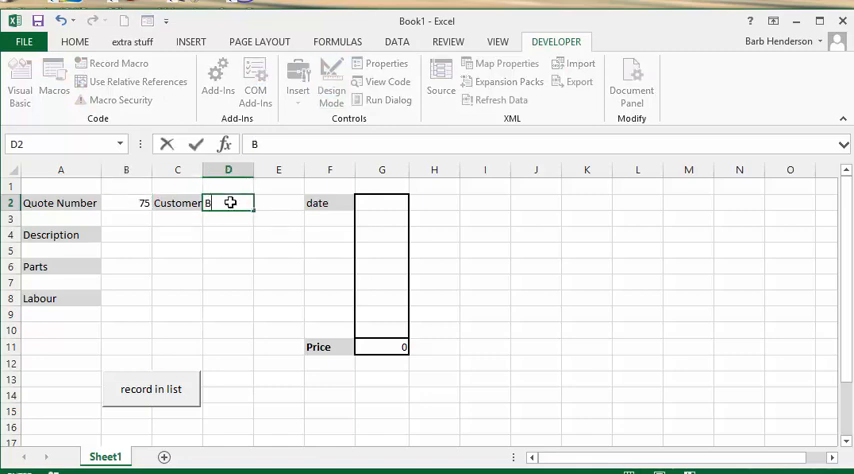
type("rown")
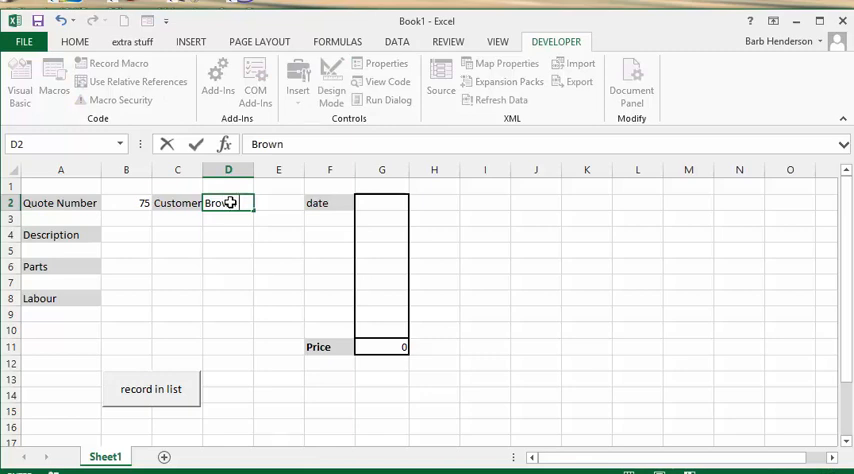
type("inc")
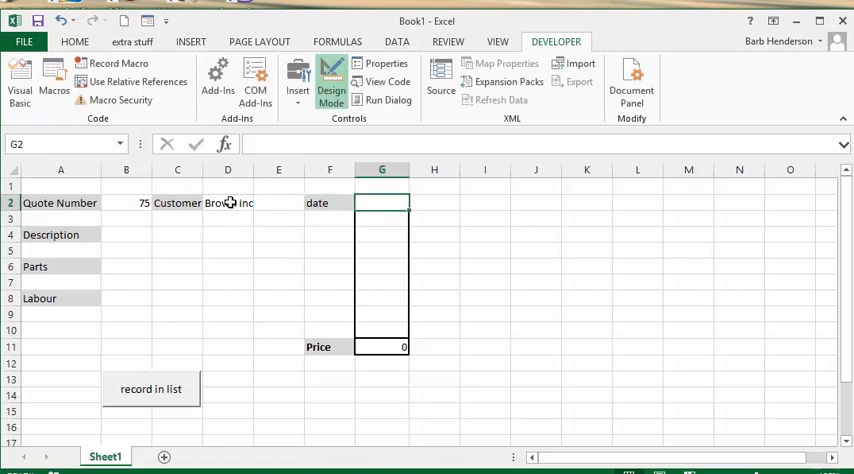
type("01/")
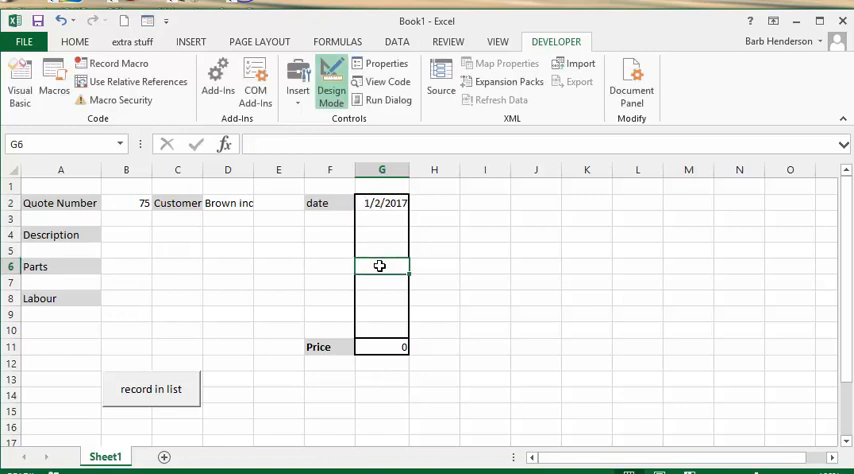
type("150")
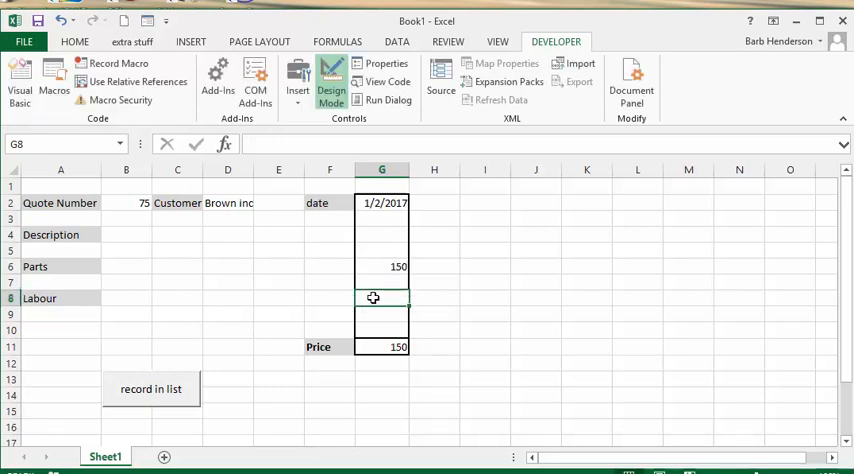
type("300")
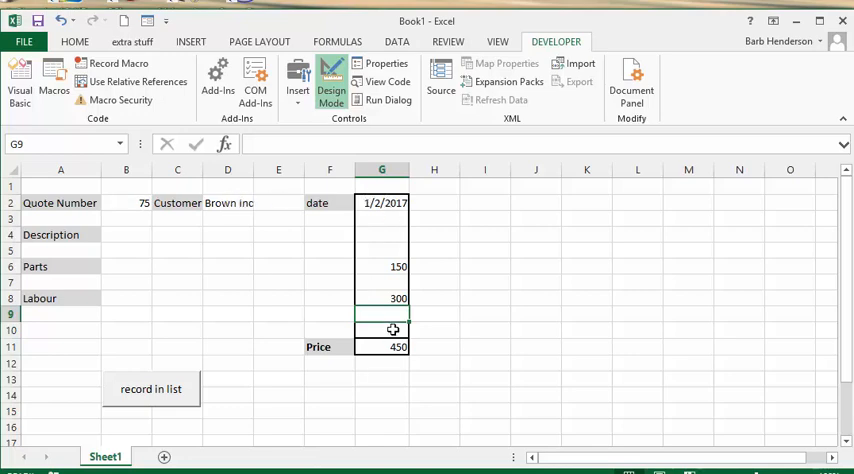
mouse_move(292, 372)
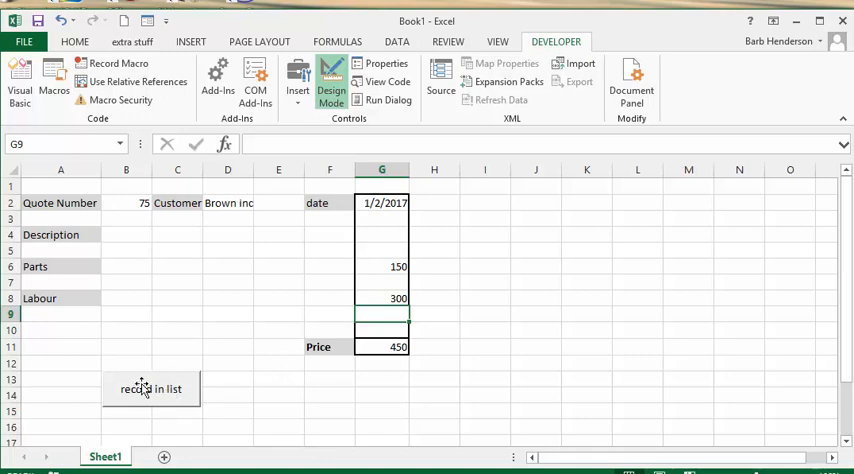
In the button's Click procedure, declare Quote, customer and Price as String
left_click(152, 388)
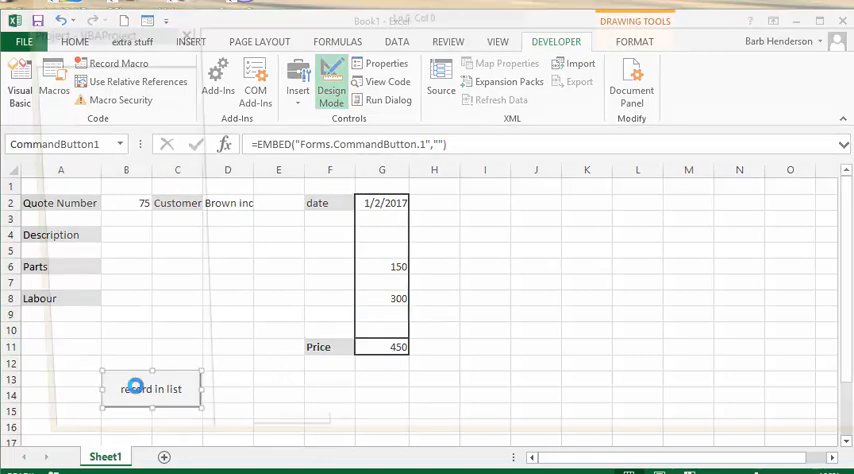
double_click(152, 388)
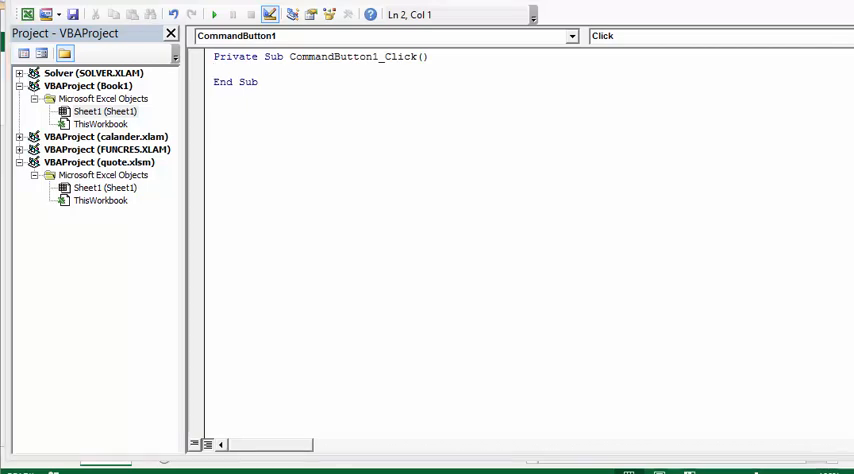
mouse_move(482, 144)
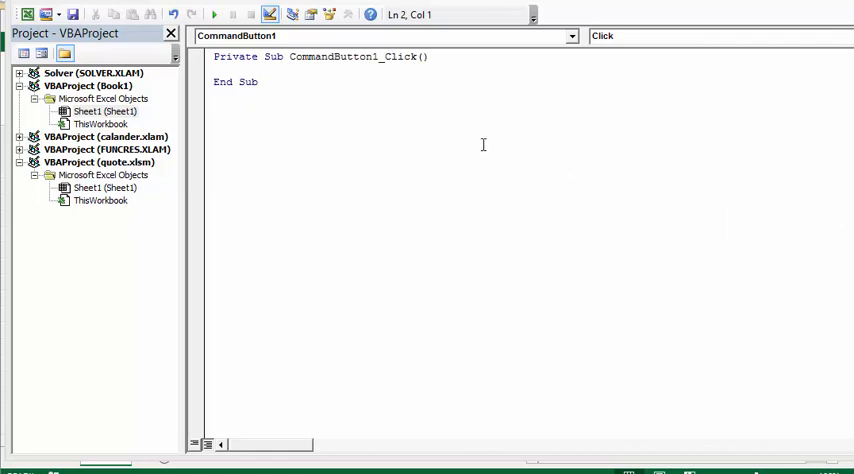
mouse_move(218, 72)
type("D")
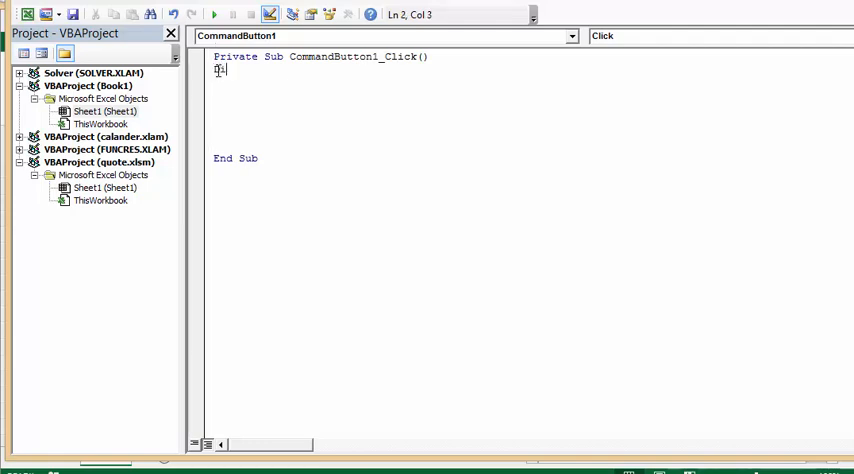
type("im")
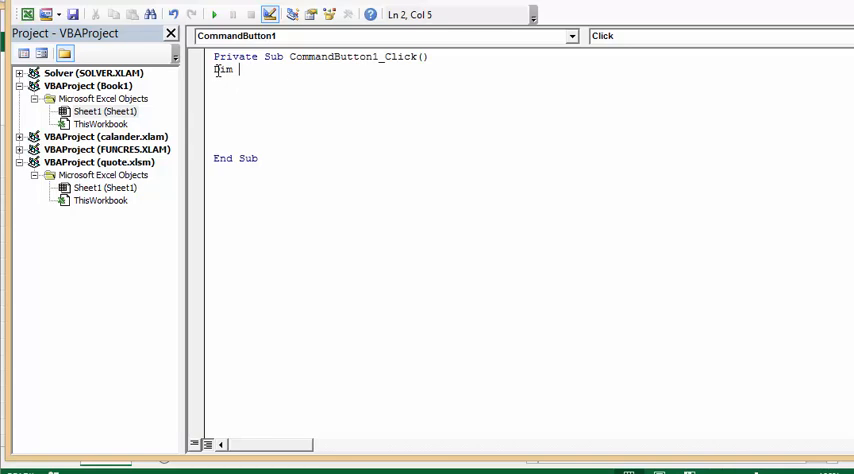
type("Quote as")
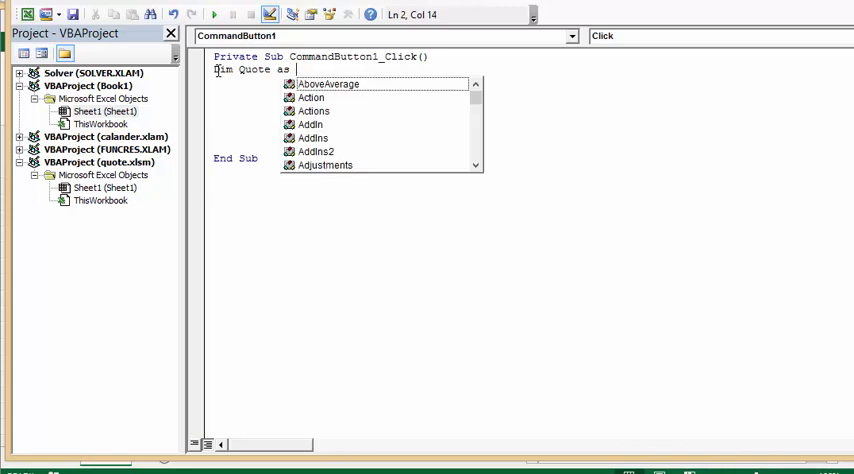
type("String")
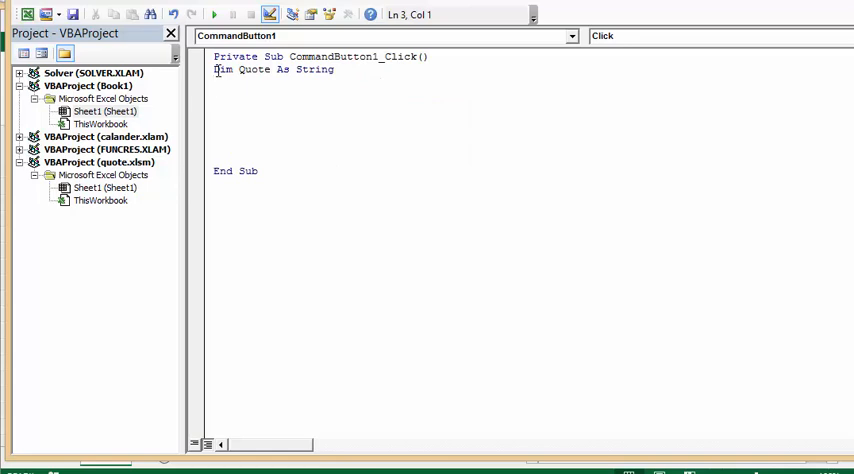
type("Dim")
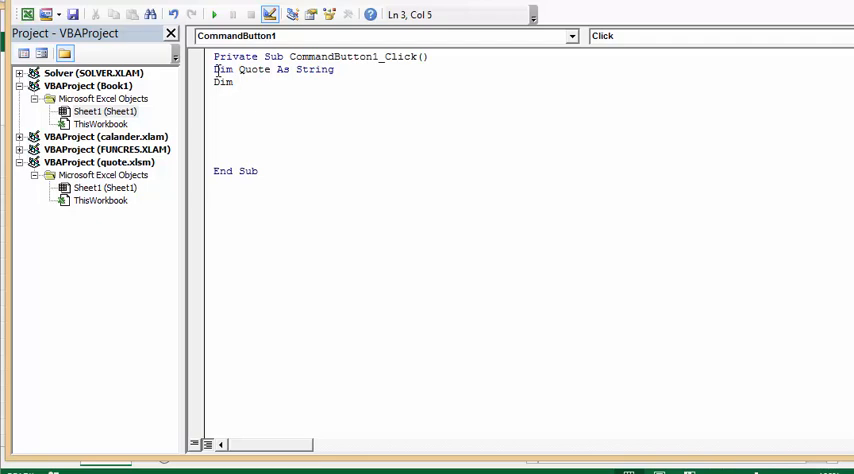
type("customer a")
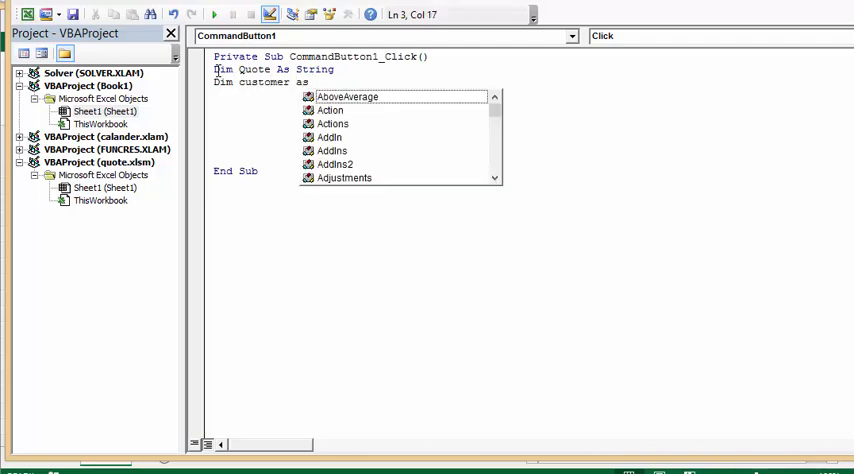
type("st")
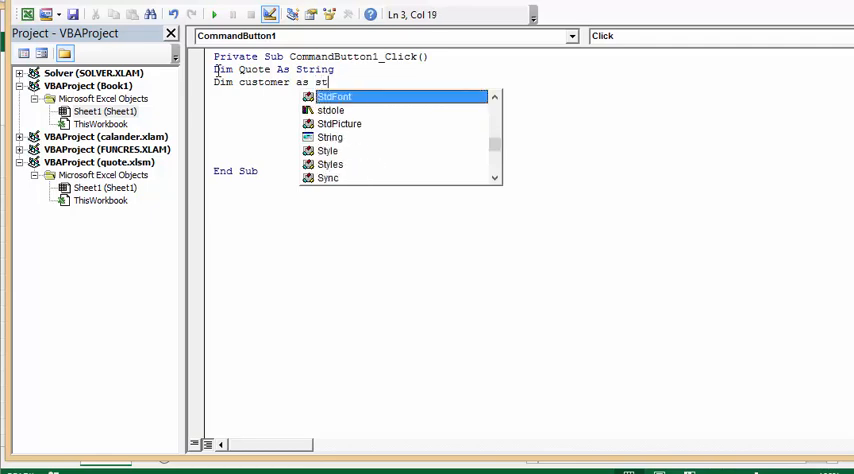
type("ring")
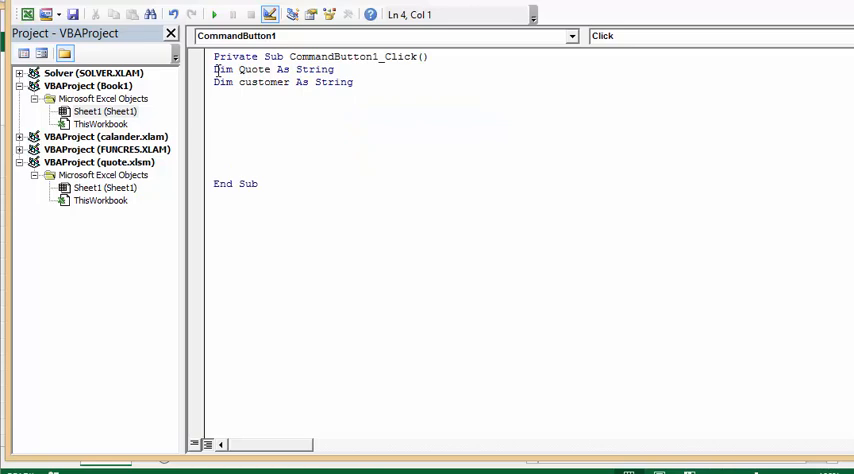
type("Dim")
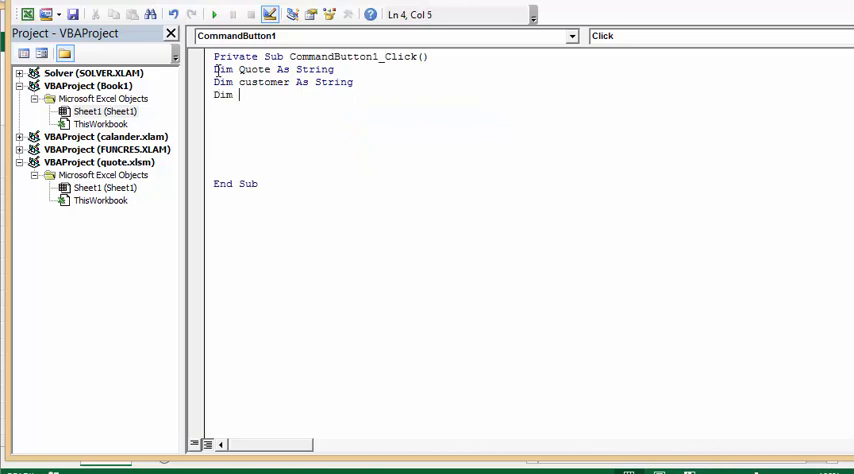
type("Price")
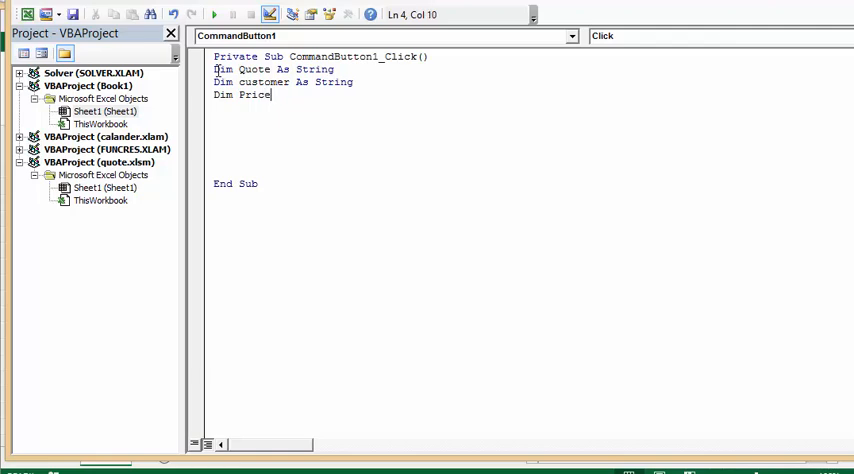
type("as")
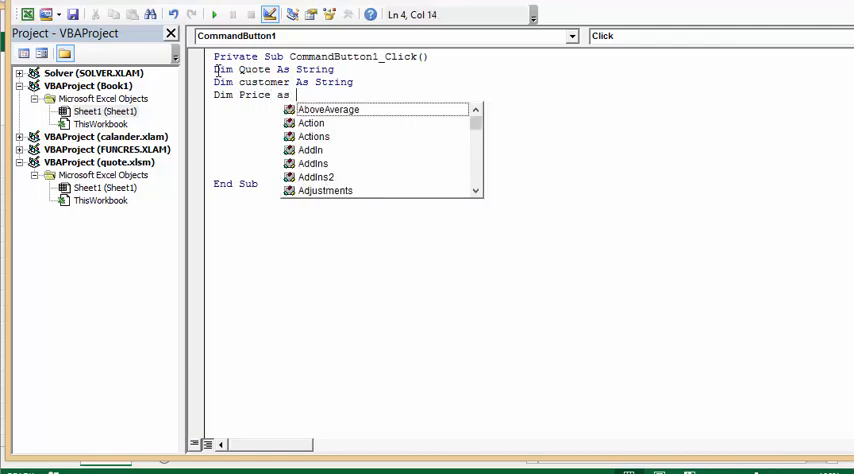
type("string")
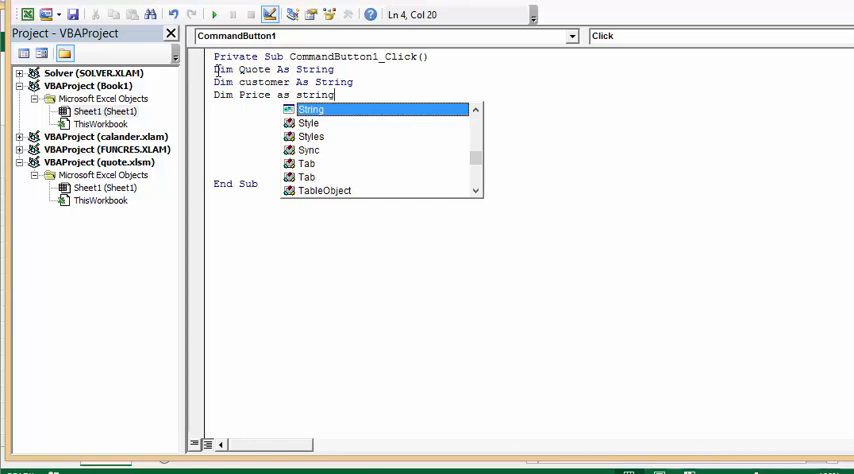
key("enter")
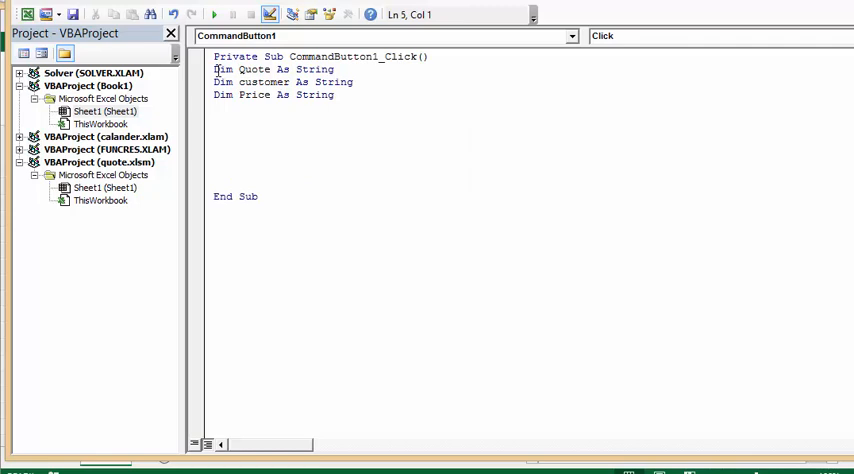
Declare Qdate as String, Erow as Long and mydata as Workbook
type("dim")
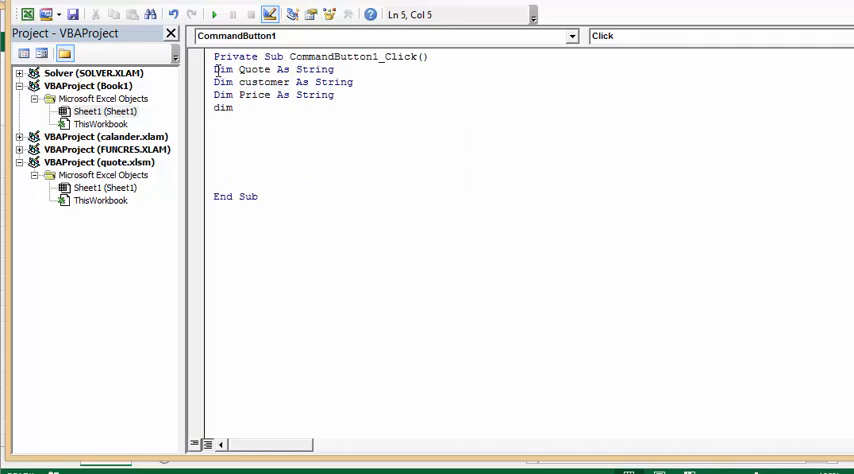
type("Q")
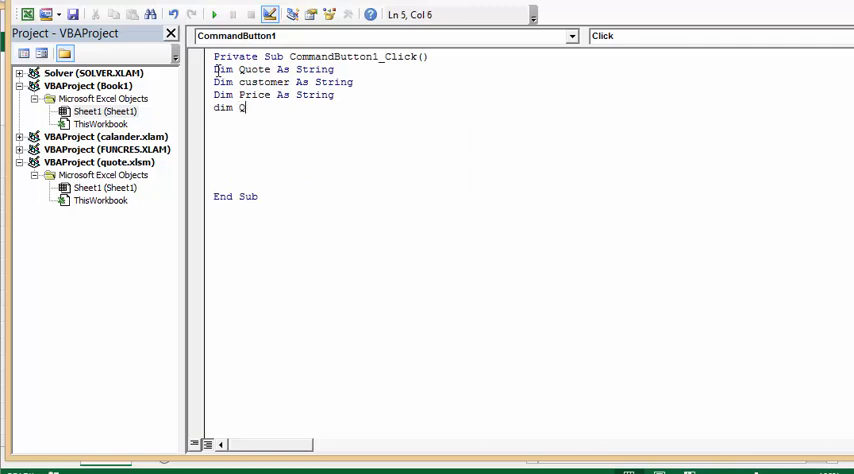
type("date")
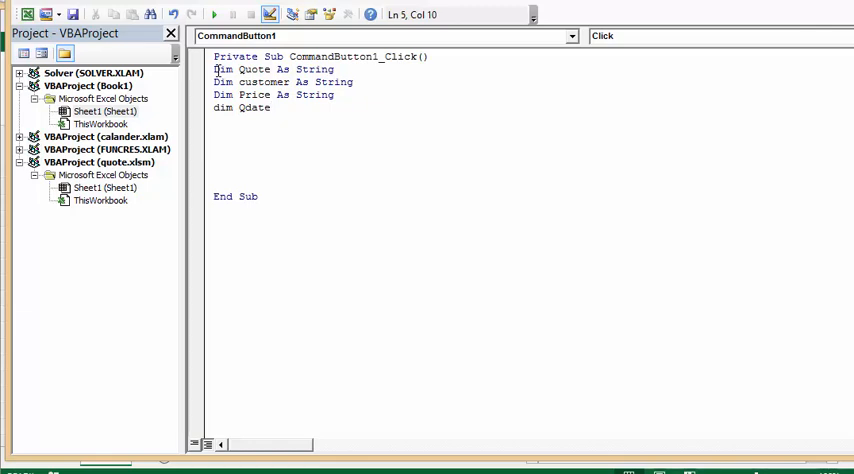
type("as")
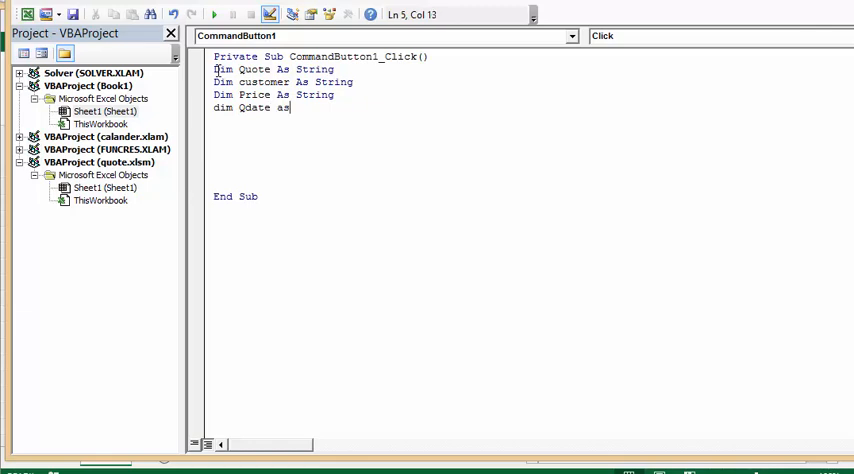
type("string")
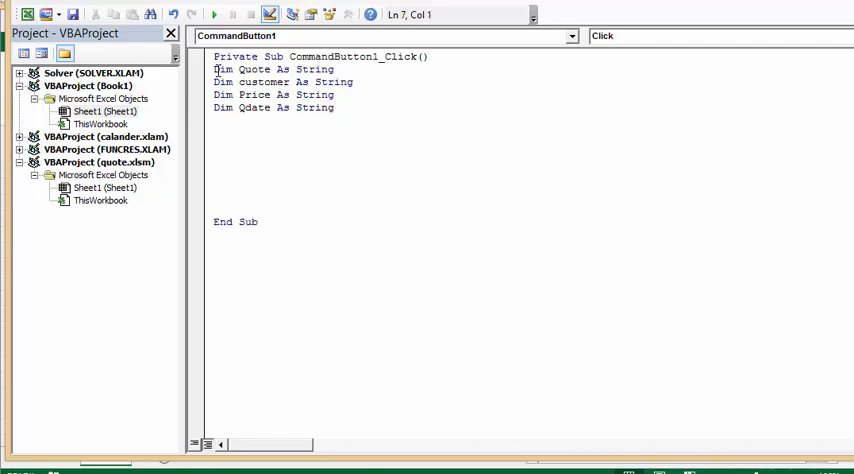
type("Dim")
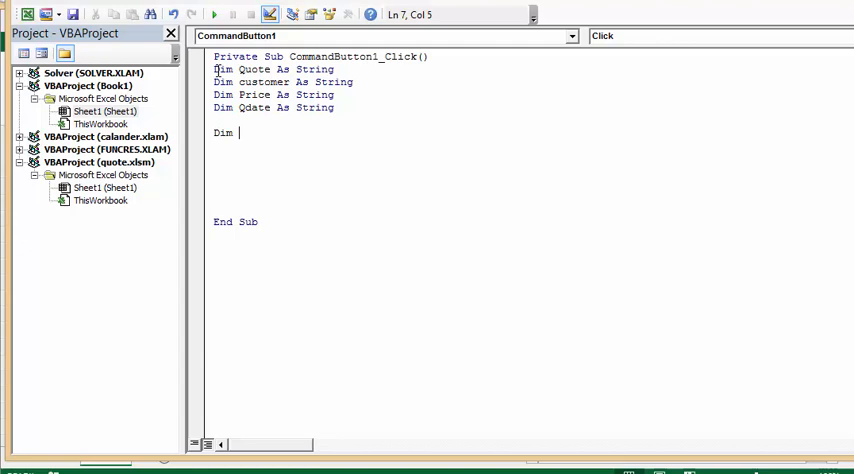
type("Ero")
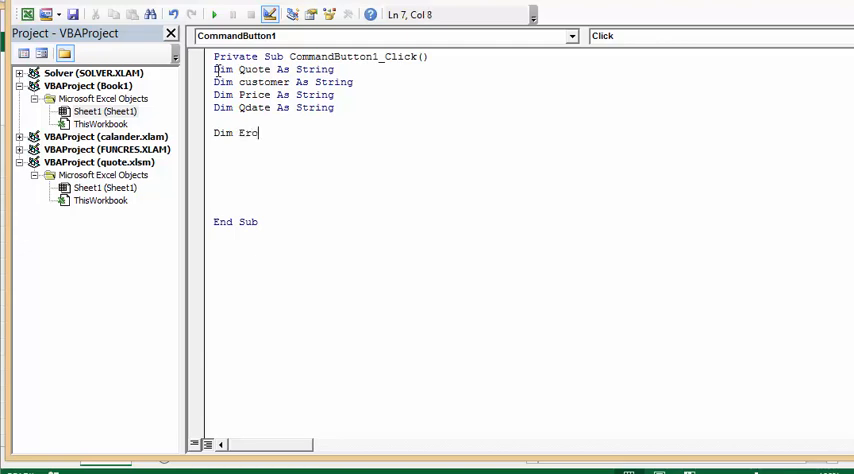
type("w")
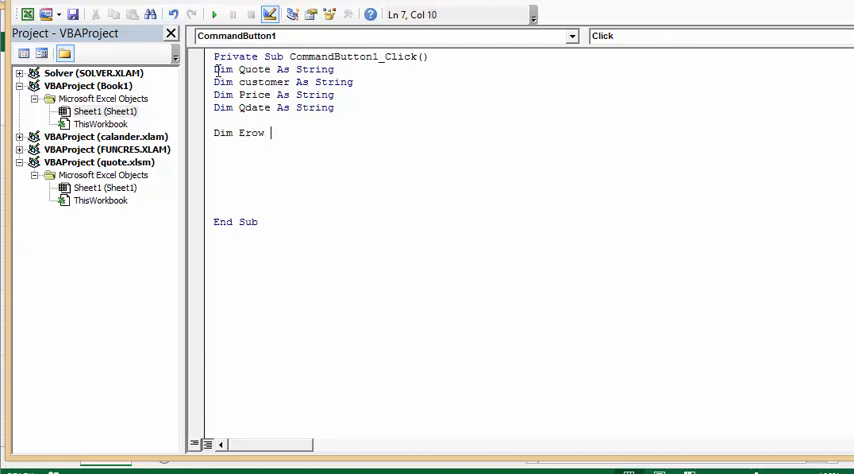
type("as")
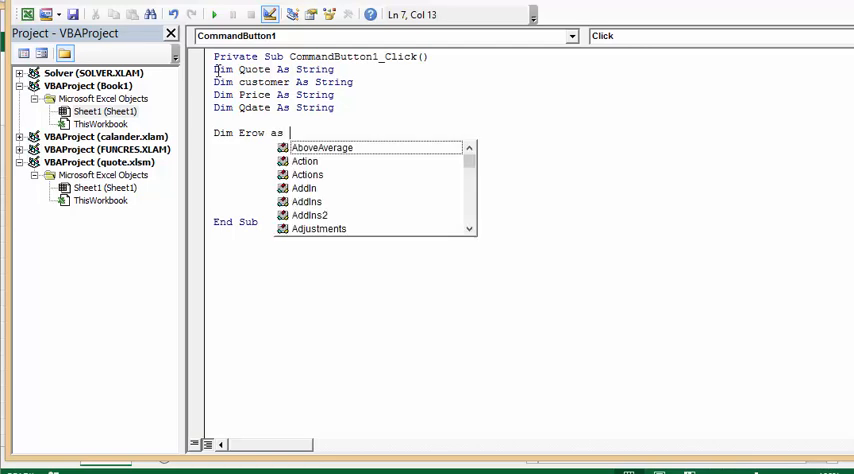
type("long")
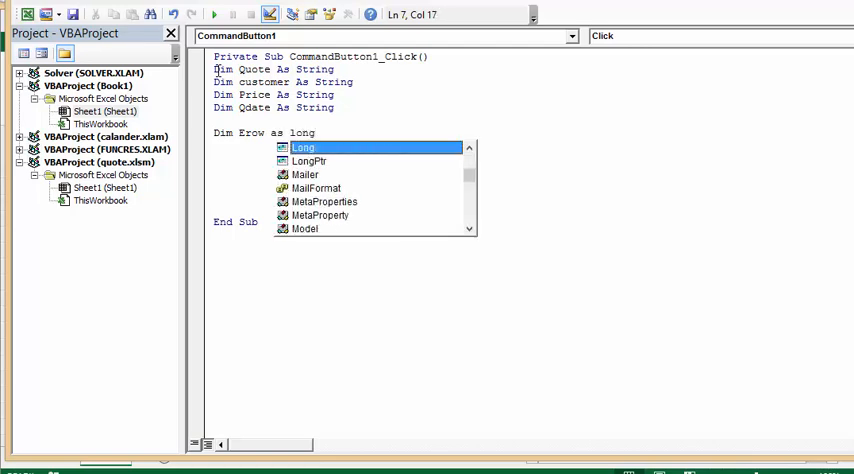
key("enter")
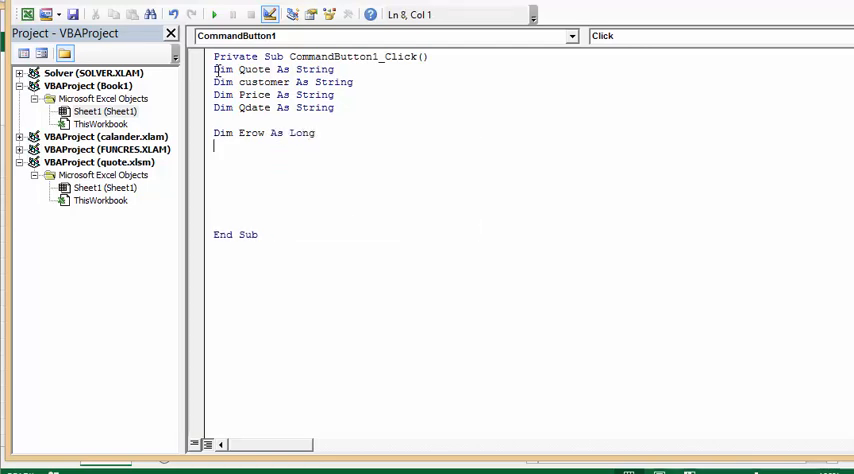
type("Di")
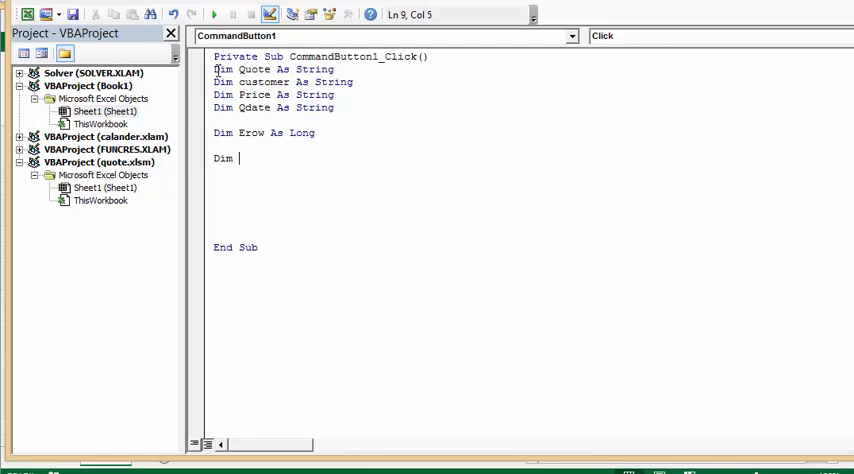
type("my")
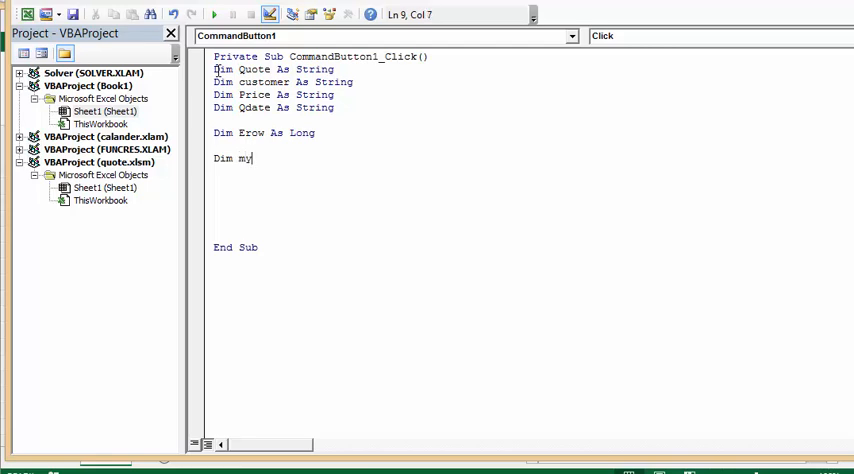
type("data as wor")
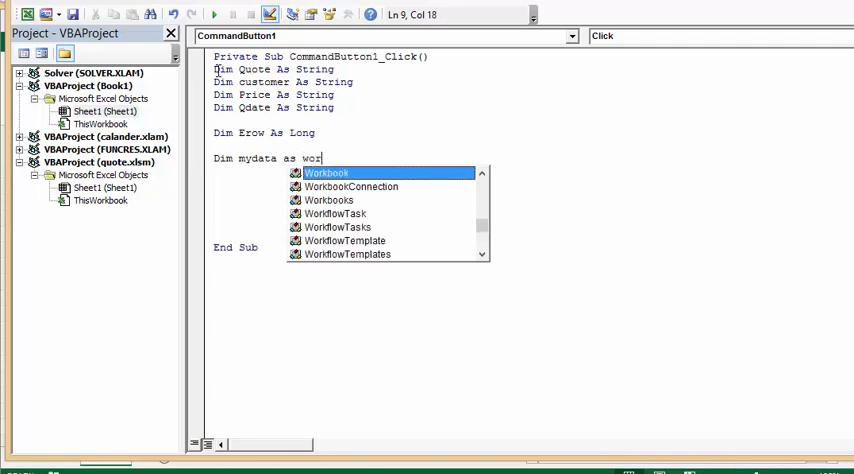
type("k")
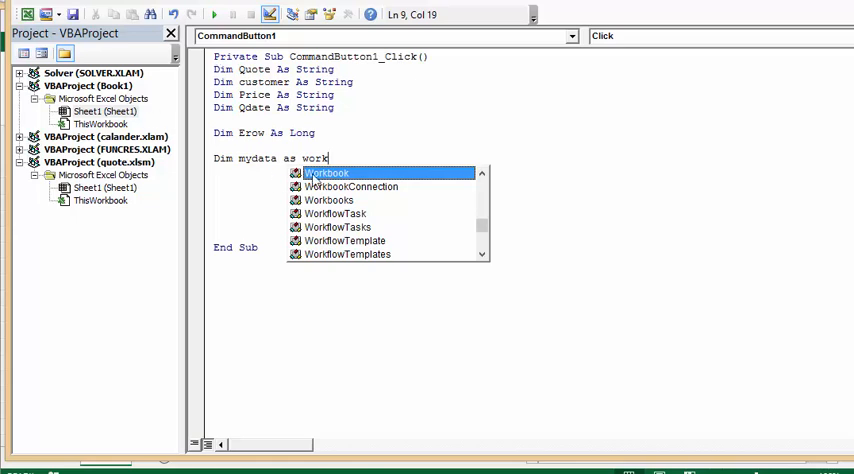
key("Tab")
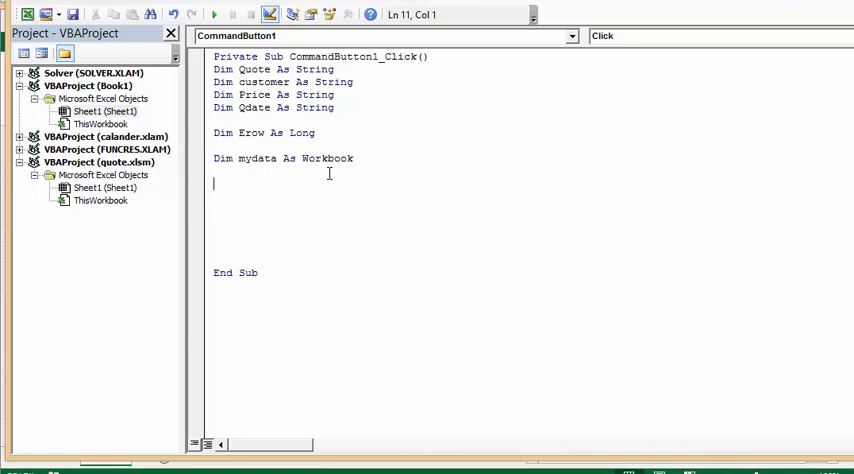
Add the line Worksheets("sheet1").Select and begin the Quote = assignment
type("w")
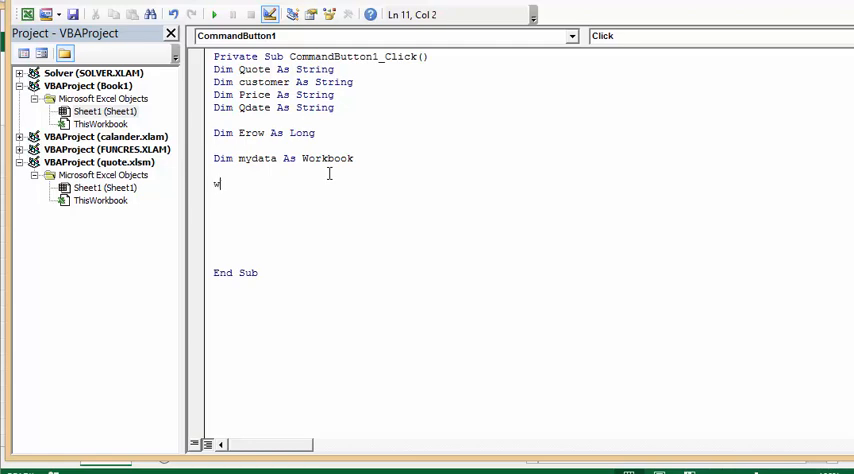
type("c")
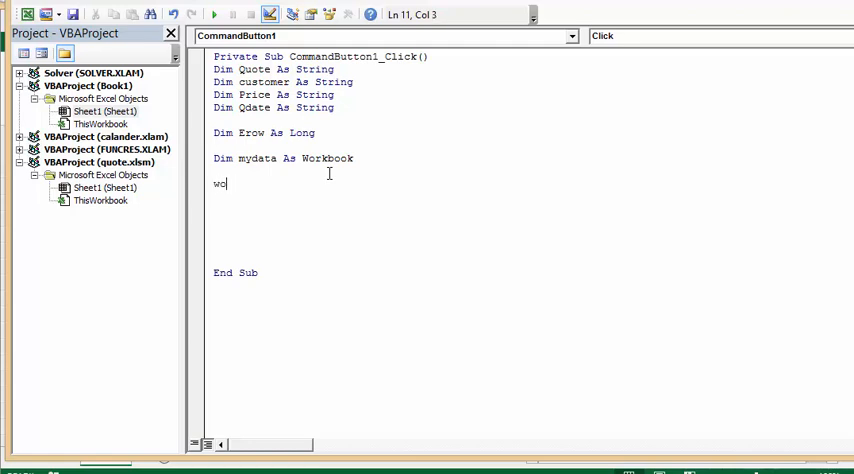
type("orksheets(\"s")
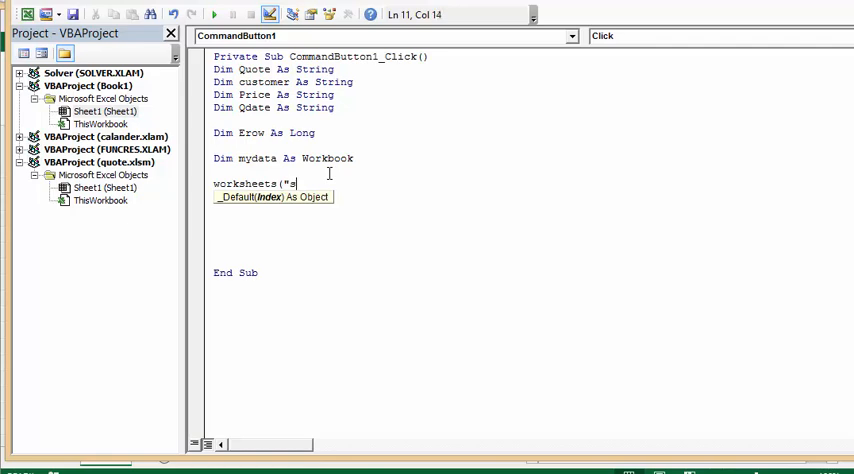
type("heet")
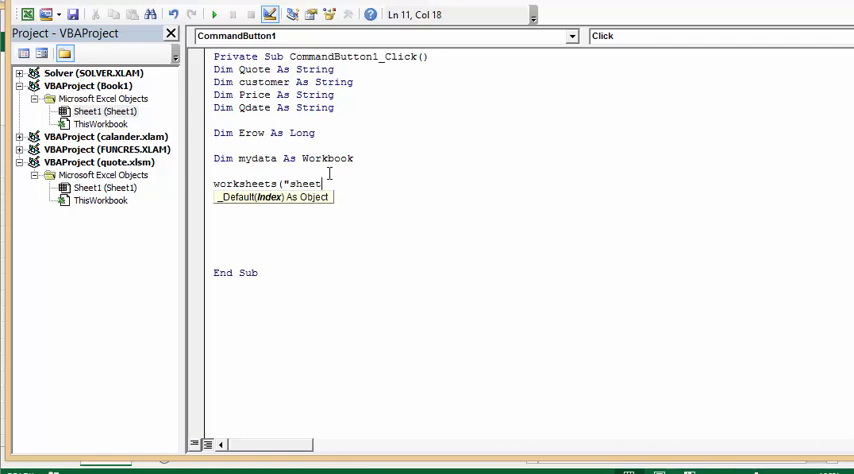
type("1\")")
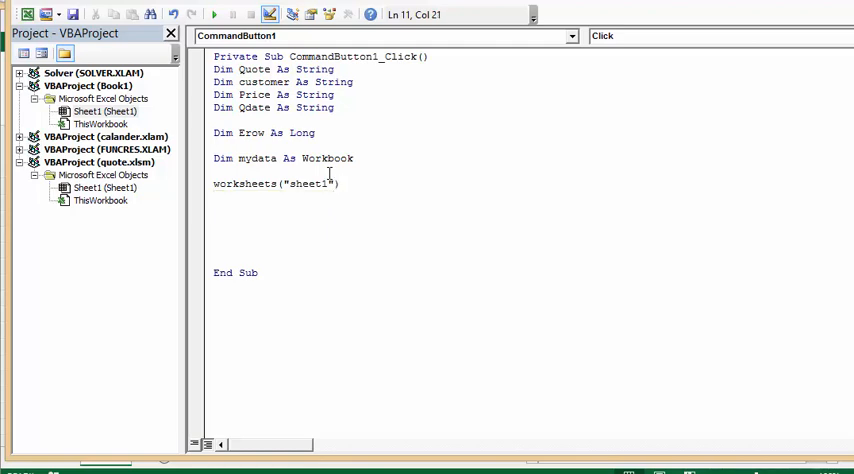
type(".sle")
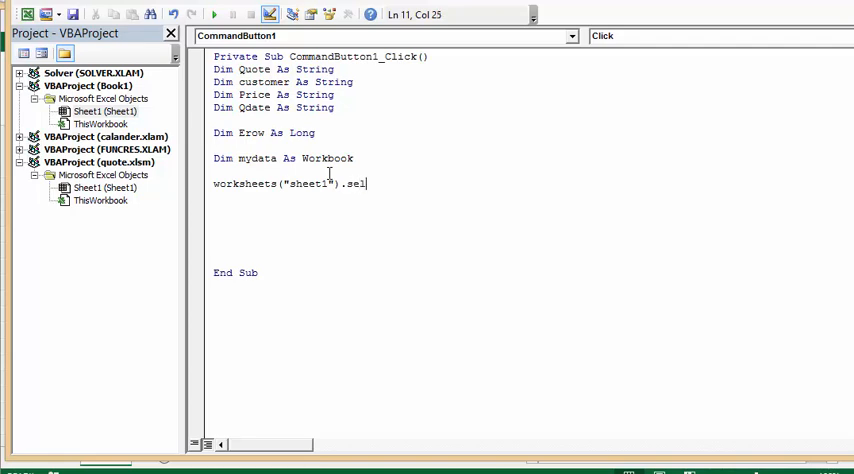
type("ect")
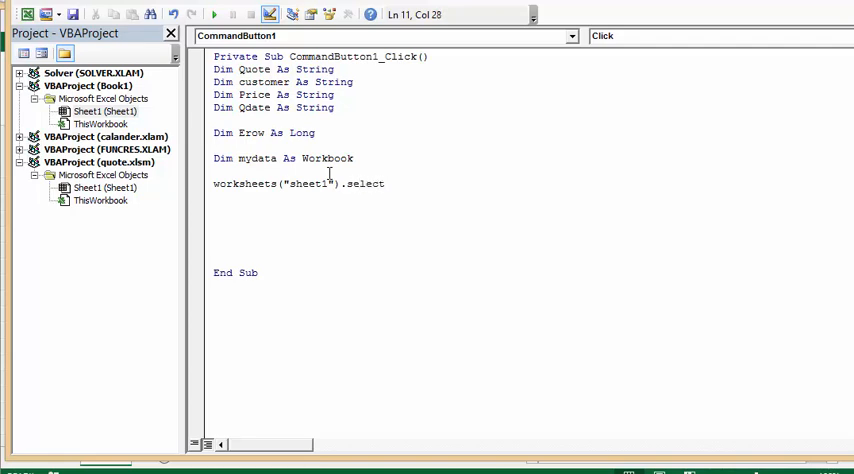
key("enter")
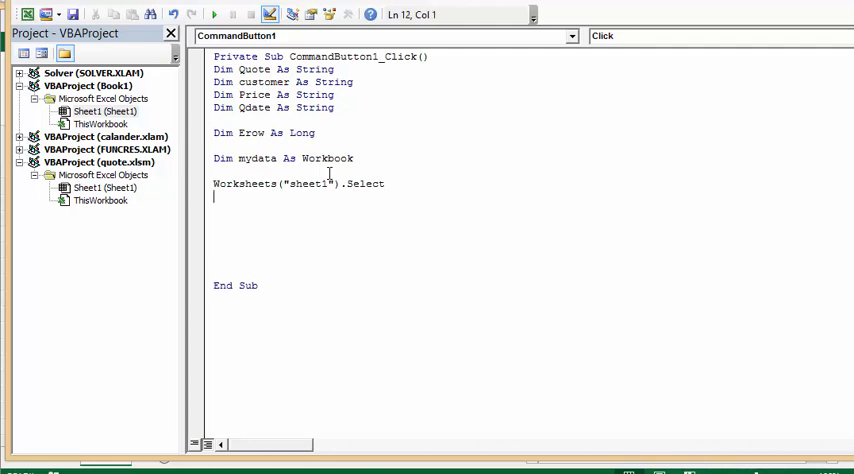
type("Quote =")
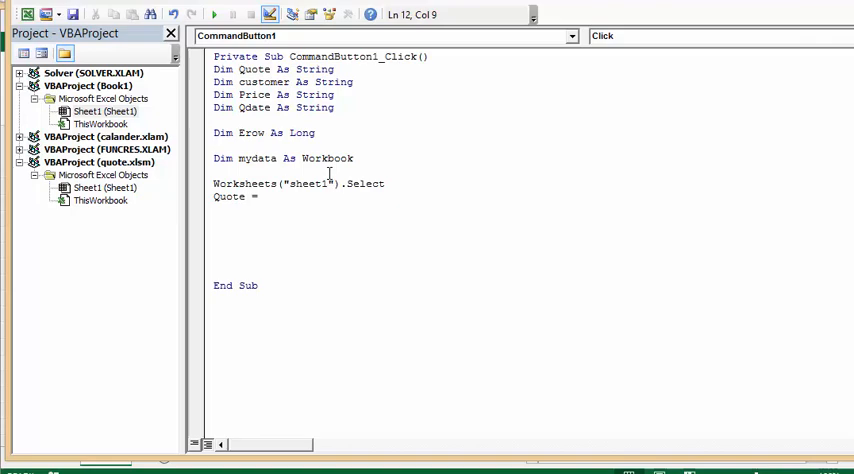
Complete Quote = Range("B2") and repeat Worksheets("sheet1").Select below it
type("R")
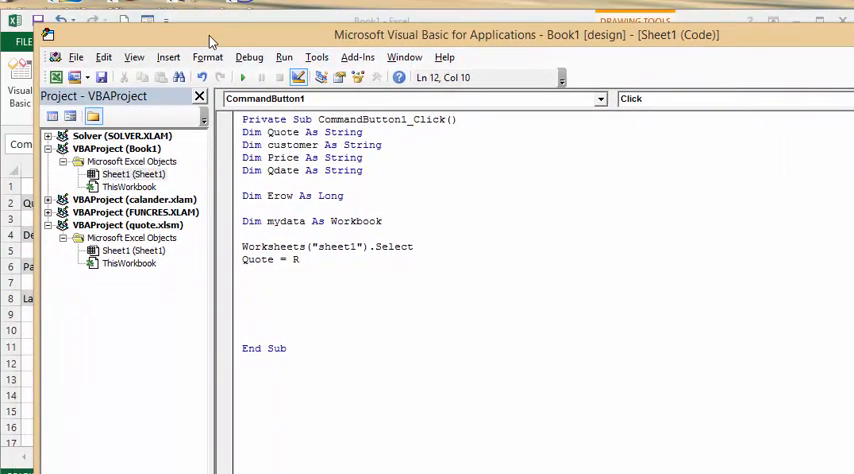
type("ange")
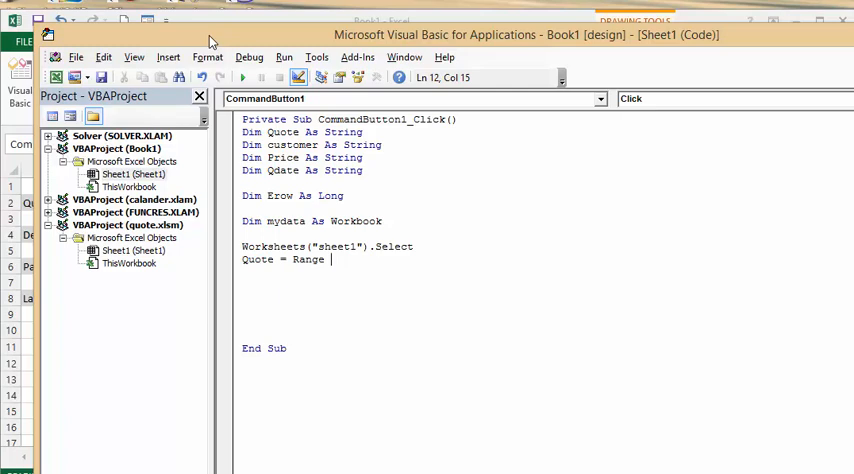
type("(\"")
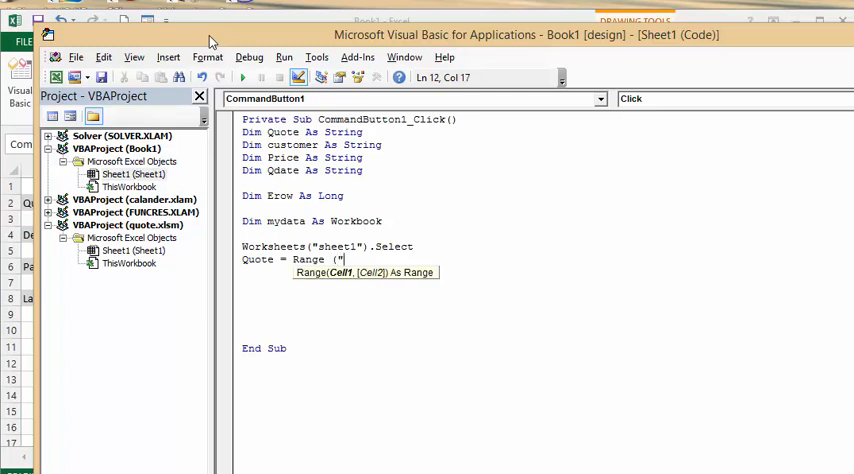
type("B2")
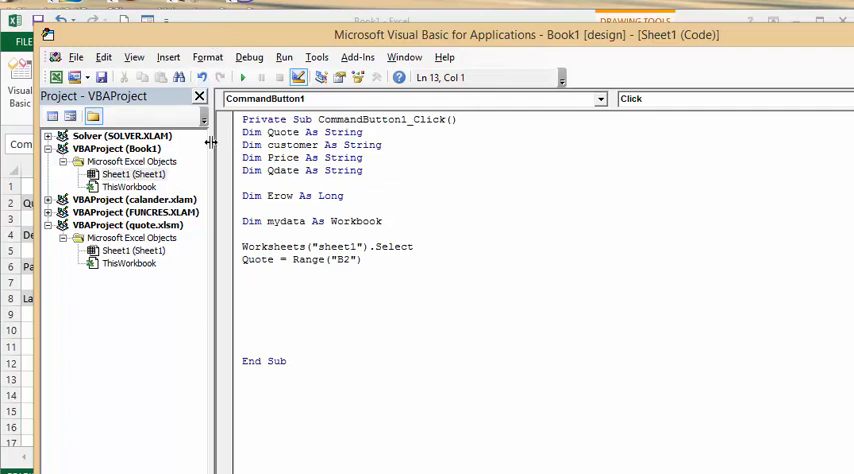
double_click(268, 246)
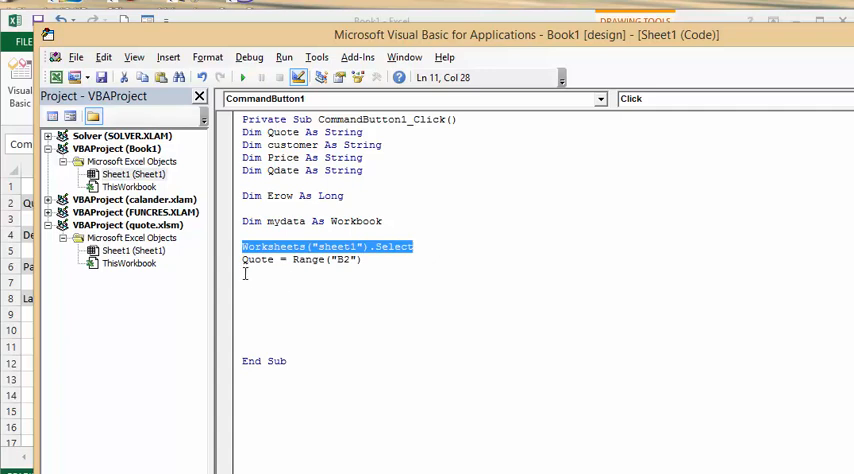
type("Worksheets(\"sheet1\").Select")
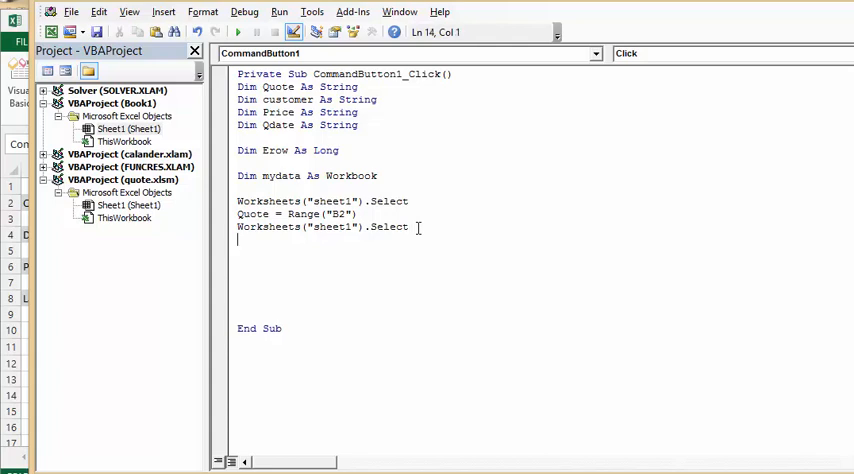
Add customer = Range("D2") followed by another Worksheets("sheet1").Select line
type("c")
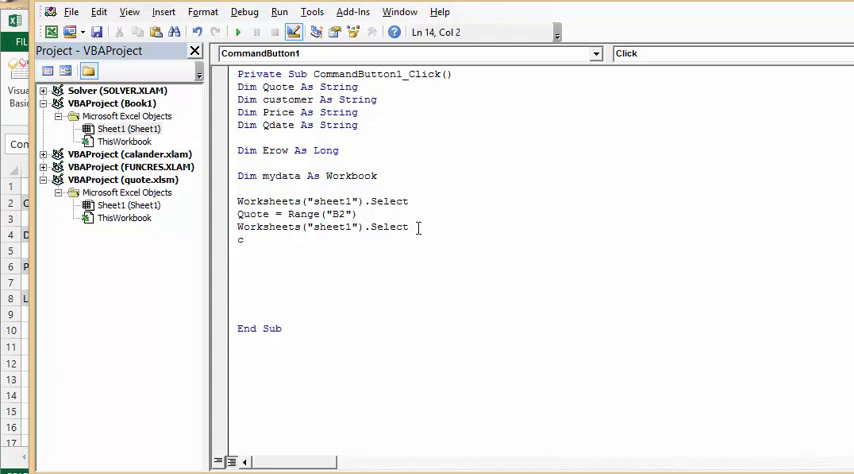
type("ustomer =")
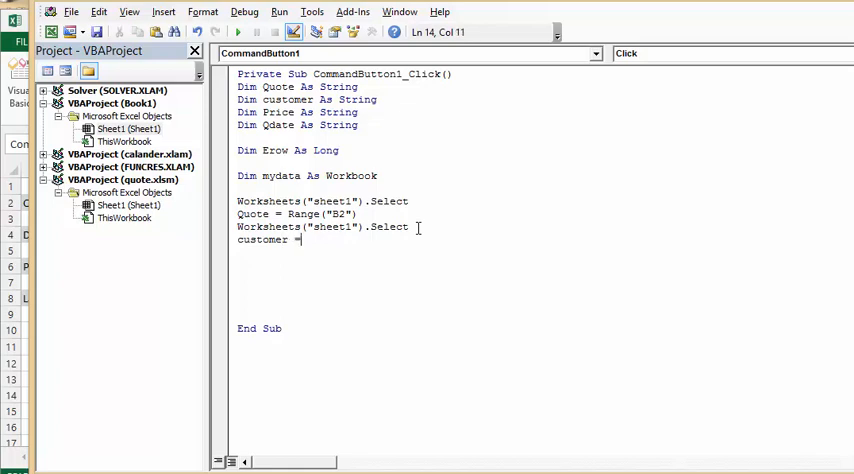
type("range")
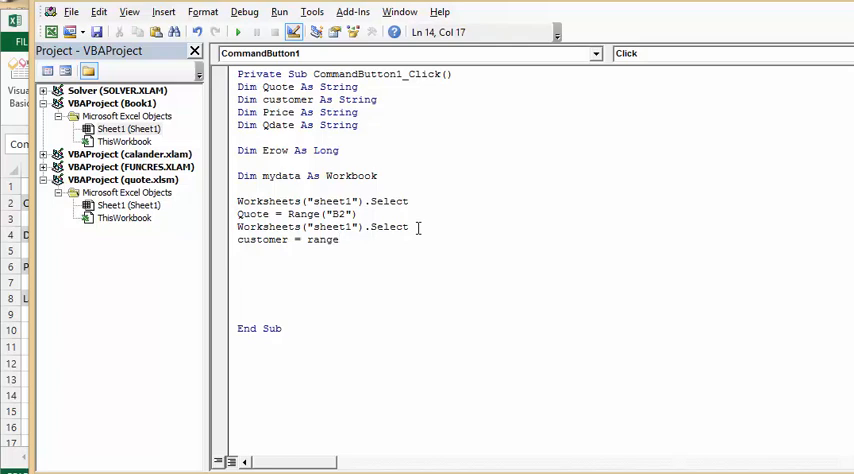
type("(")
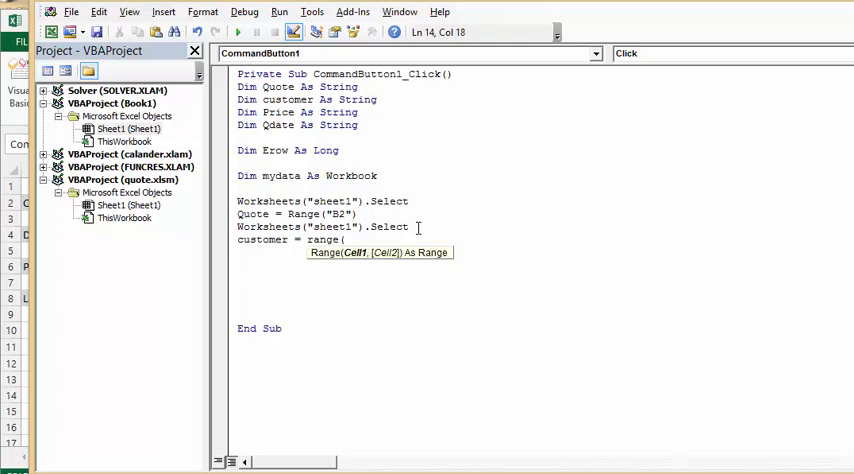
type("\"D")
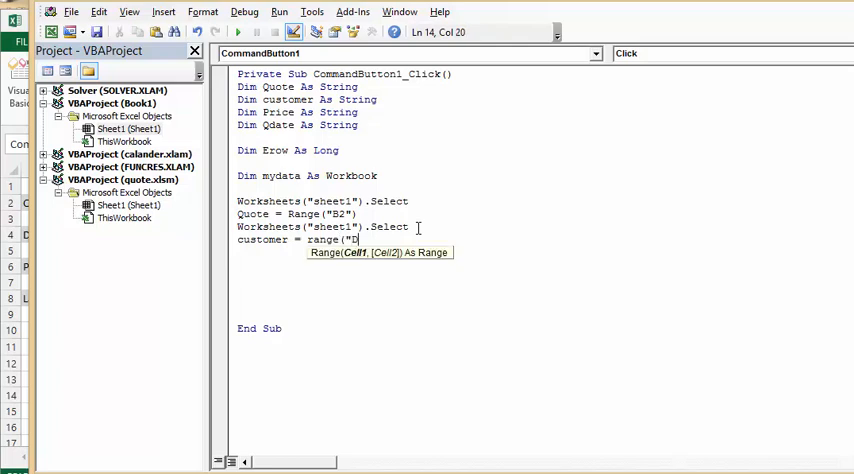
type("2\")")
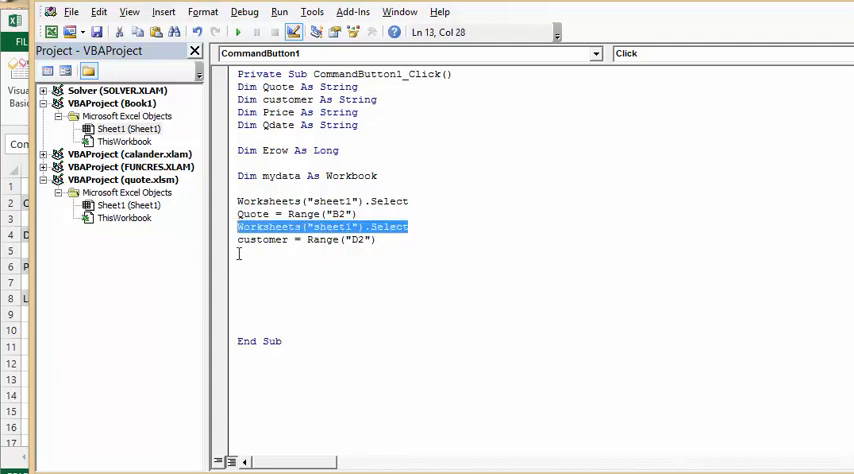
type("Worksheets(\"sheet1\").Select")
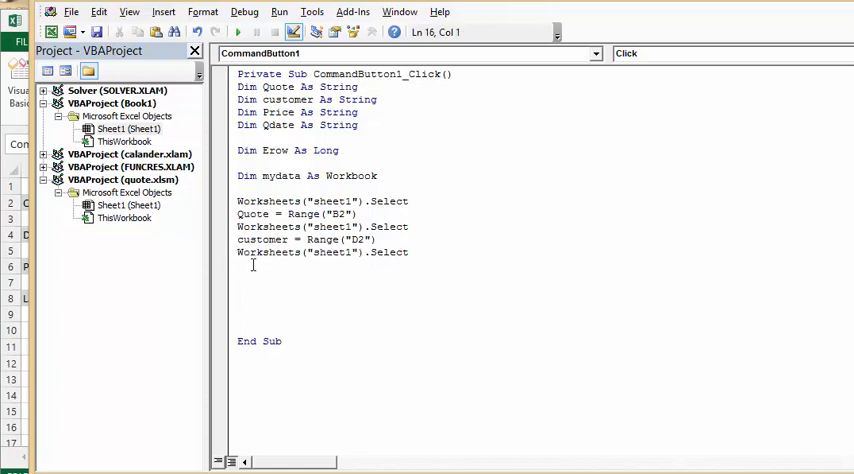
Add Qdate = Range("G2") followed by another Worksheets("sheet1").Select line
type("Qdate")
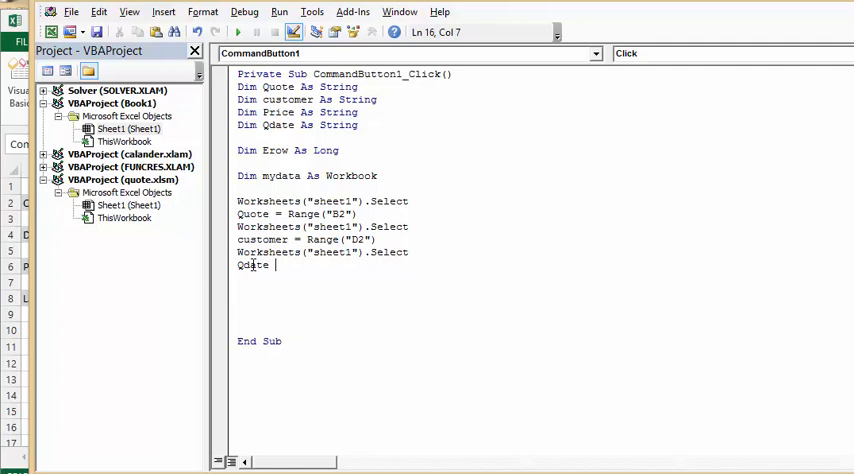
type("= R")
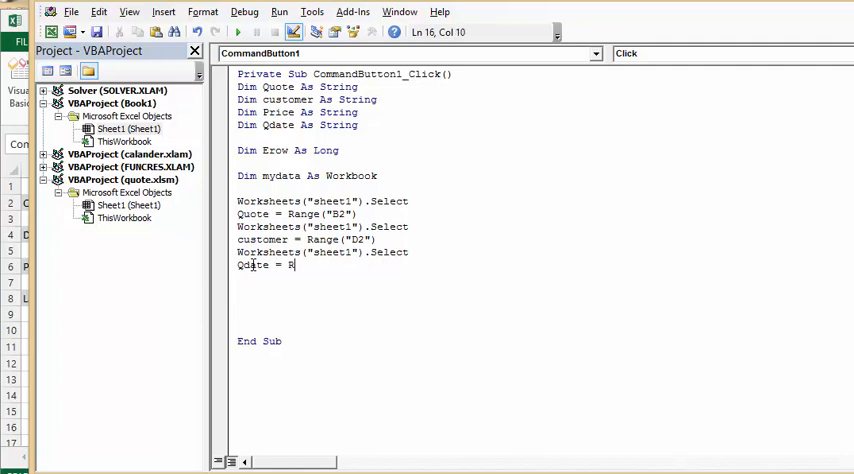
type("ange")
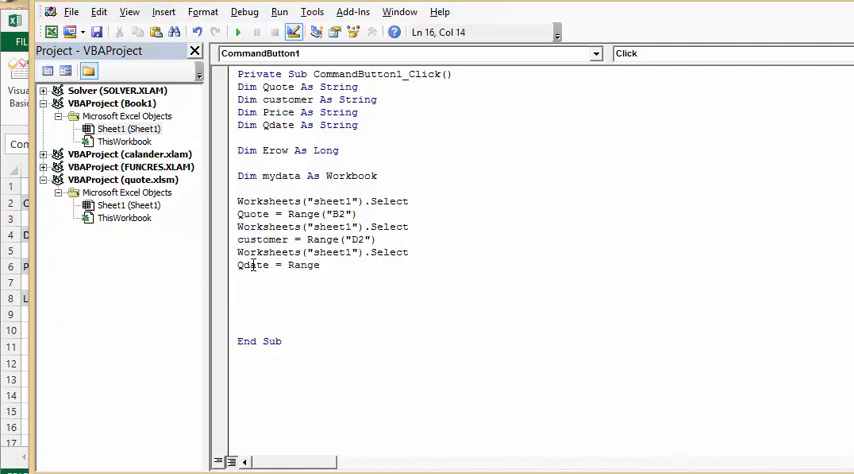
type("(")
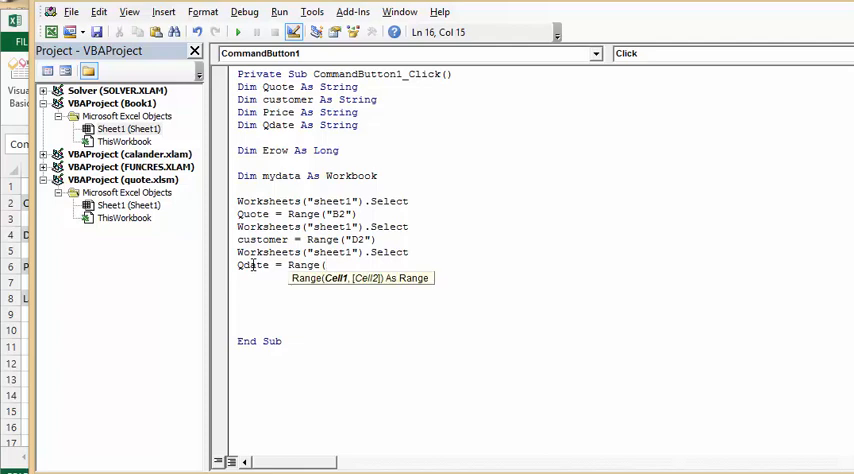
type("\"G")
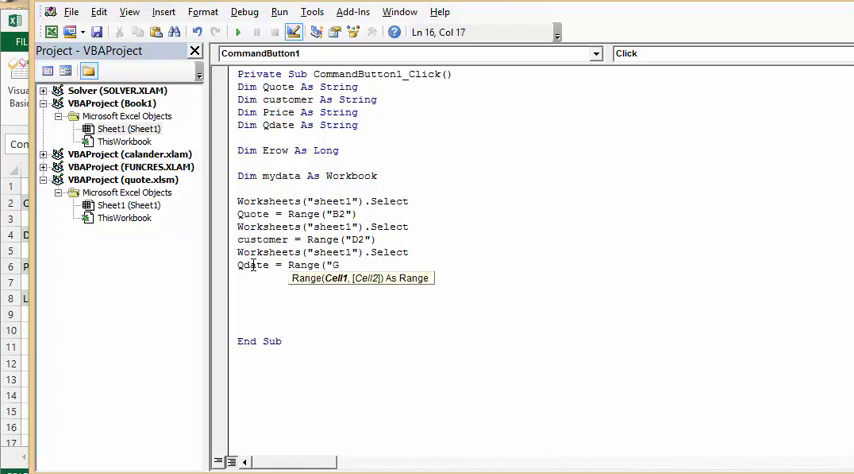
type("2")
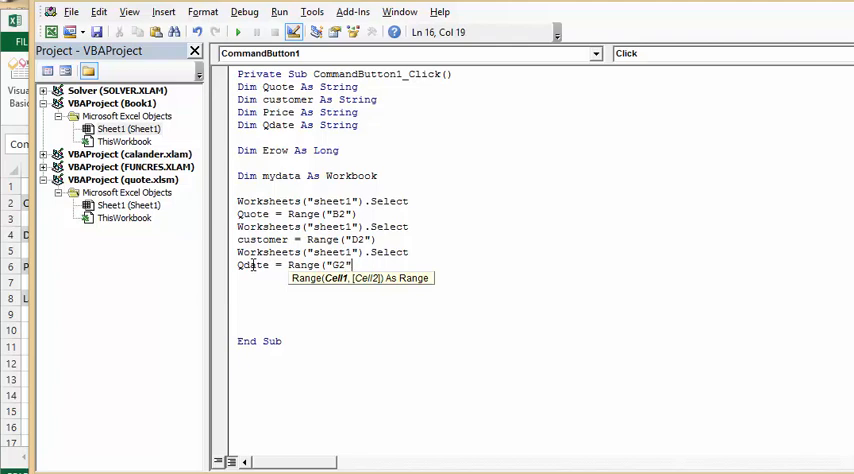
key("enter")
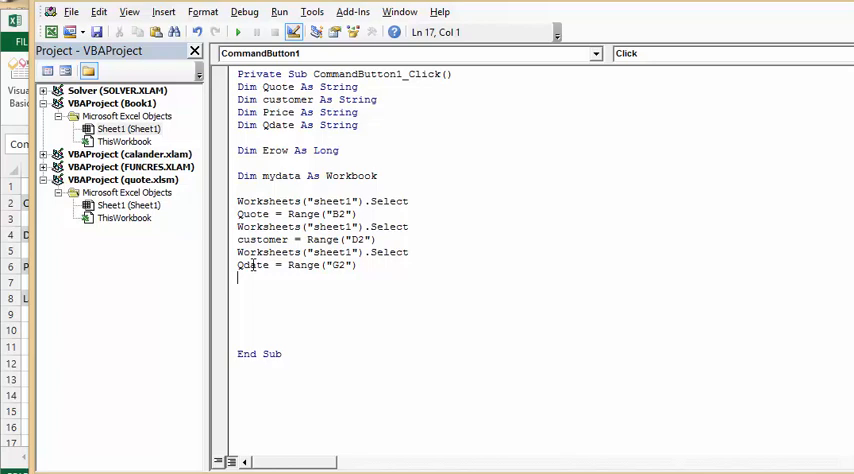
type("Worksheets(\"sheet1\").Select")
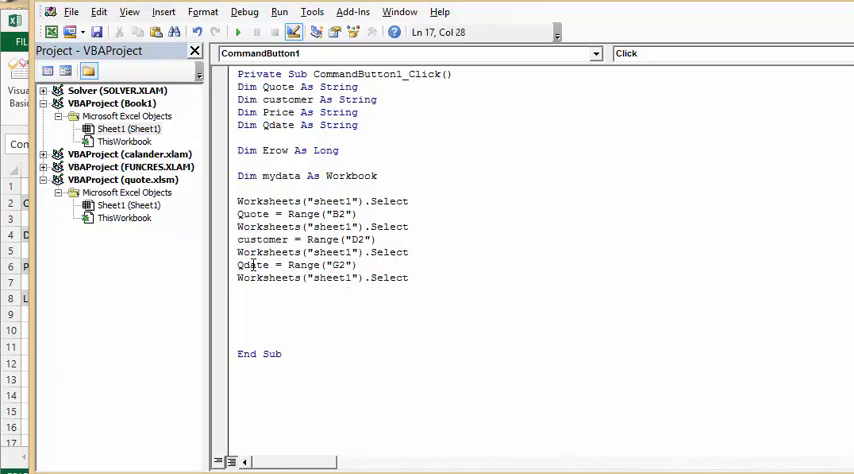
Add the line Price = Range("G11") after the latest sheet1 selection
key("enter")
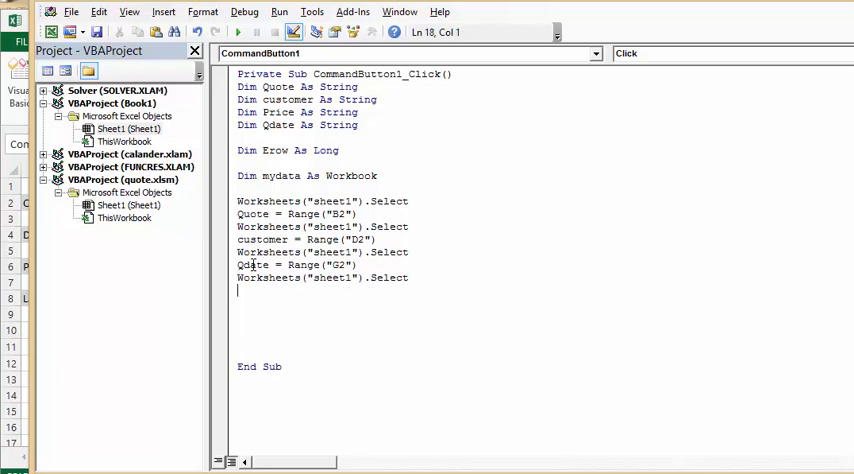
type("Pric")
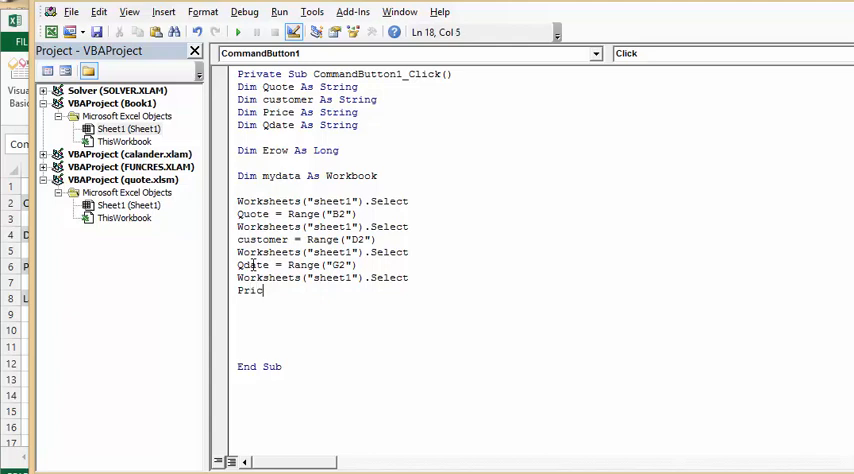
type("e =")
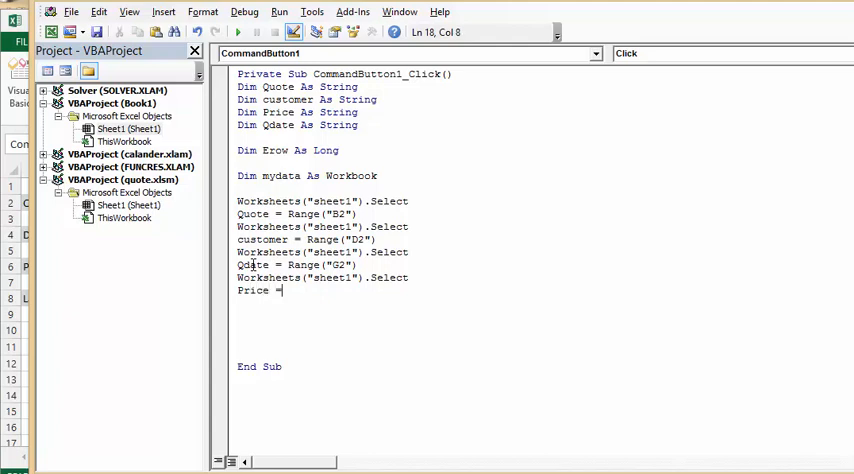
type("r")
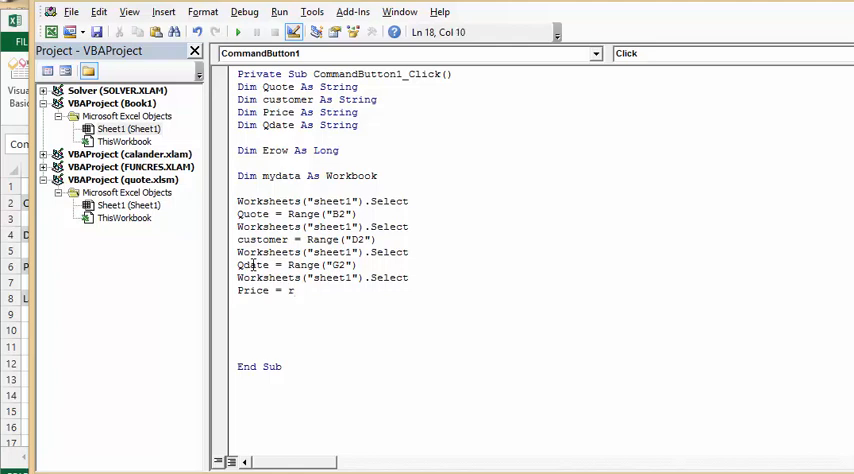
type("ange")
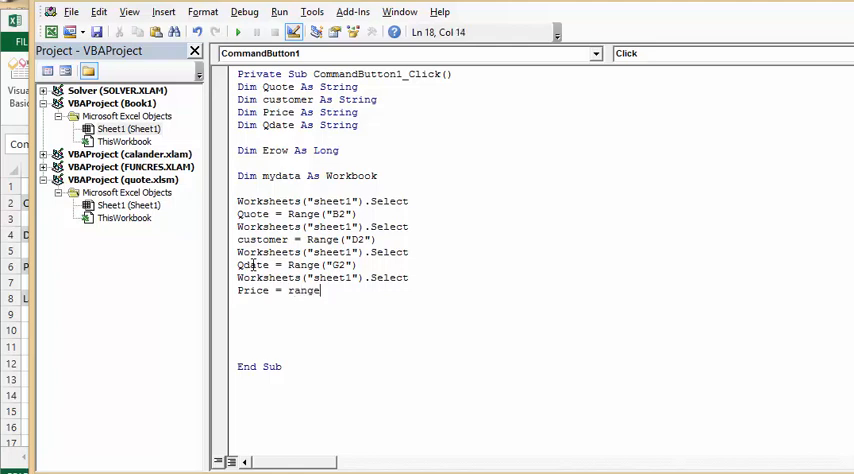
type("(\"")
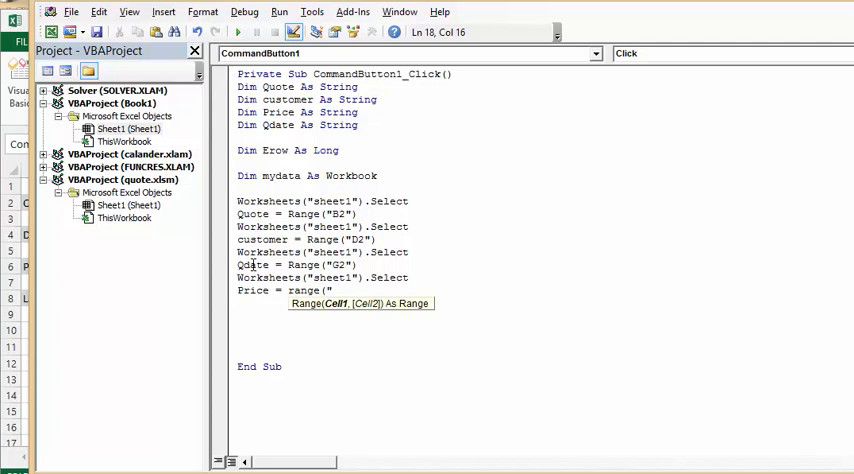
type("G11\"")
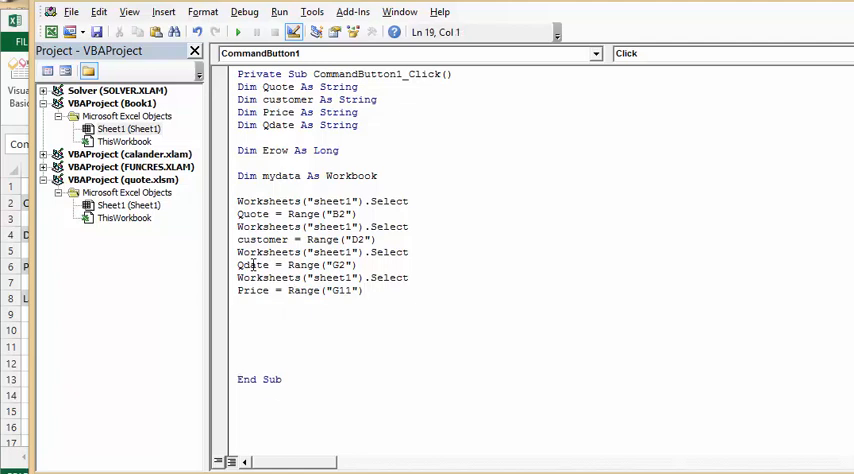
Begin the statement set mydata =workbooks.Open( below the Price line
type("se")
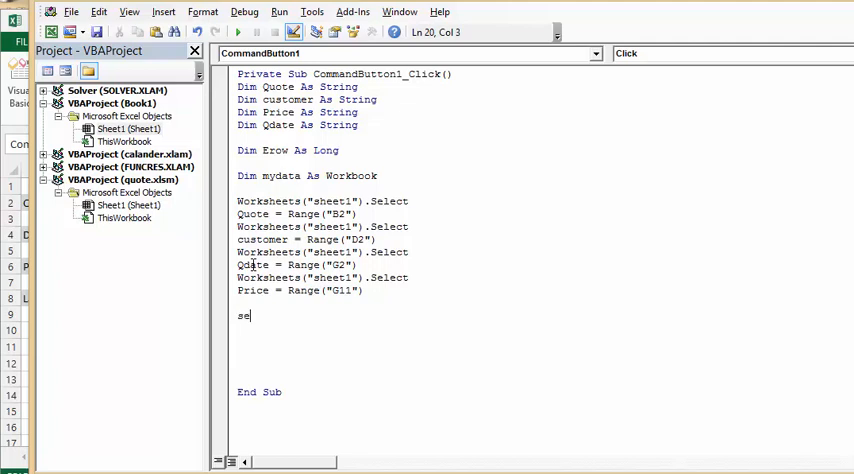
type("t")
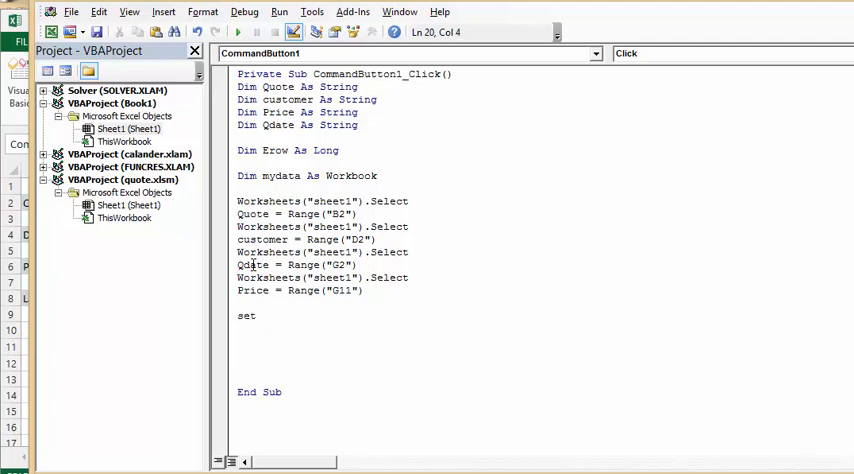
type("my")
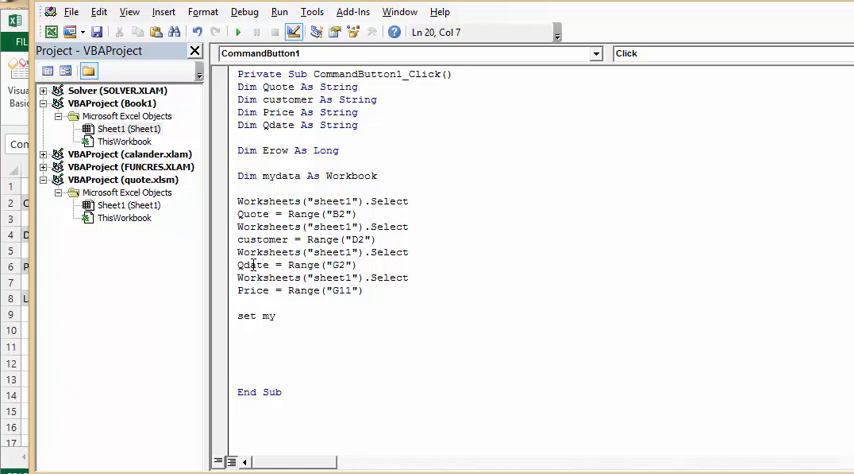
type("data")
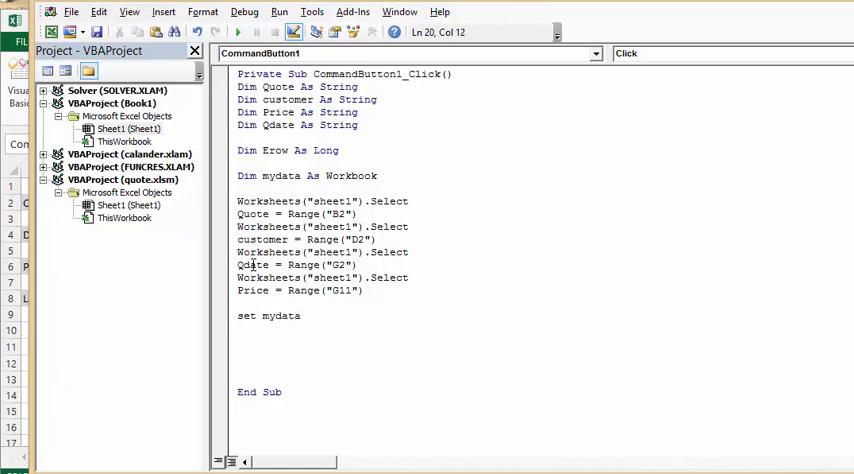
type("=wor")
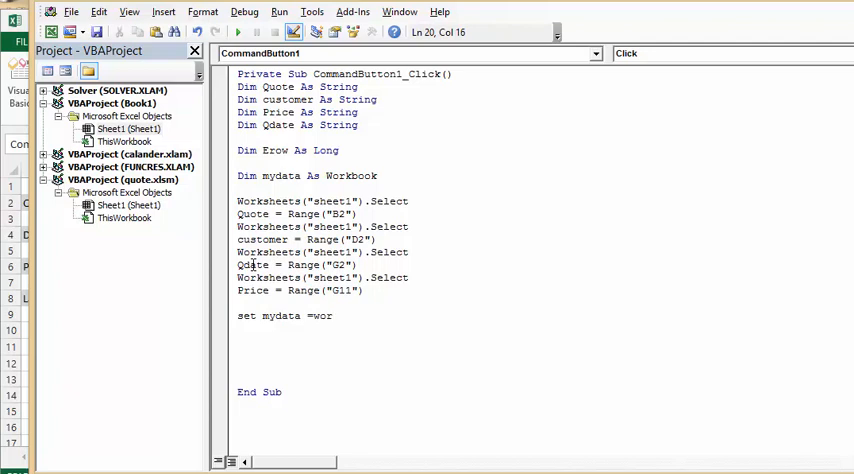
type("kb")
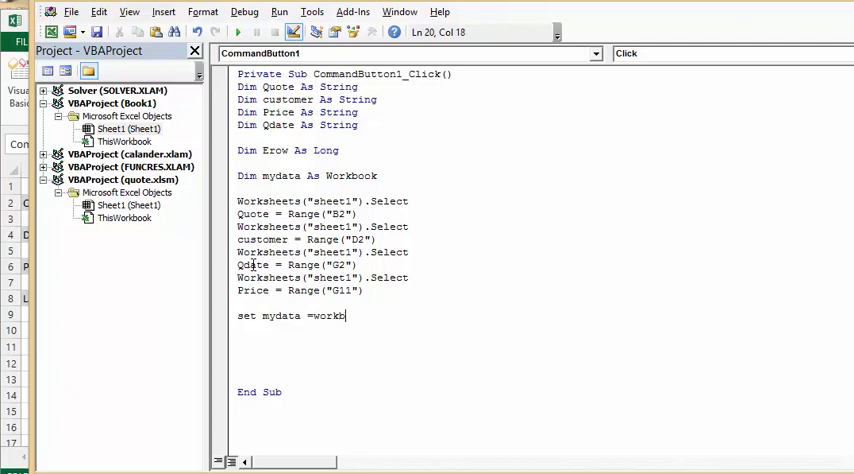
type("ook")
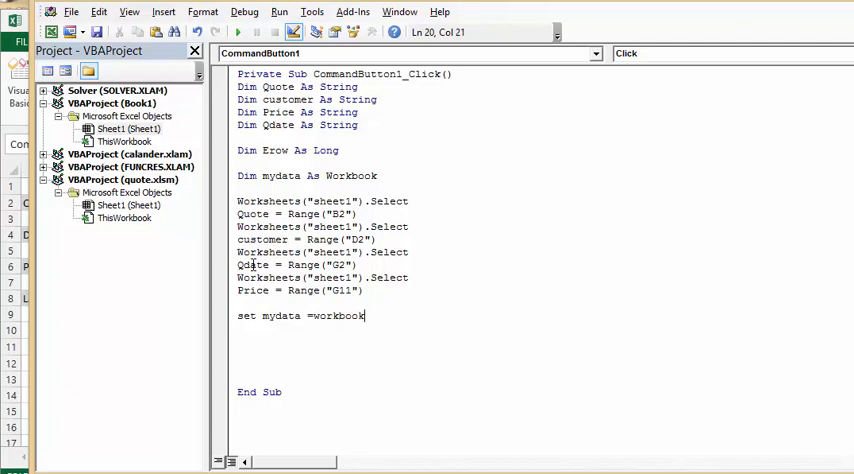
type("s")
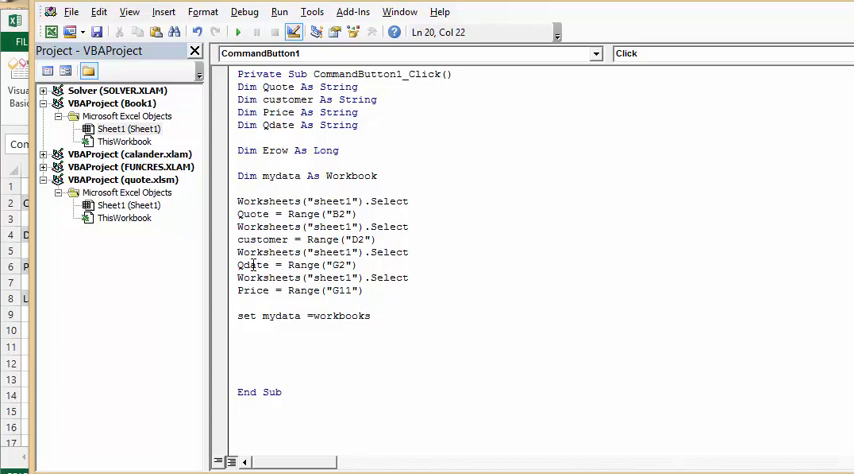
type(".op")
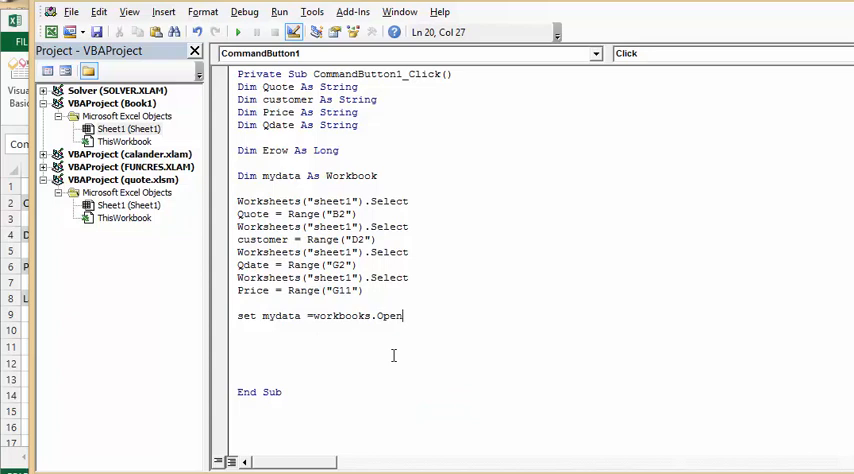
type("(")
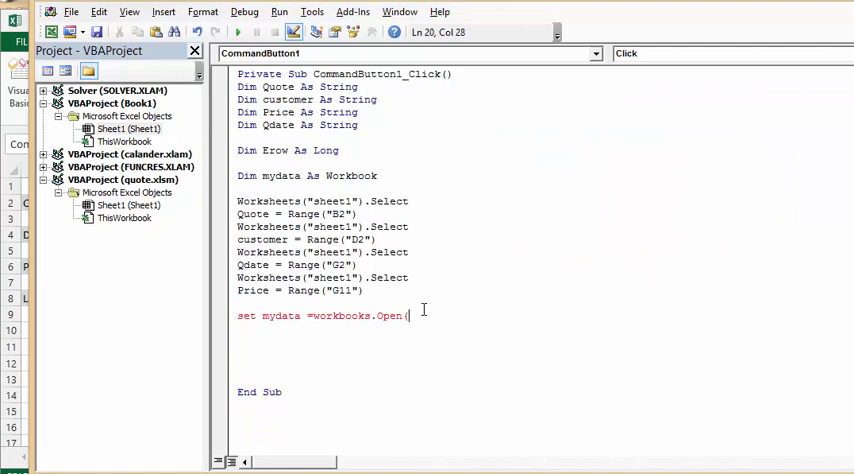
Give Workbooks.Open the quoted path C:\Users\Barb\Desktop\Quotes\masterquotelist.xlsx and close the parenthesis
type("(\"")
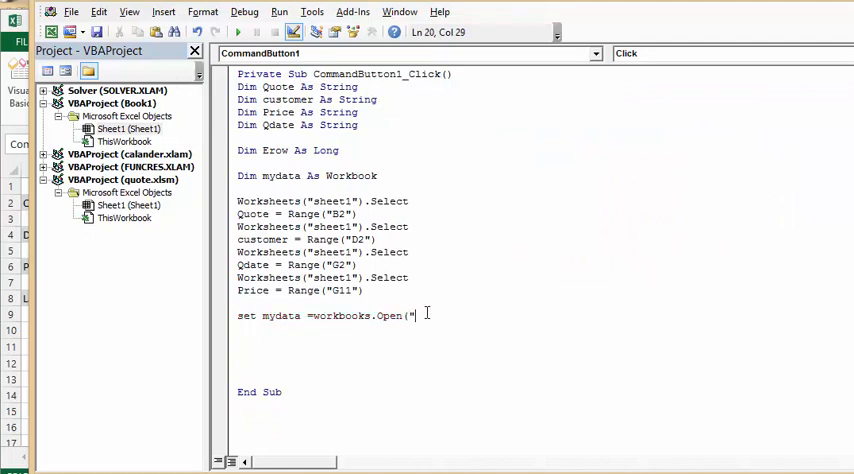
type("C:\\Users\\Barb\\Desktop\\Quotes")
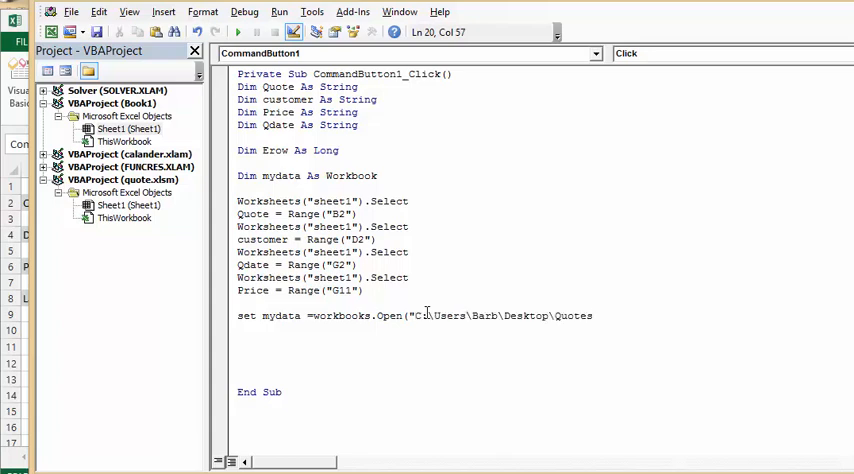
type("\\")
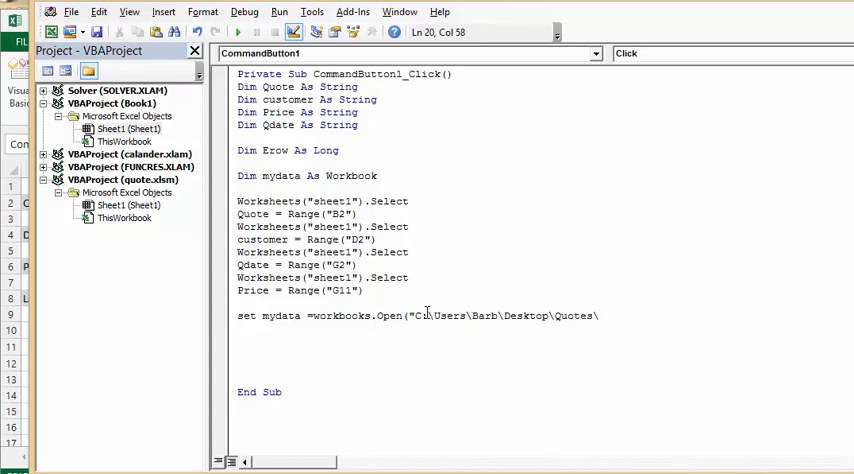
type("ma")
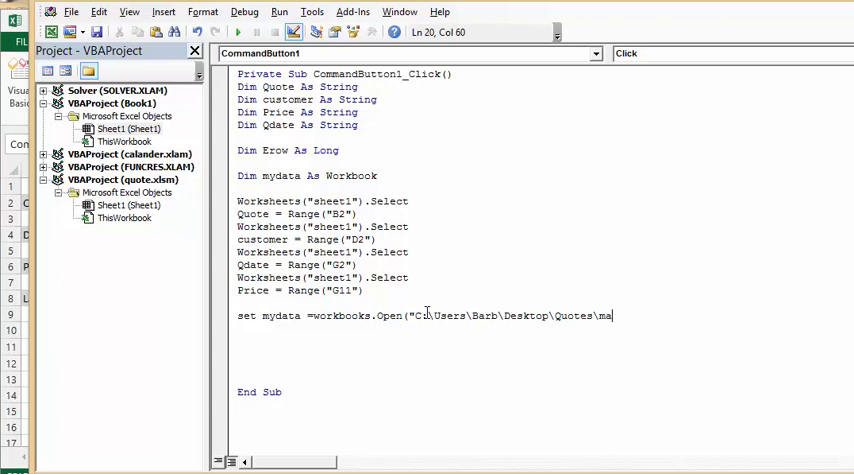
type("stero")
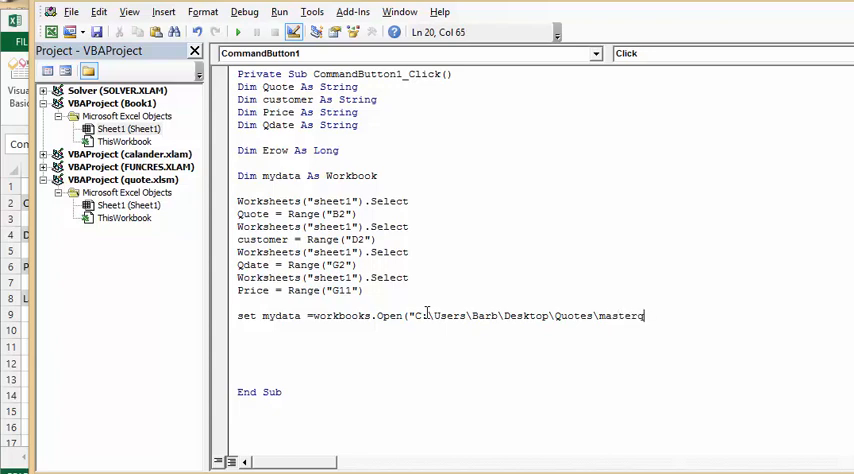
type("uote")
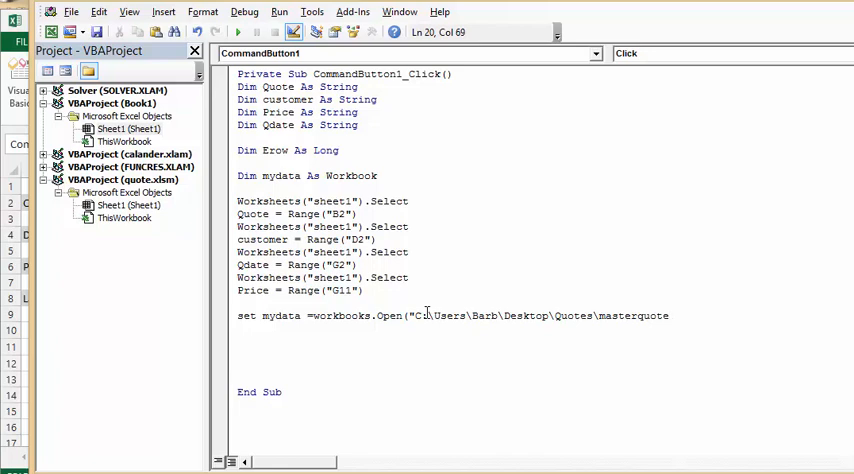
type("list")
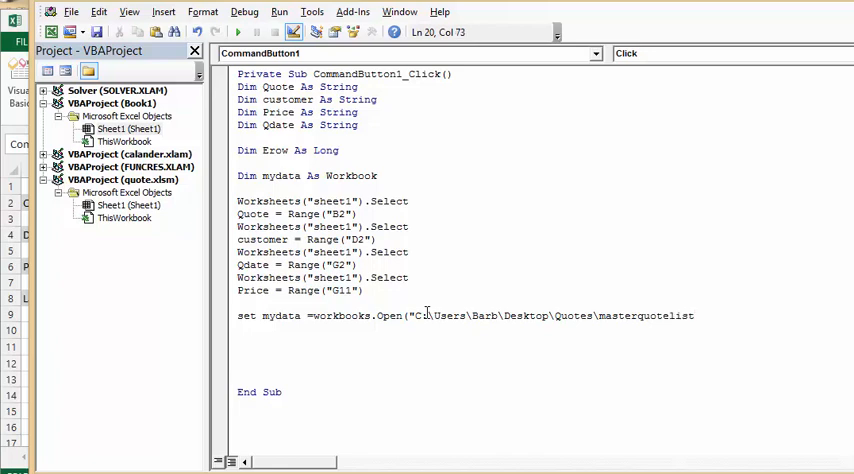
type(".")
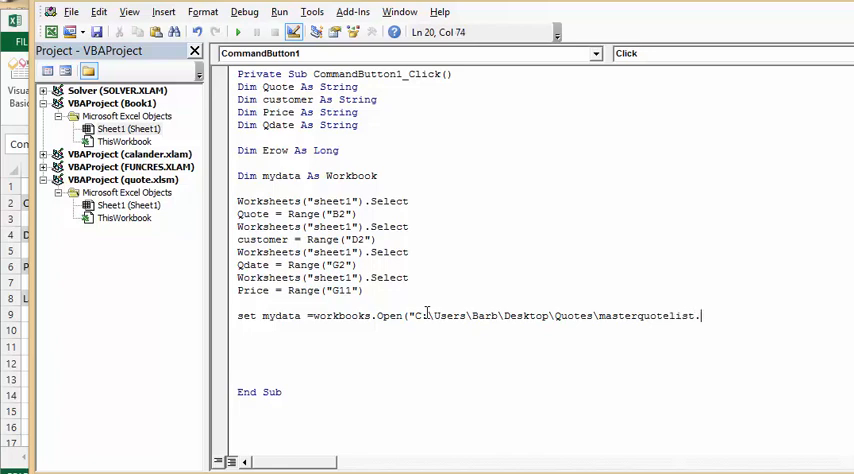
type("x")
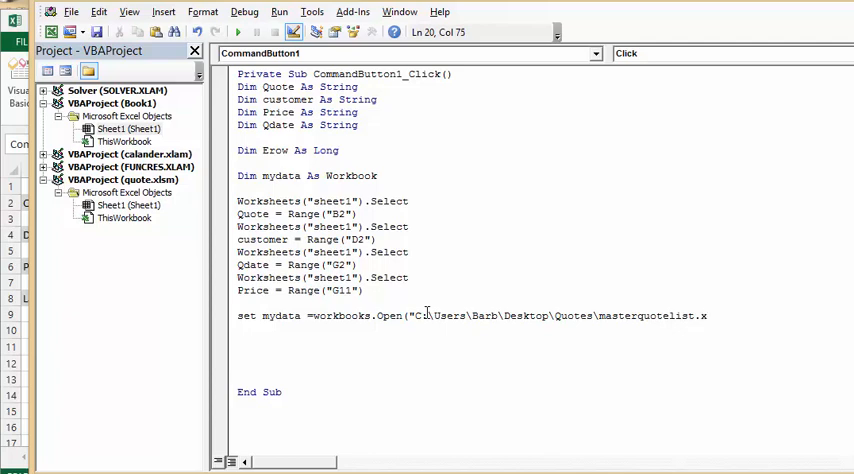
type("ls")
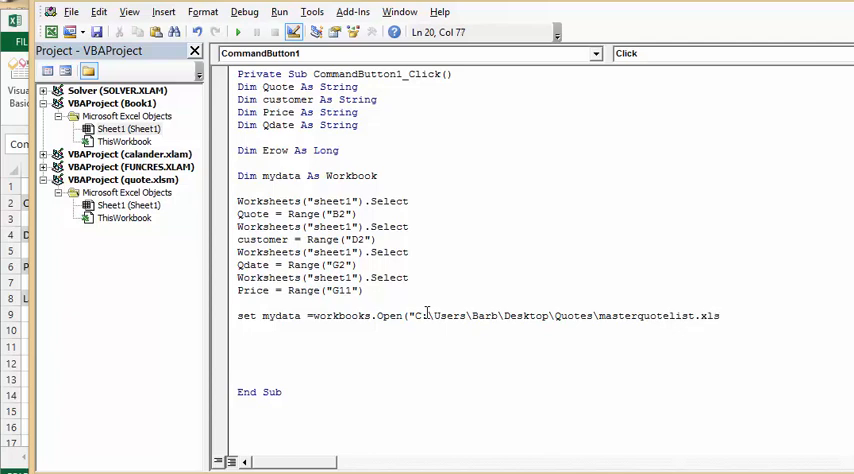
type("x")
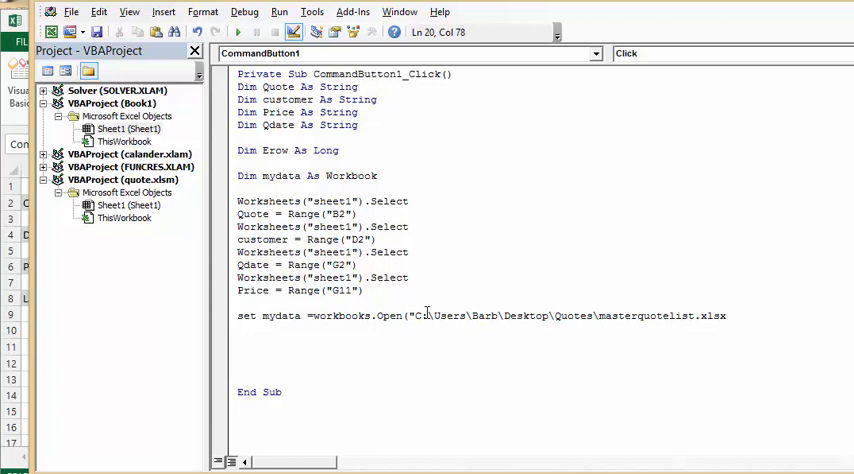
type(")")
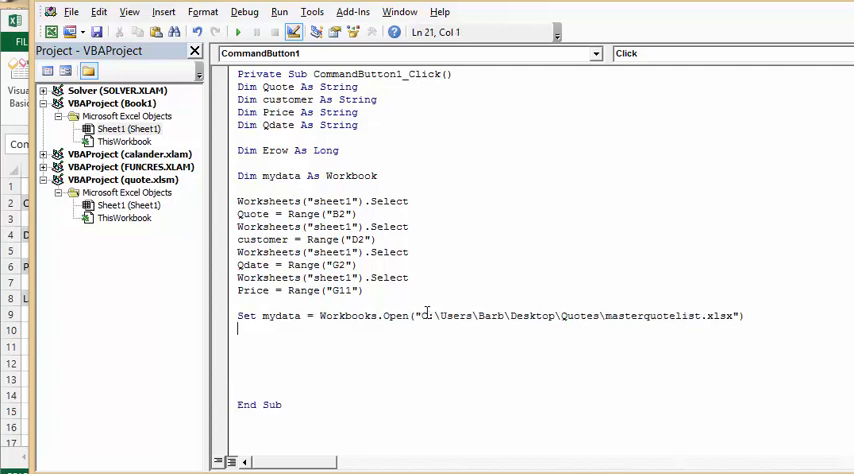
Add the line Worksheets("sheet1").Select to activate sheet1 of the opened workbook
type("worksheet")
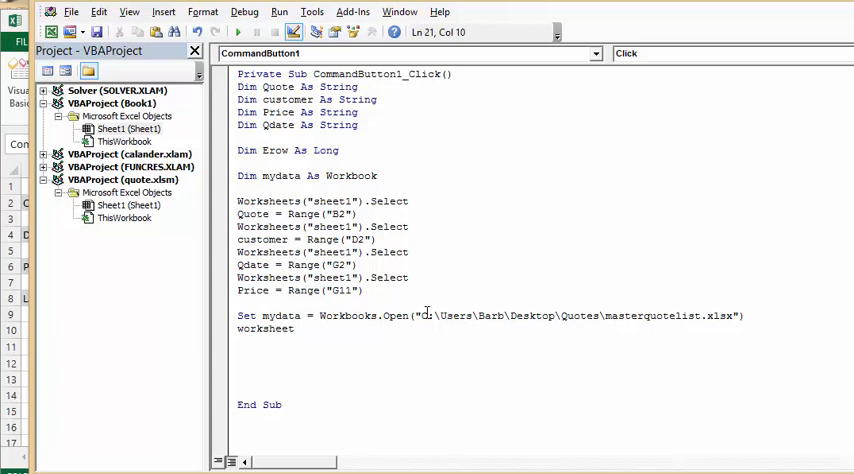
type("(")
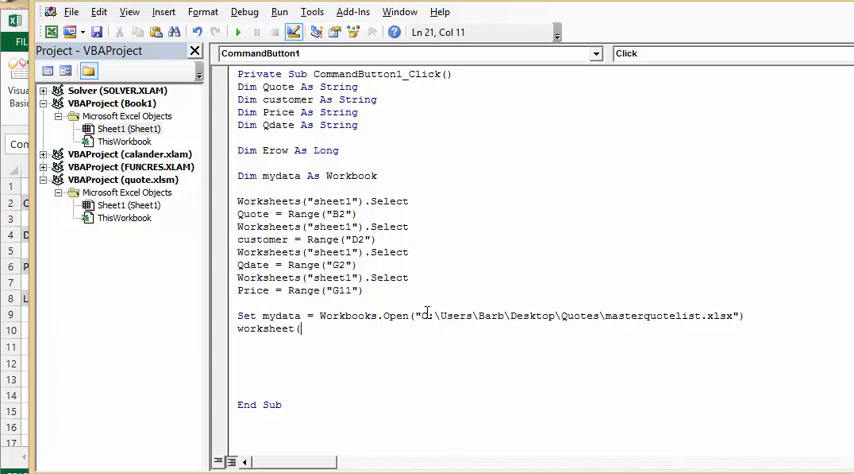
type("\"s")
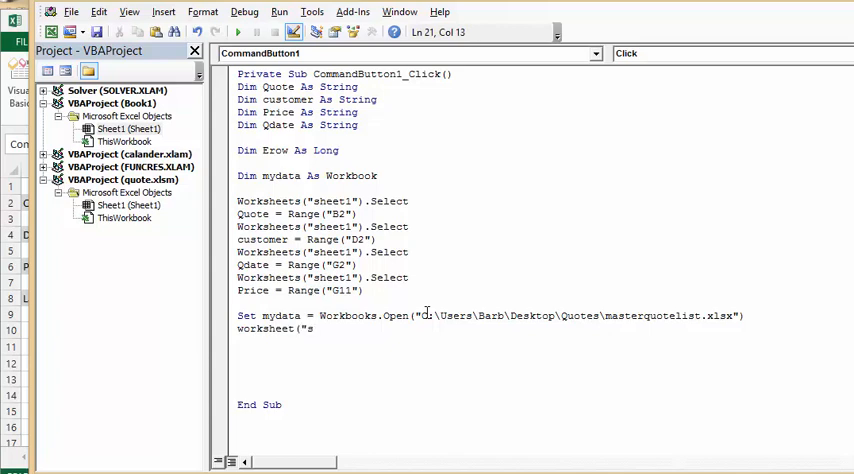
type("heet1\"")
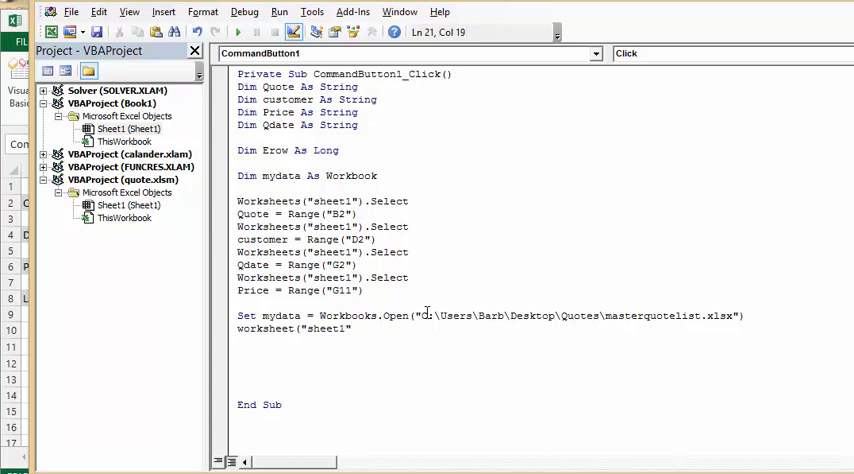
type(".")
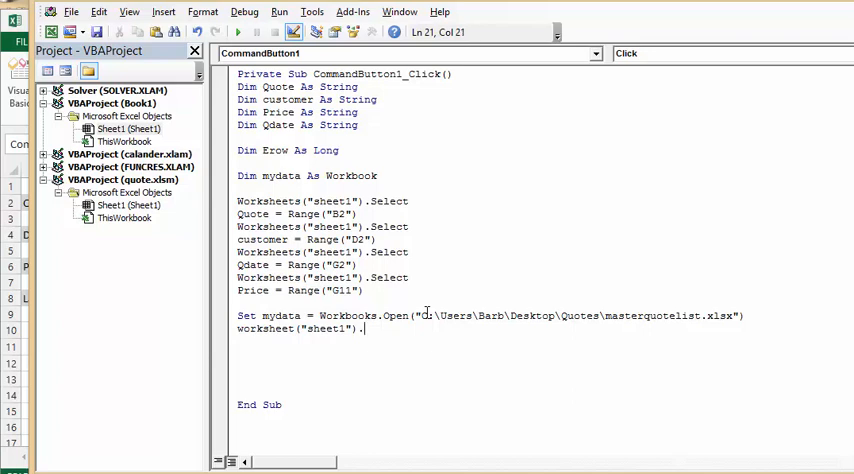
type("select")
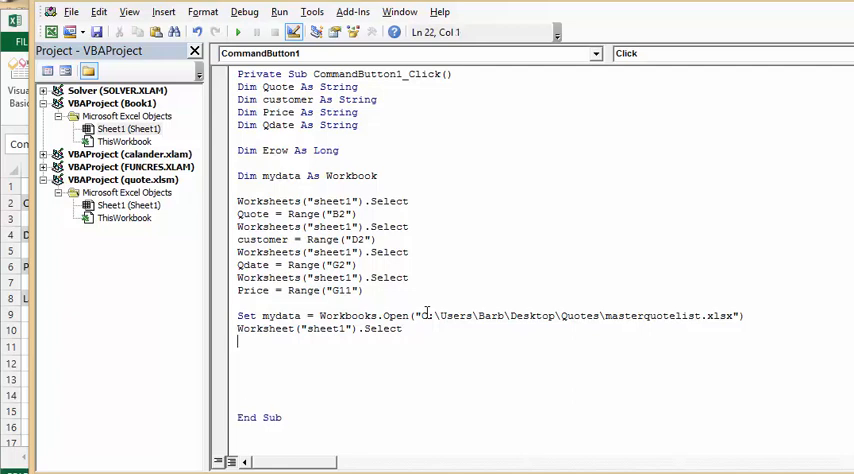
Add Worksheets("sheet1").Range("A1").Select, correcting a lowercase a to A
type("worksheet(\"")
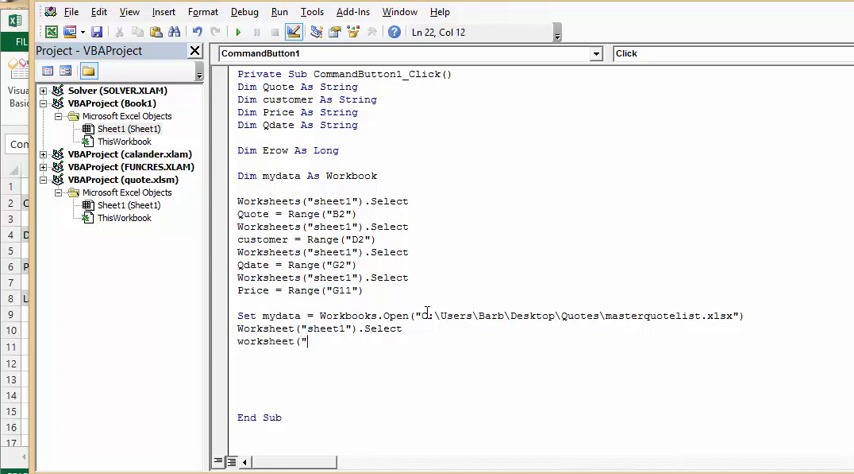
type("sheet")
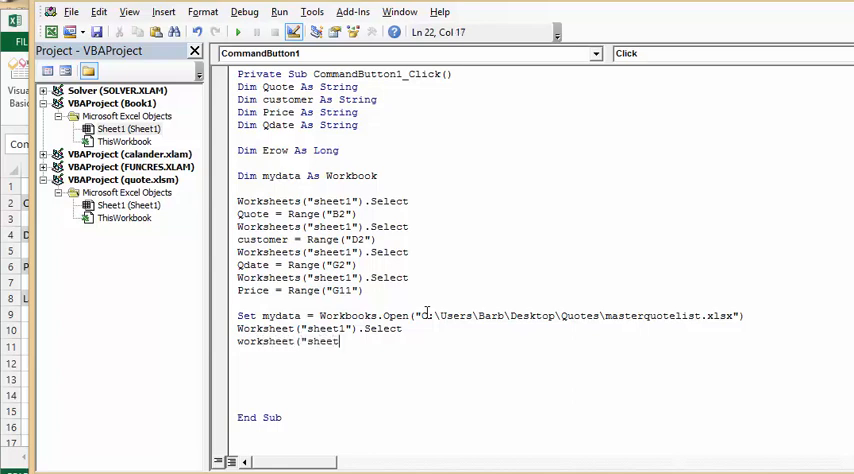
type("1\").rang")
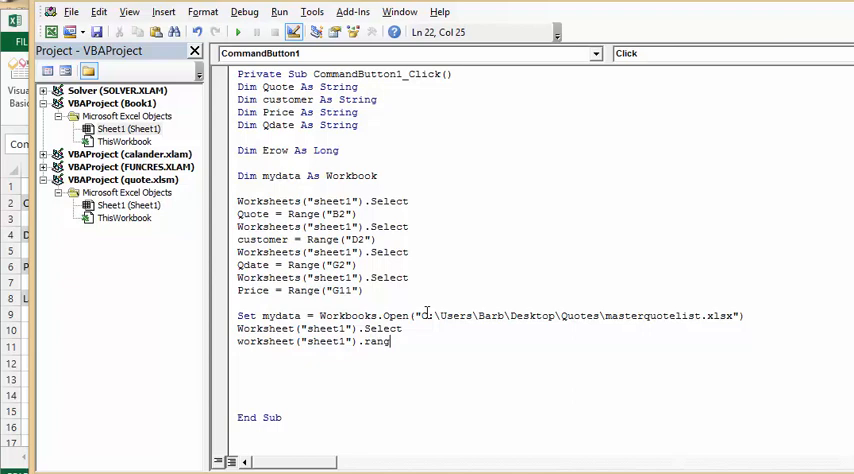
type("e")
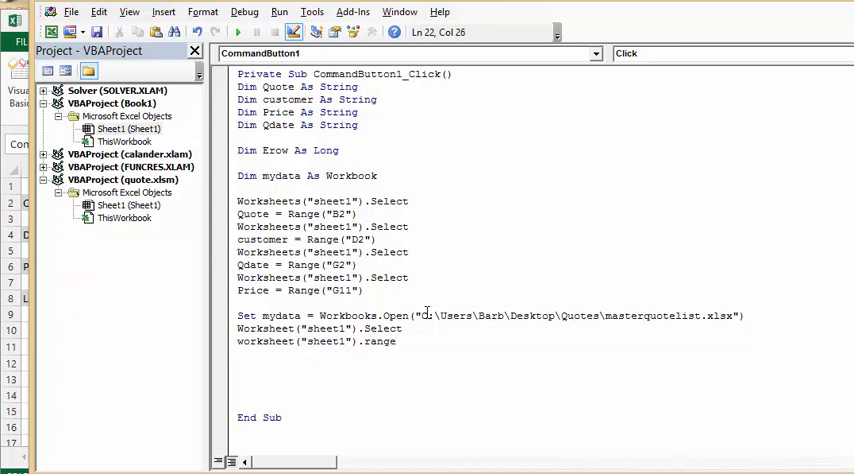
type("(\"")
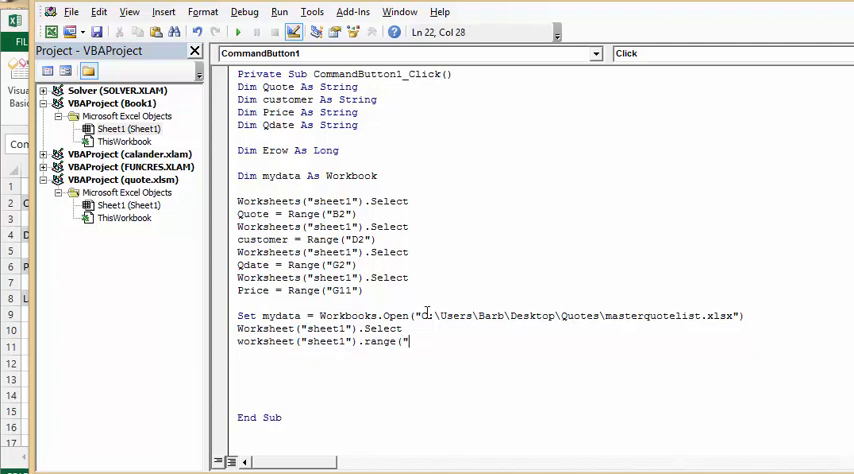
type("a")
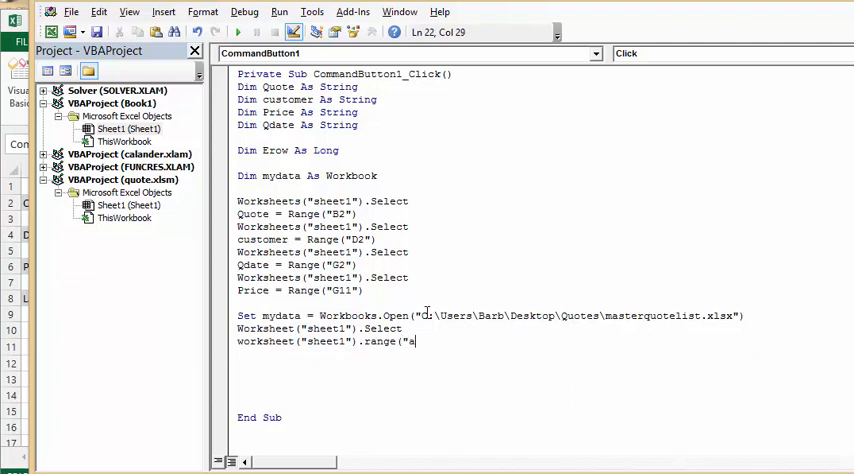
key("Backspace")
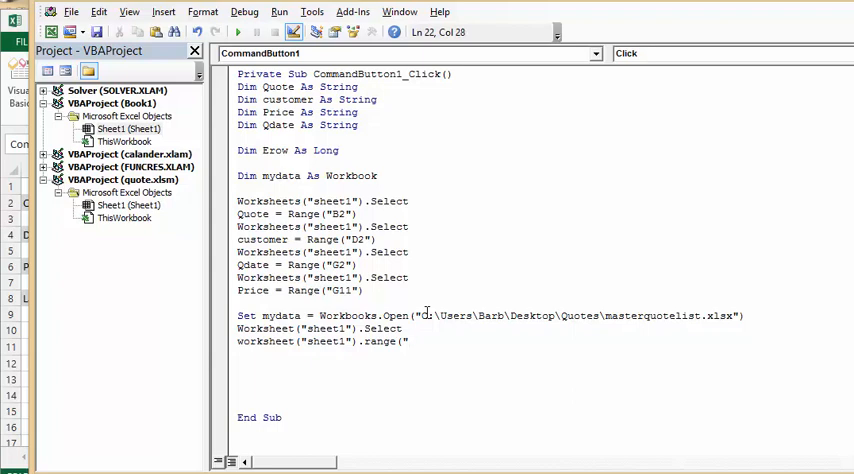
type("A1\")")
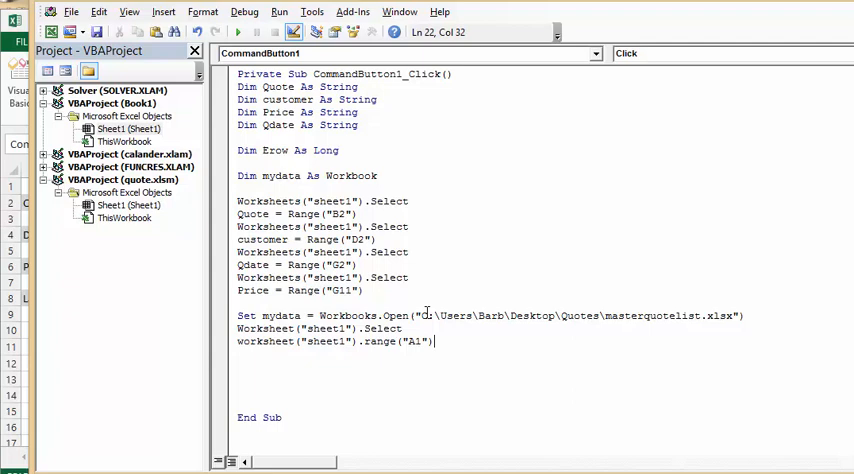
type(".")
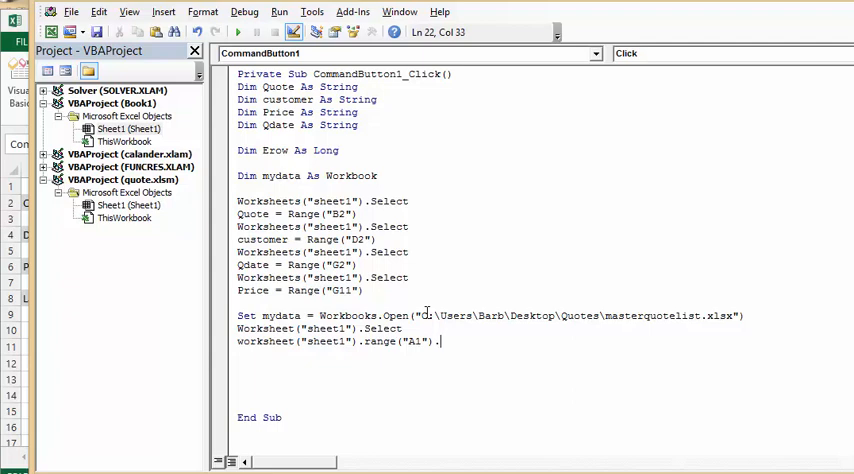
type("select")
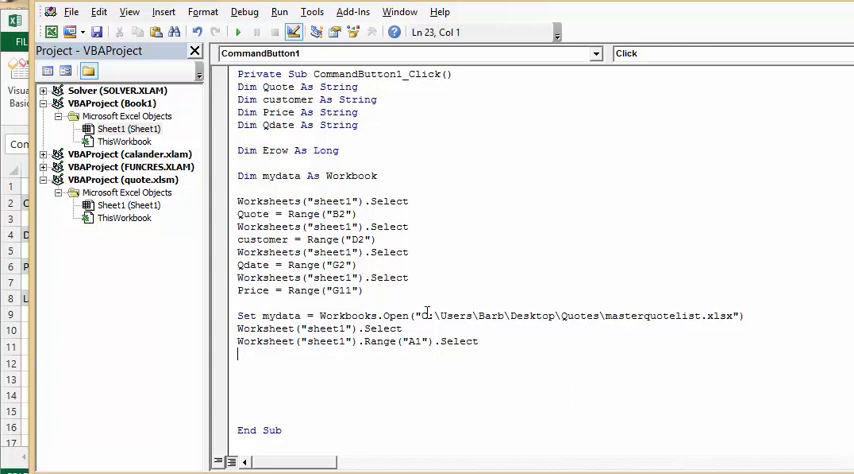
Begin the assignment Erow = Worksheets("sheet1").Range("A1")
type("Er")
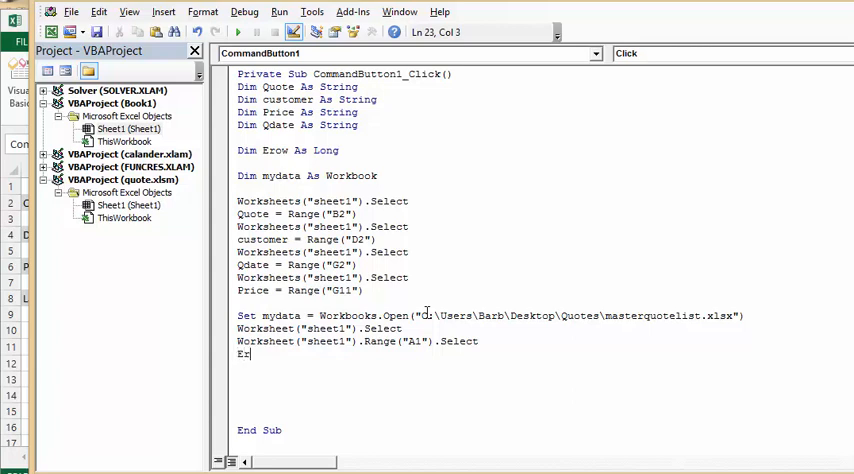
type("row")
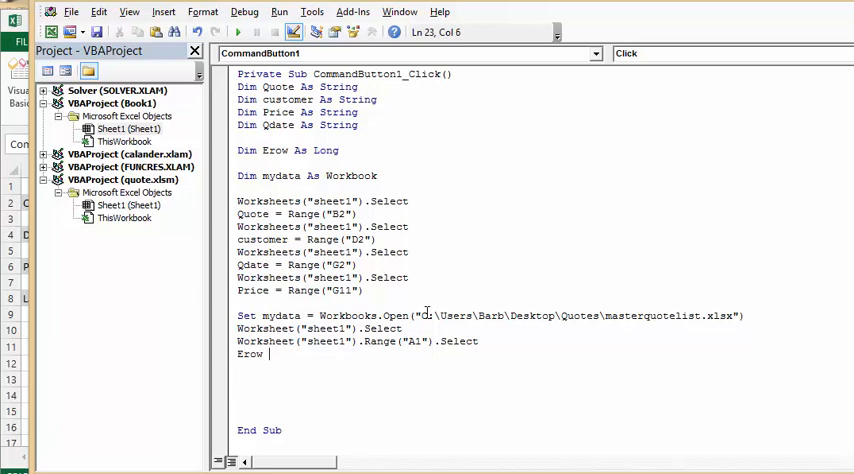
type("=")
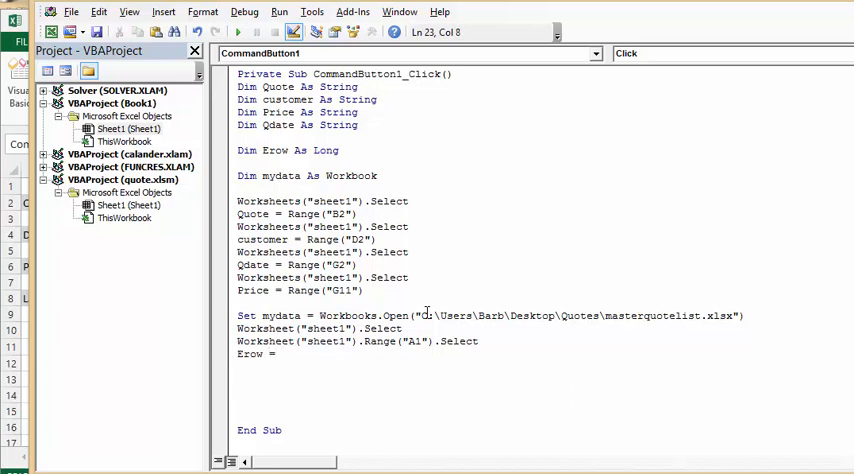
type("Worksheet")
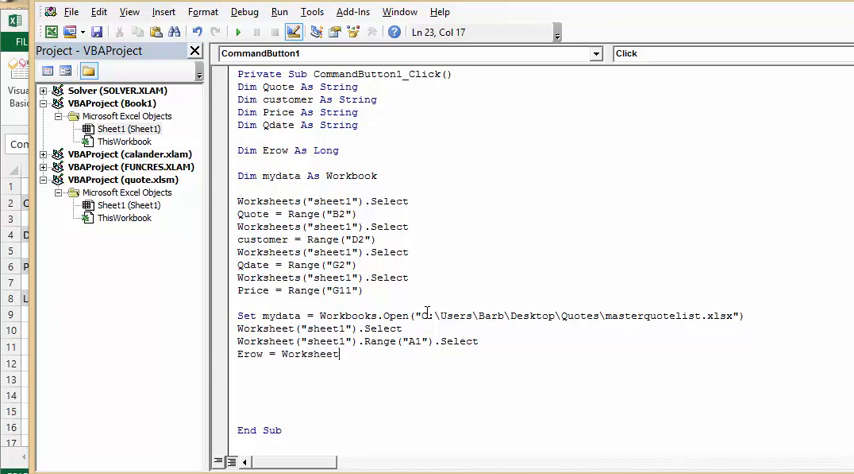
type("(")
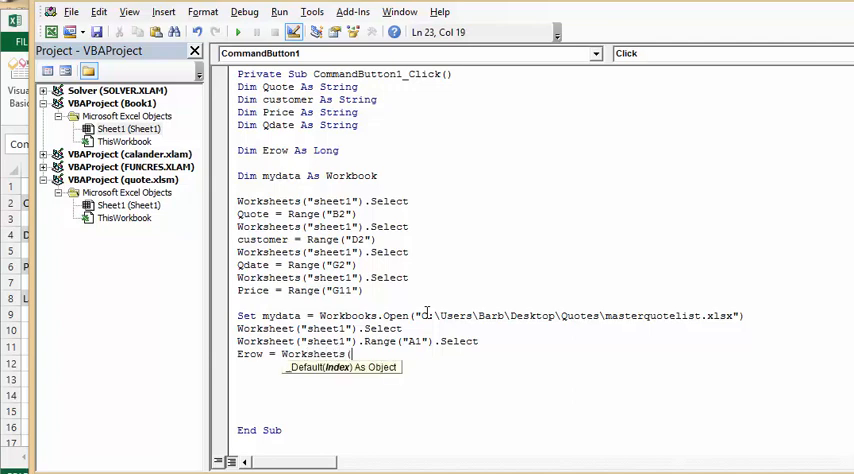
type("\"she")
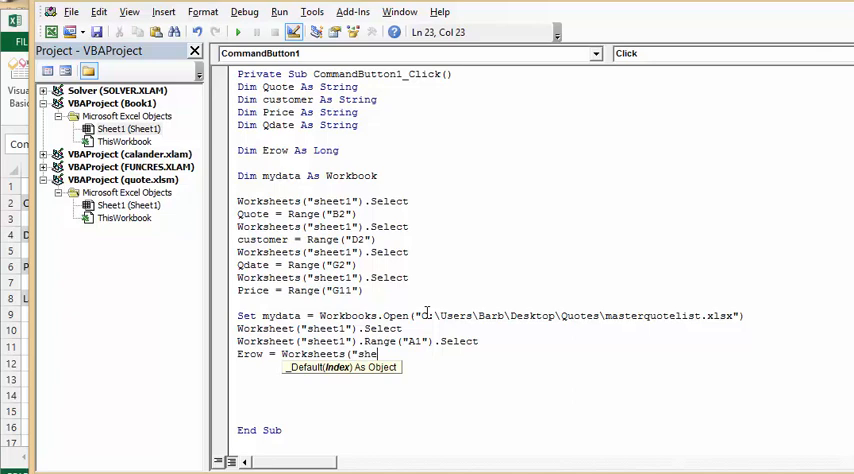
type("et1")
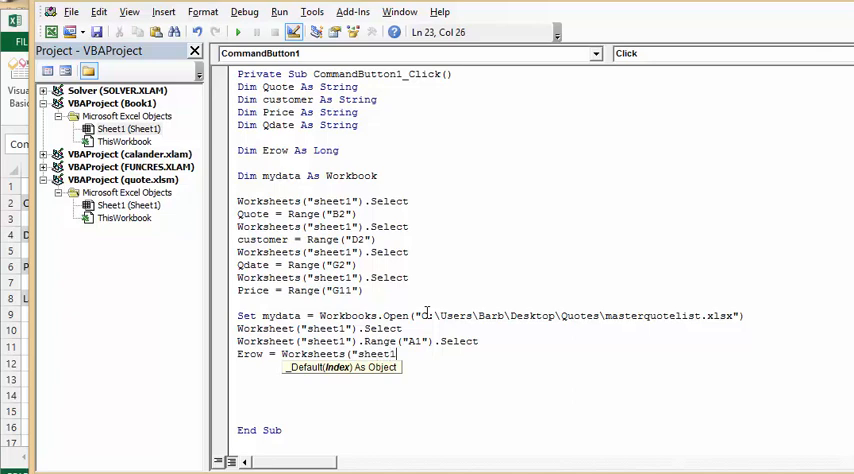
type("\")")
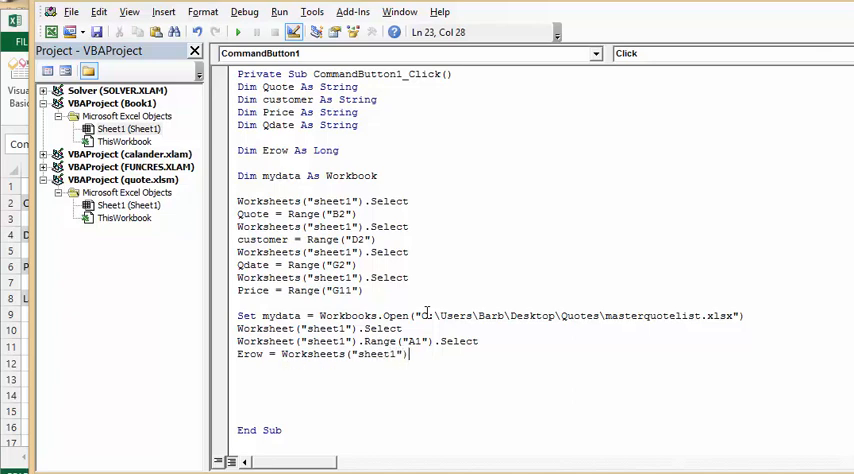
type(".")
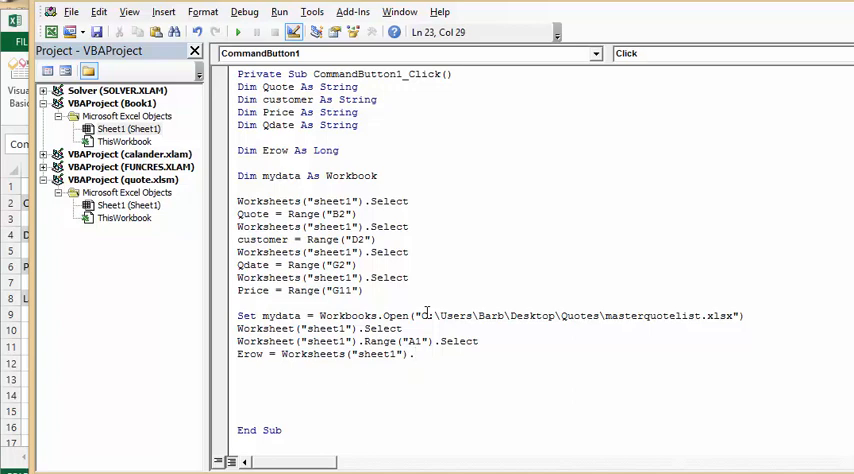
type("range")
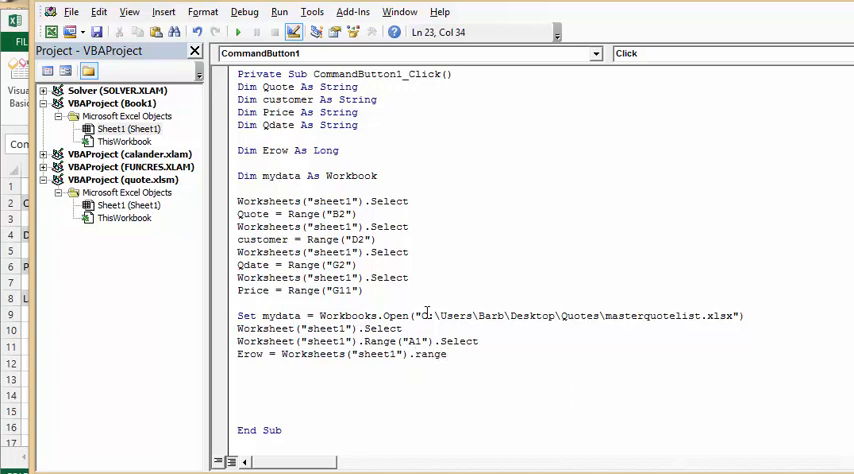
type("(\"A")
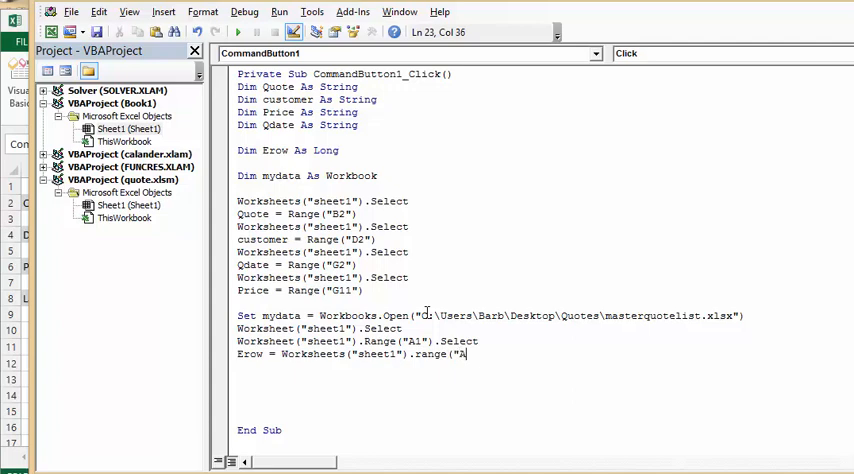
type("1\"")
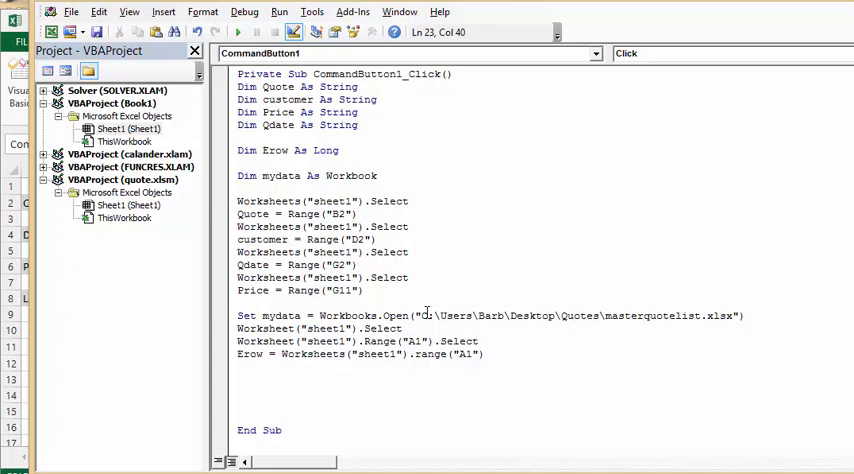
Finish it with .CurrentRegion.Rows.Count and start the next line with "wit"
type(".")
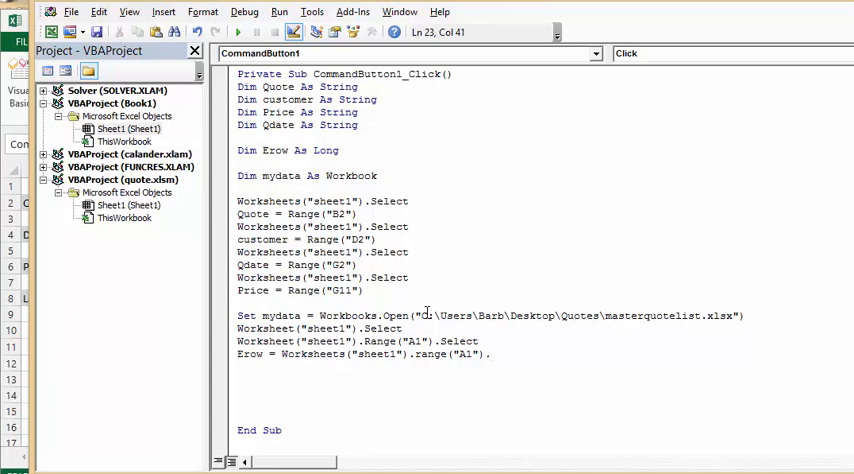
type("cu")
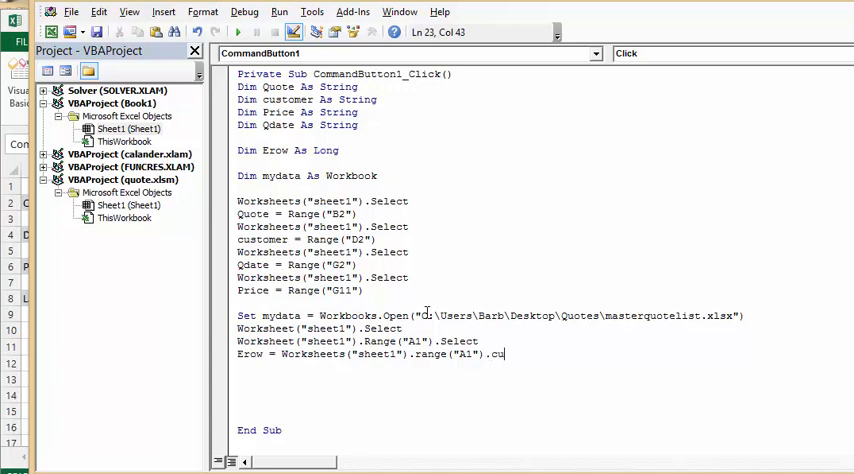
type("rrentregion.")
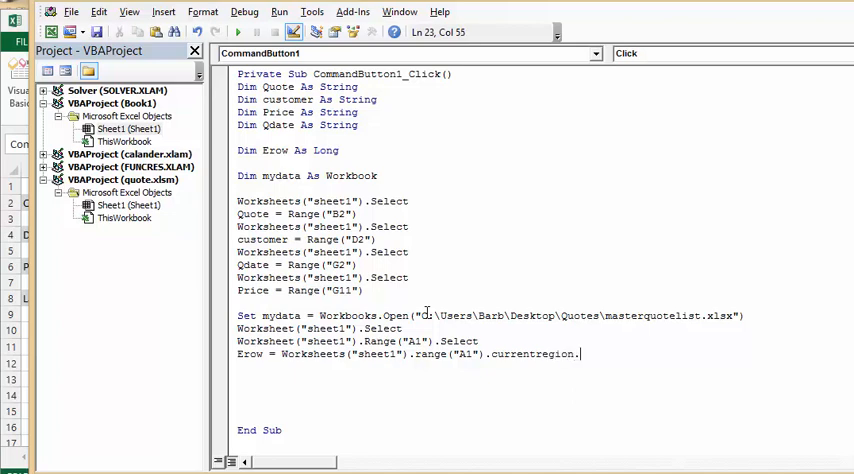
type("rows.count")
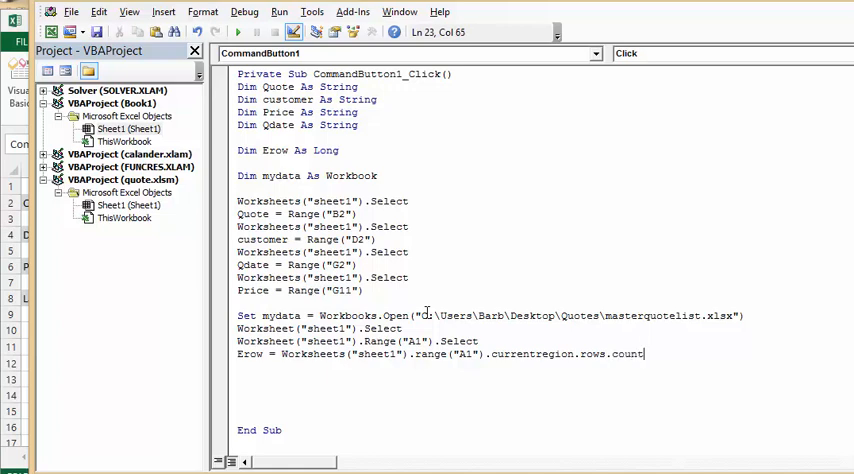
key("enter")
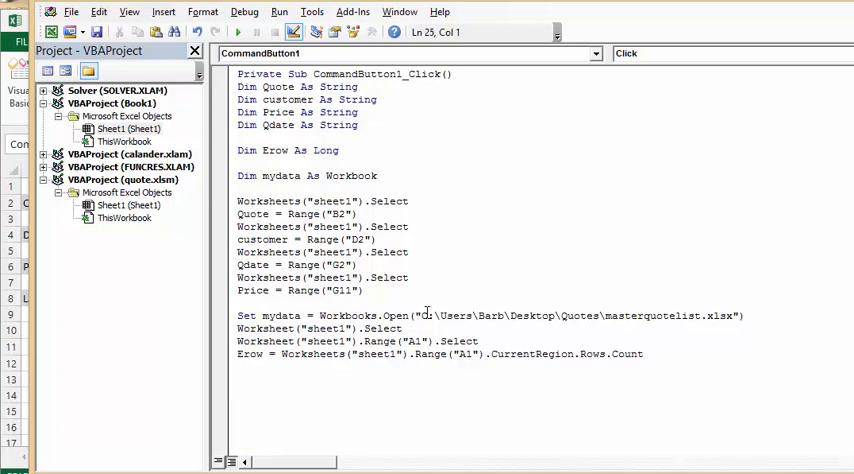
type("wit")
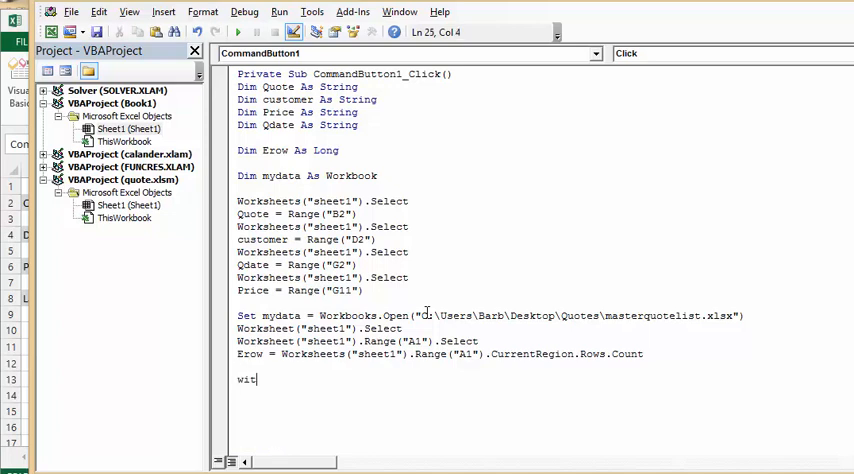
Write the line With Worksheets("sheet1").Range("A1") to start the block
type("h")
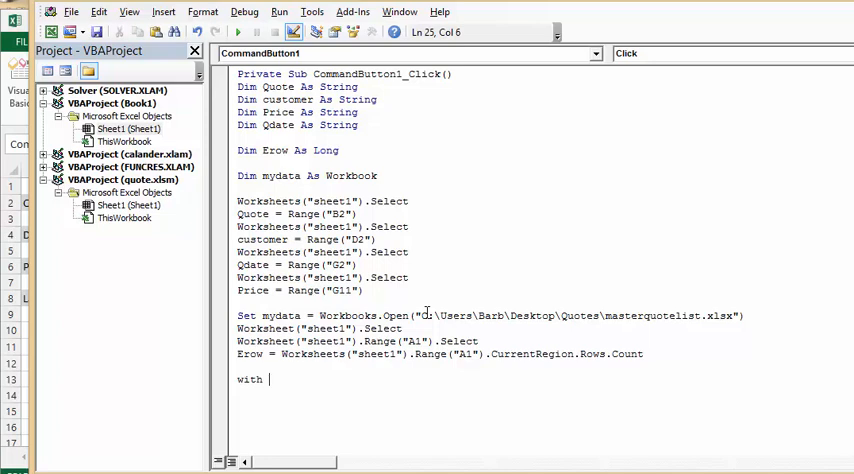
type("wo")
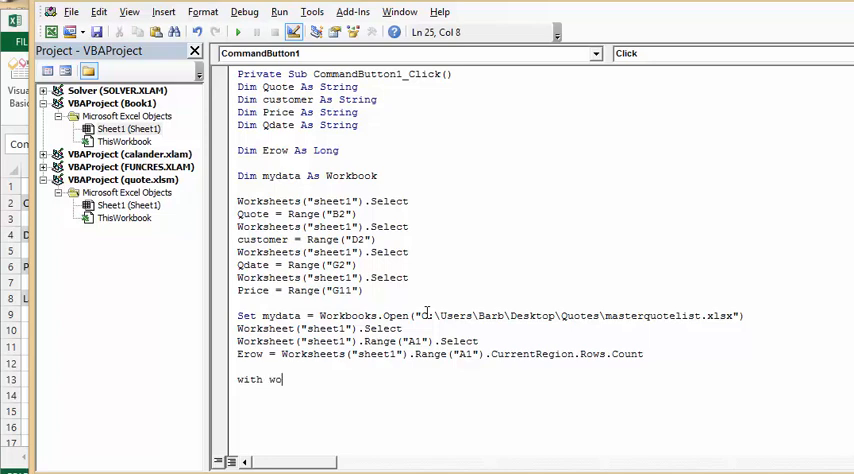
type("rksh")
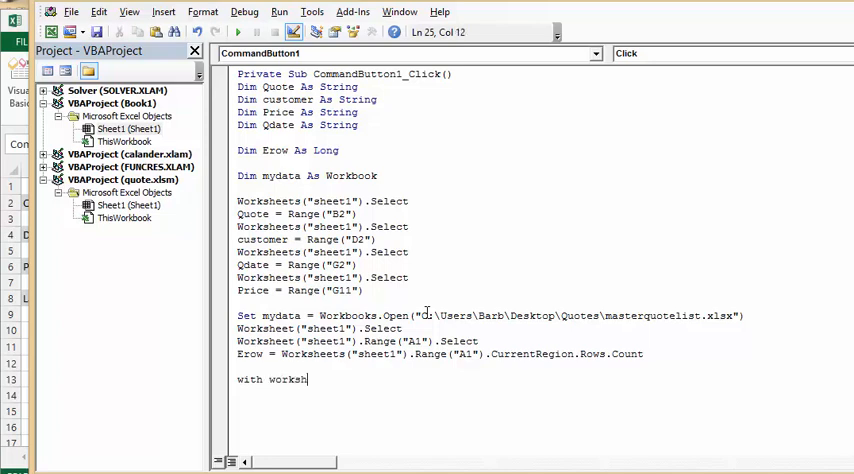
type("eet")
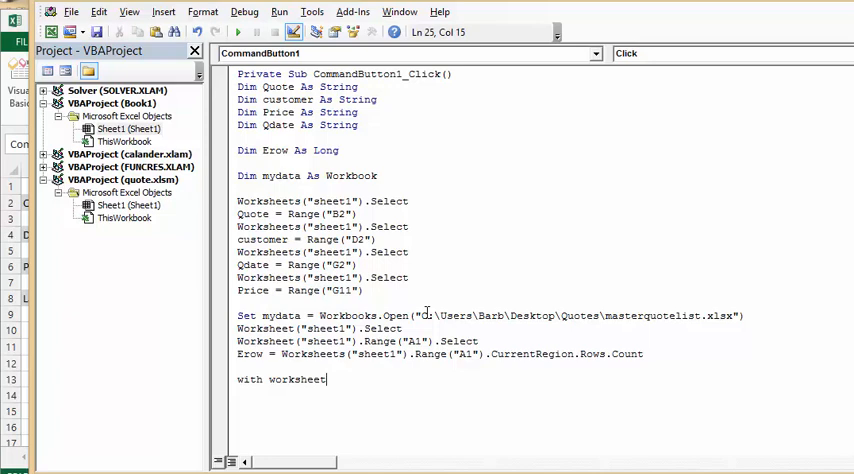
type("(")
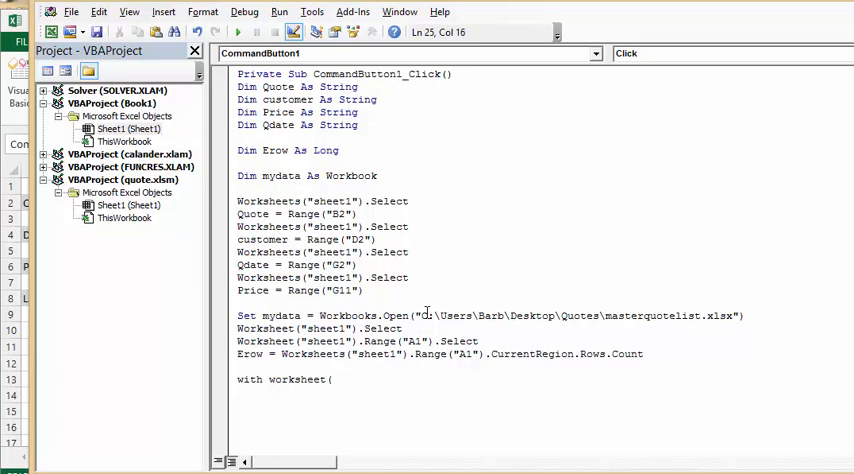
type("(")
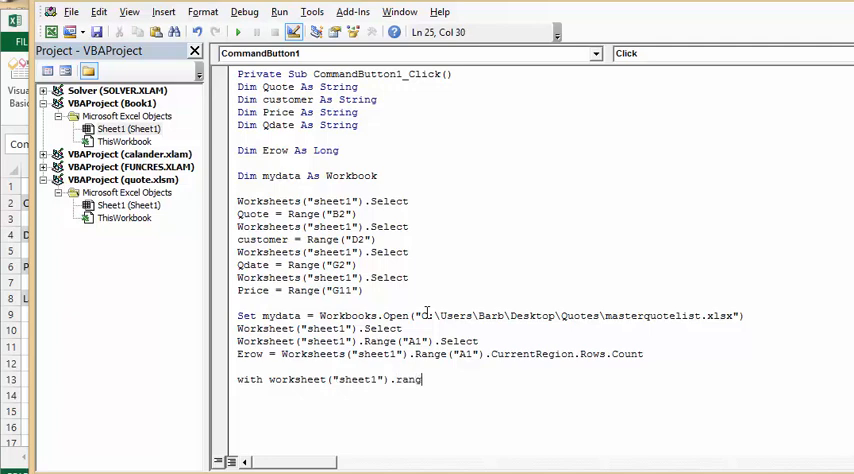
type("e")
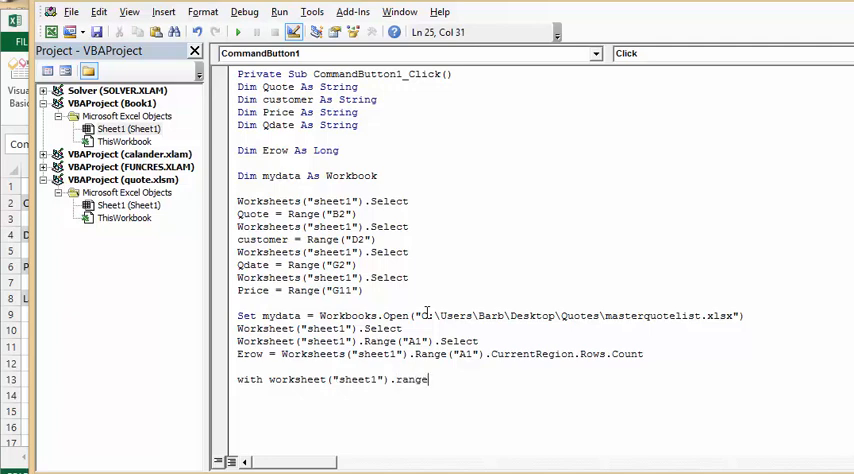
type("\"A1")
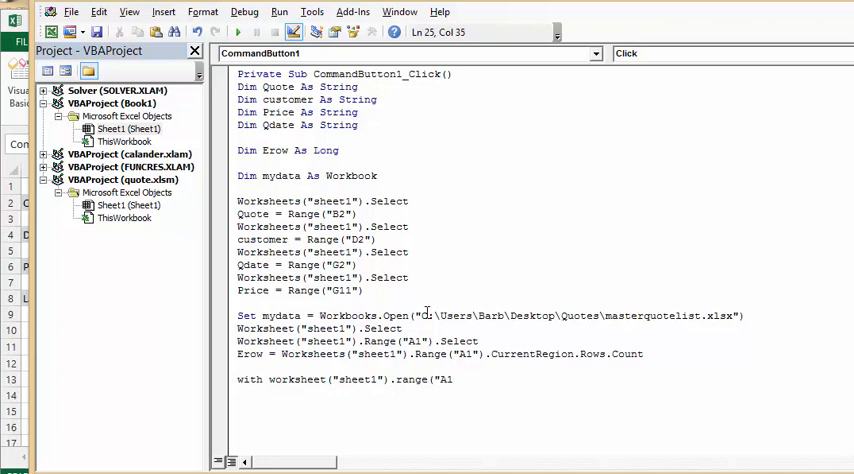
type("\"")
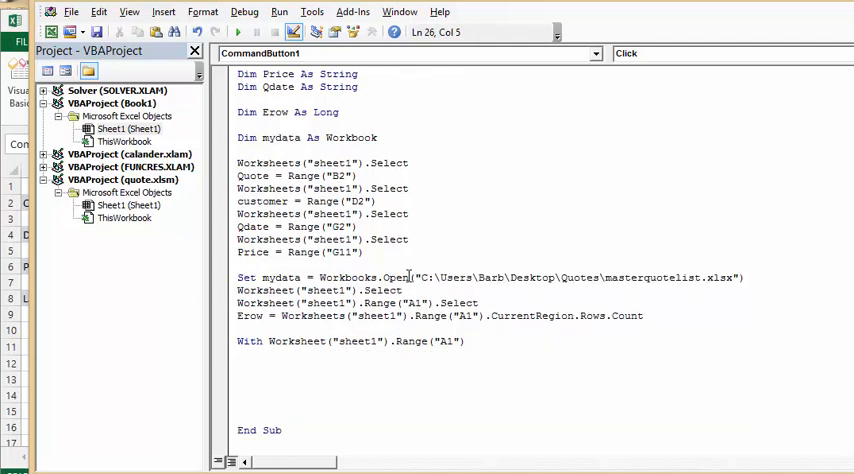
Inside the With block write .Offset(Erow, 0) = Quote
type(".c")
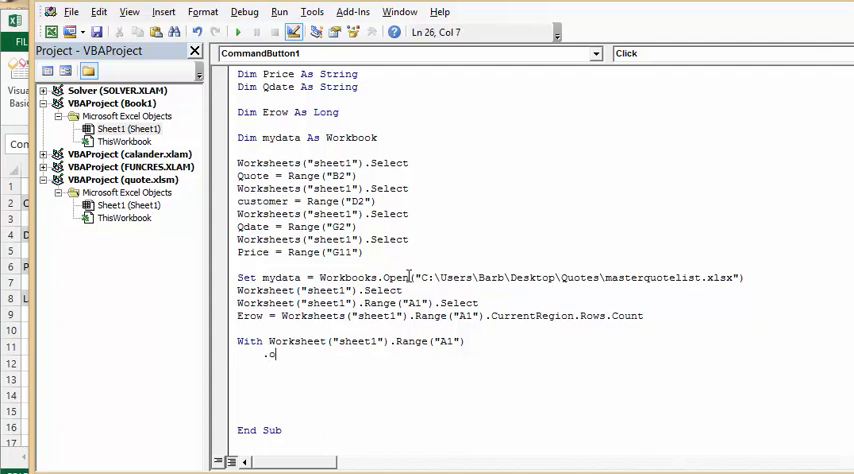
type("ffset")
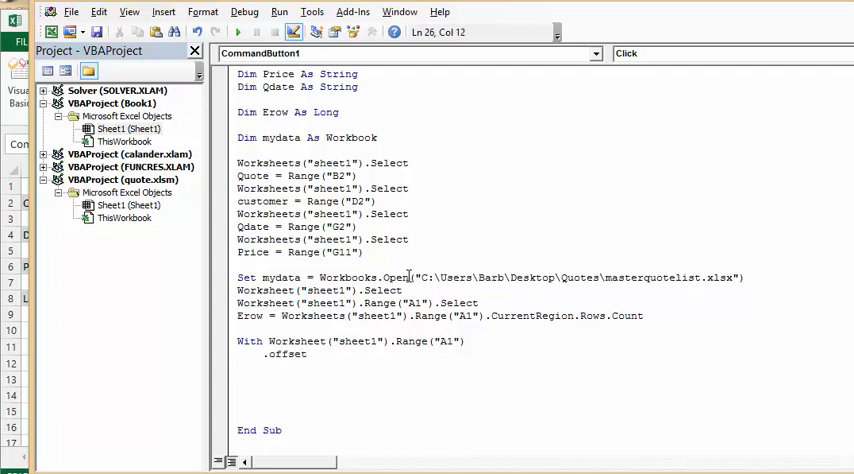
type("(")
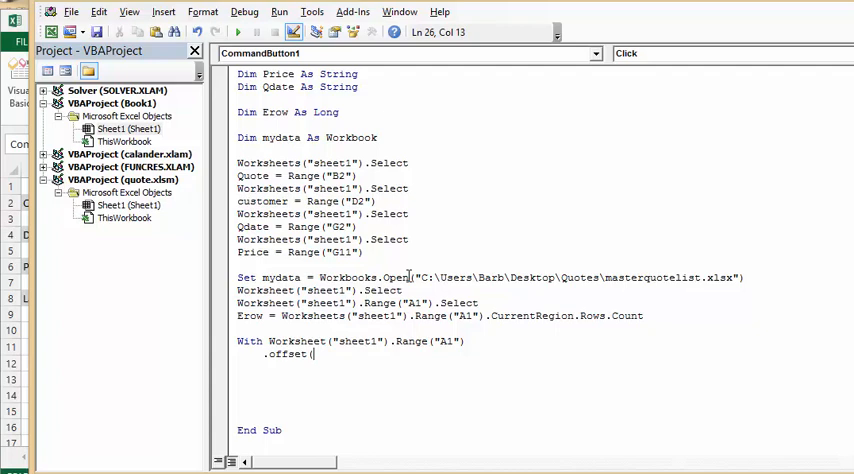
type("E")
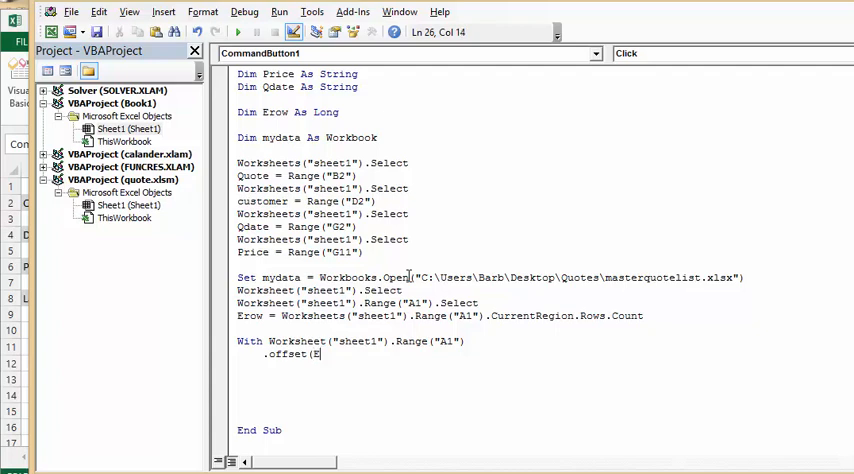
type("row")
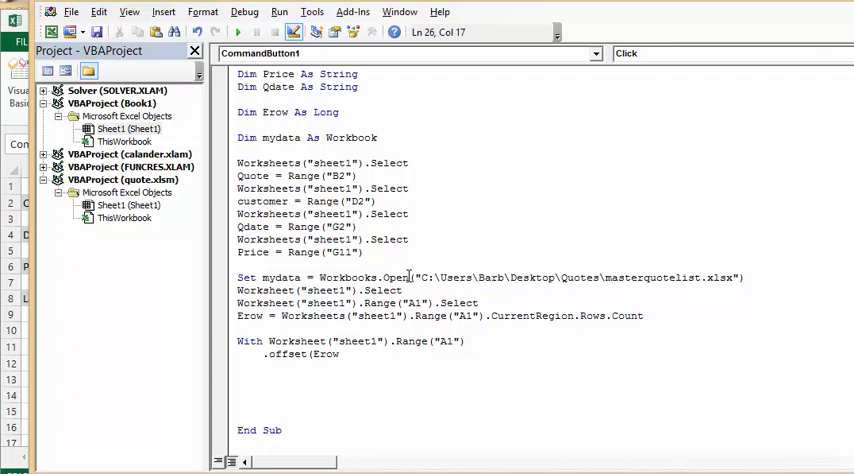
type(",")
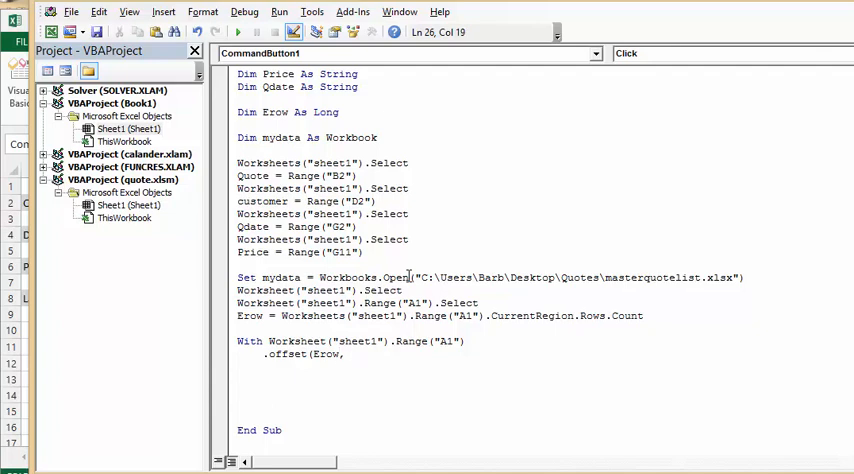
type("0")
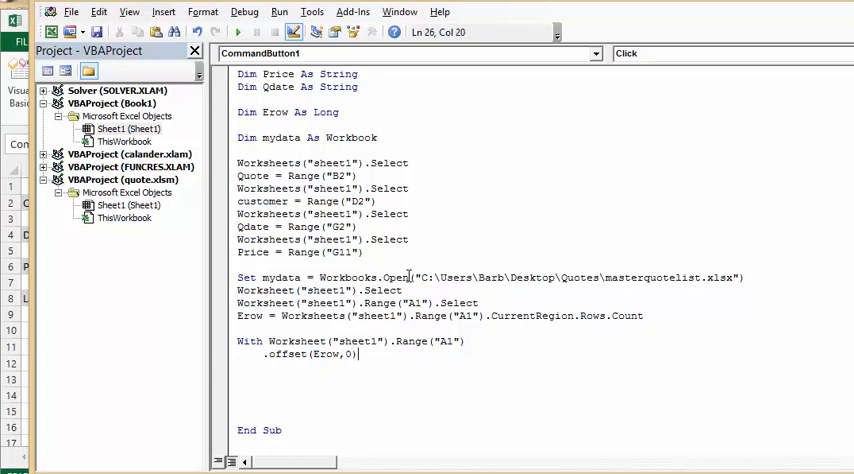
type("=")
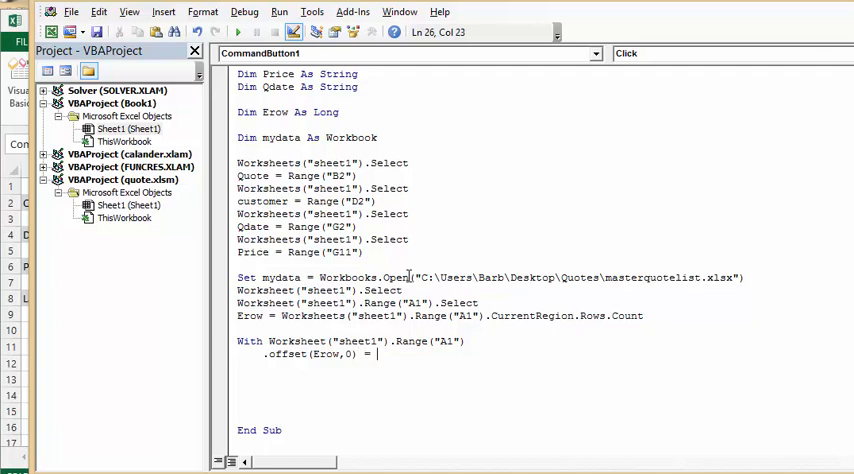
type("Qu")
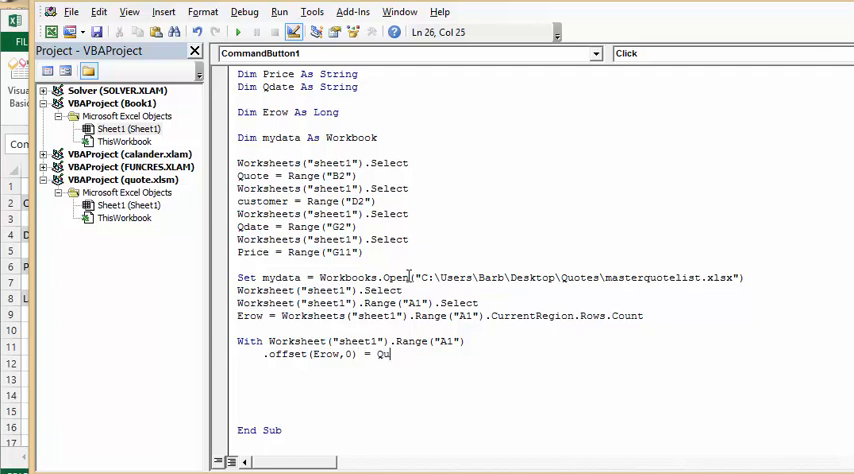
type("ote")
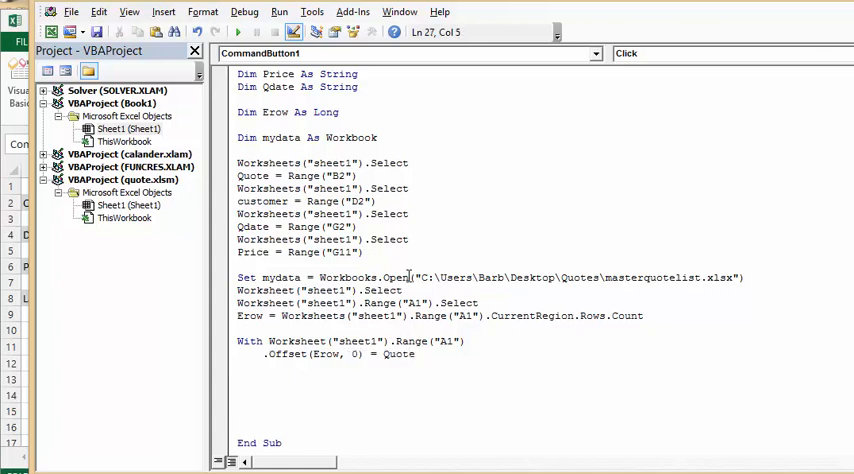
Select the finished Quote line and duplicate it as the start of the next Offset line
triple_click(336, 354)
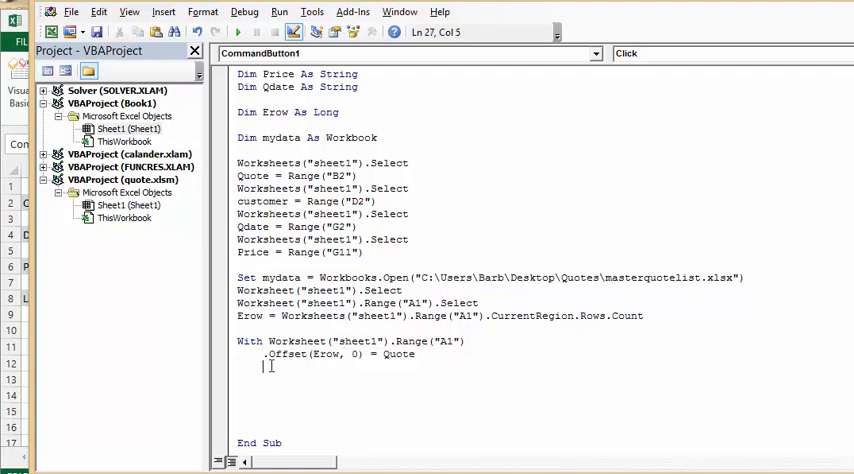
type(".Offset(Erow, 0) = Quote")
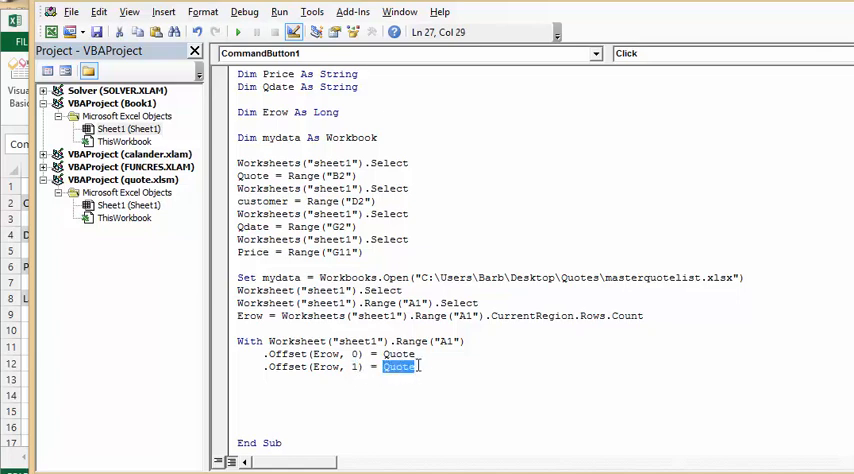
Turn pasted copies into .Offset(Erow, 1) = customer and .Offset(Erow, 2) = Price
type("cus")
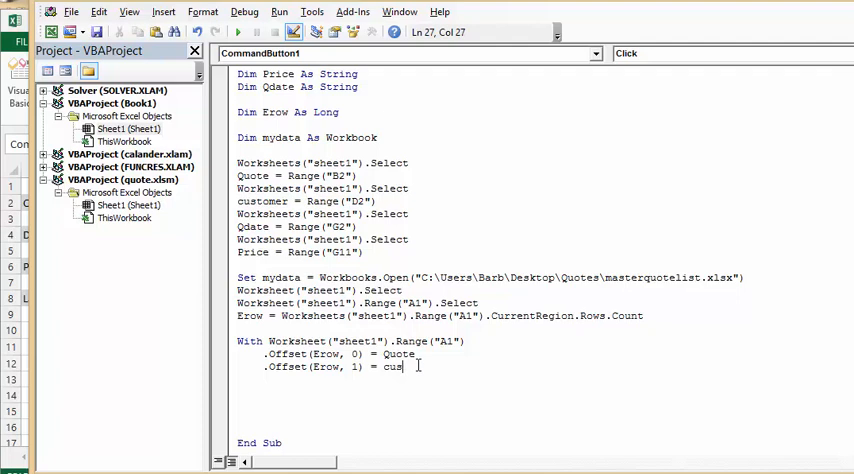
type("tomer")
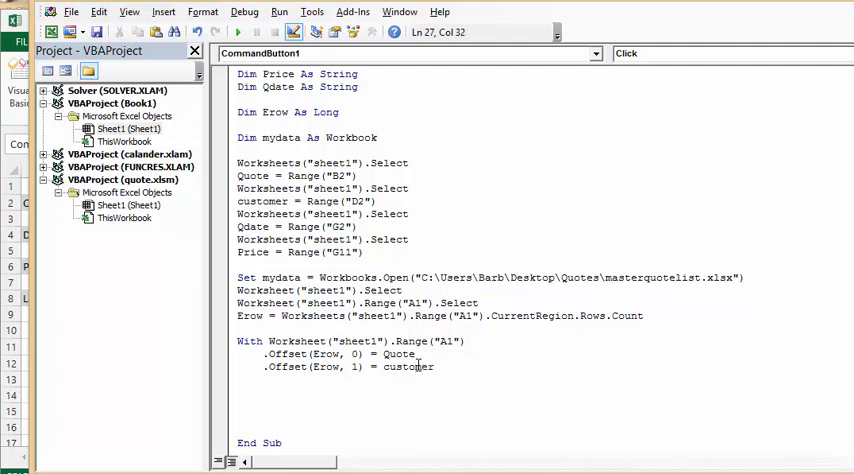
key("enter")
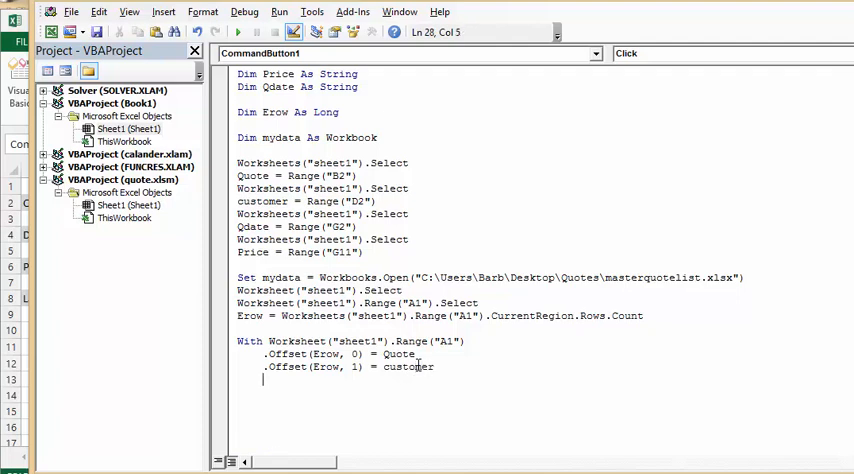
type(".Offset(Erow, 0) = Quote")
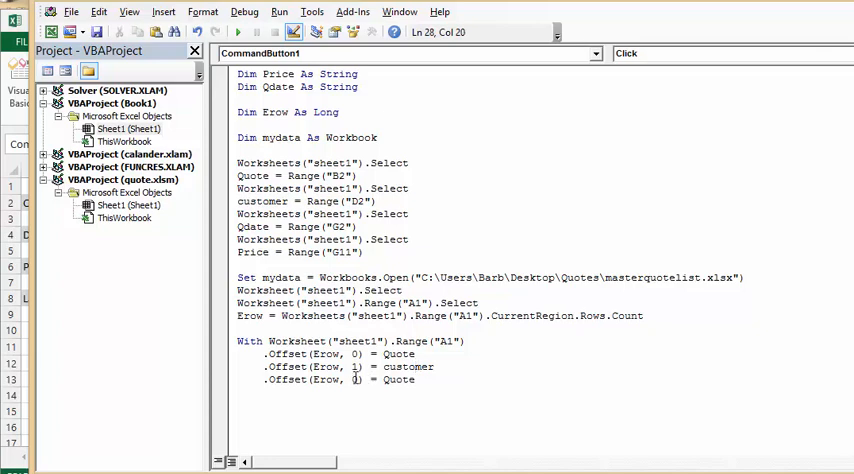
mouse_move(356, 380)
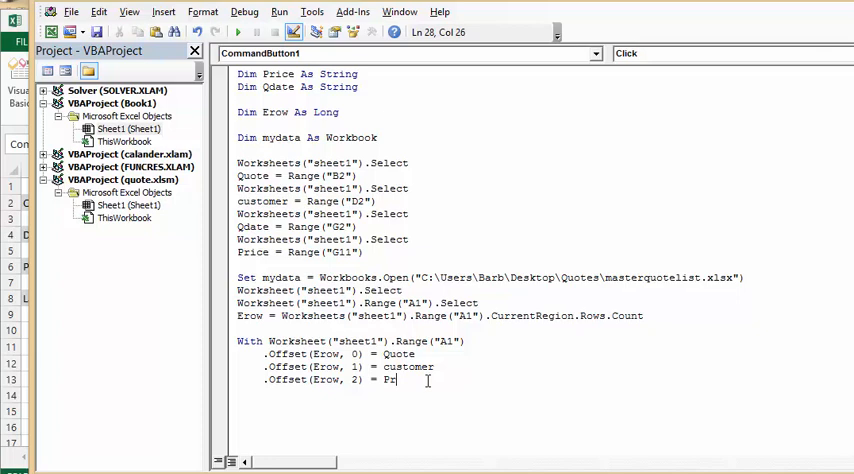
type("ice")
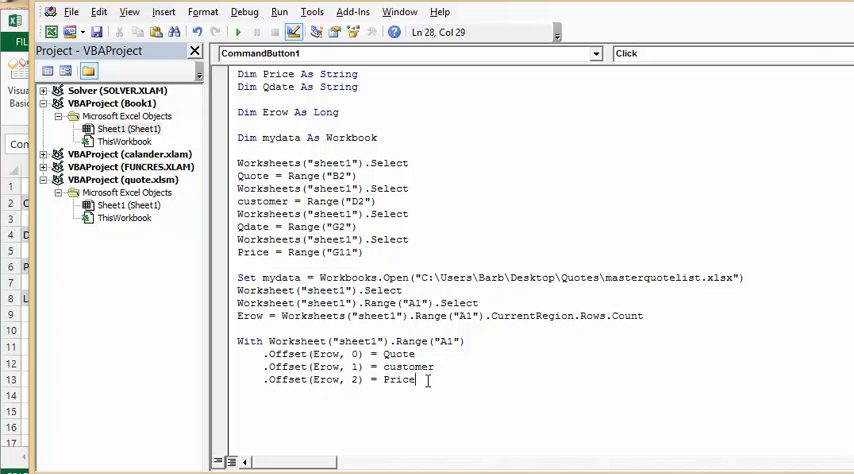
key("enter")
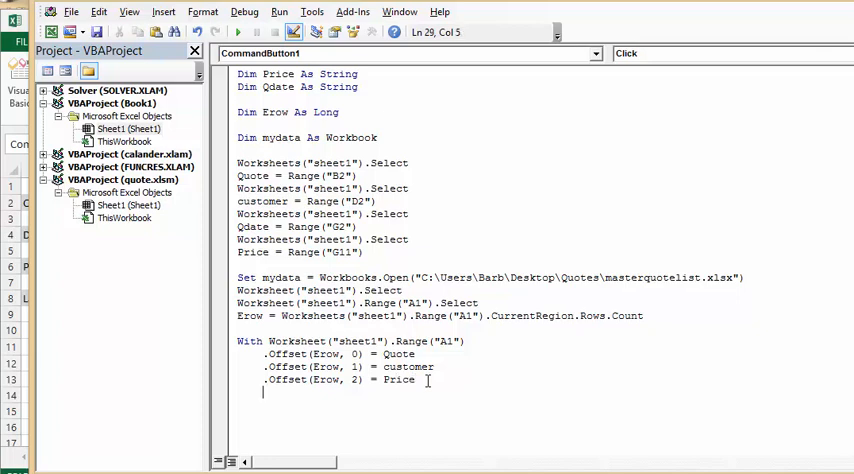
Paste again for the Qdate Offset line and start typing End With
type(".Offset(Erow, 0) = Quote")
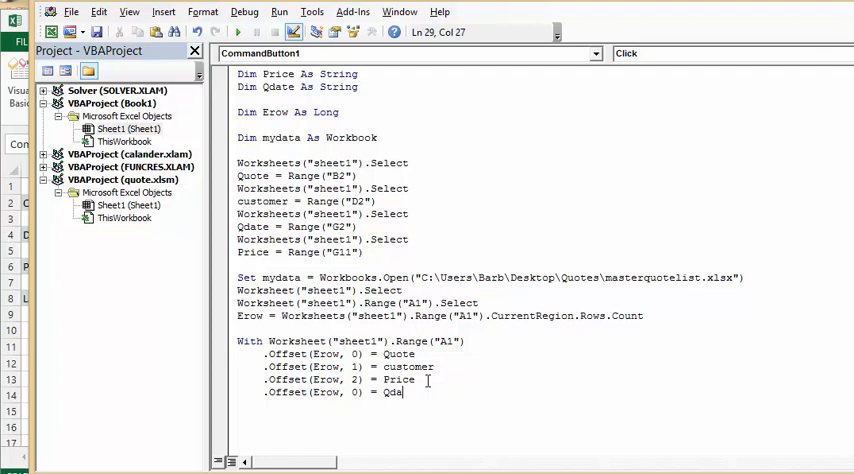
type("te")
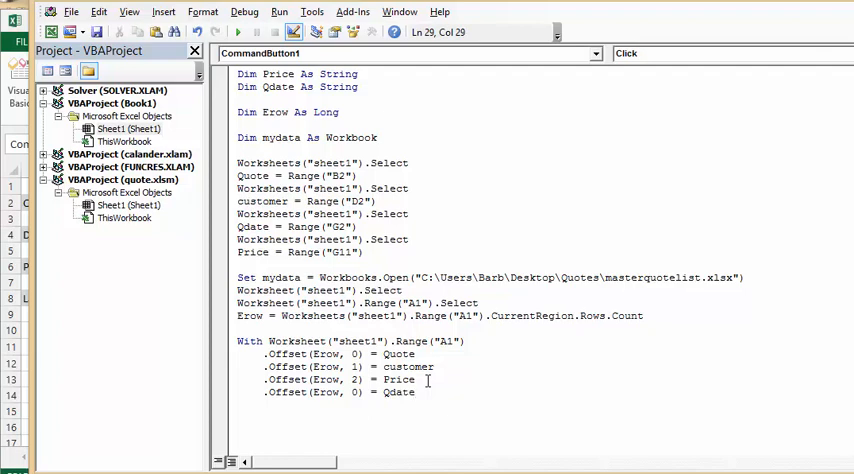
key("enter")
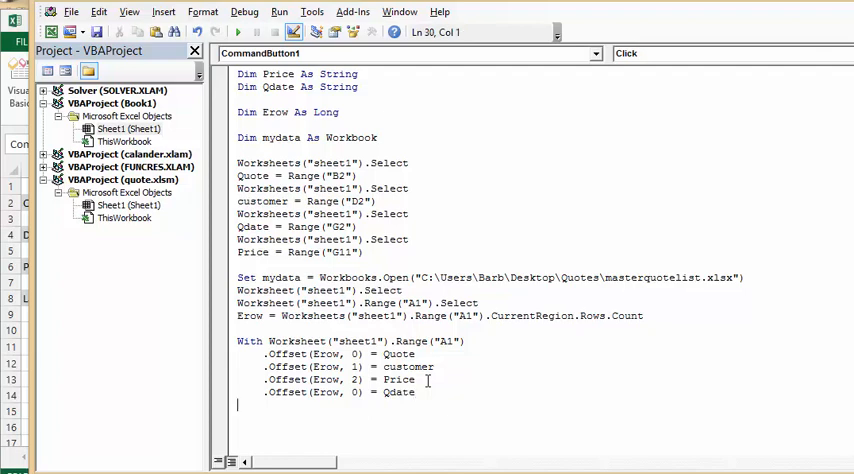
type("end wi")
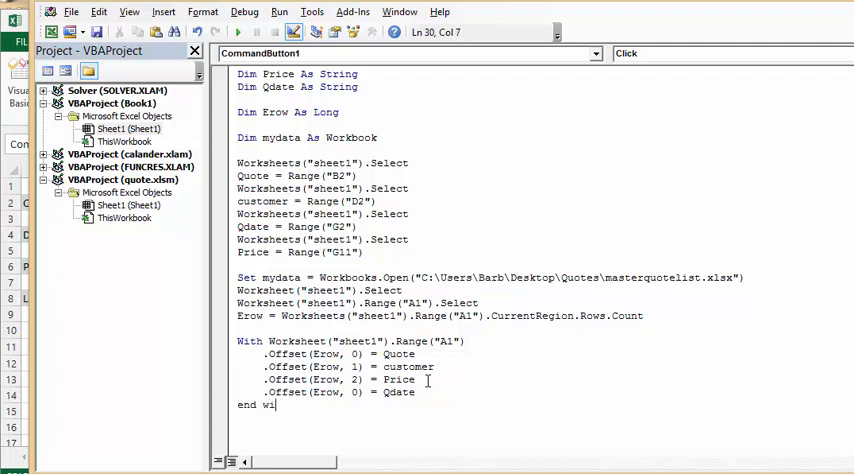
Finish End With and add mydata.Save, accepting Save from IntelliSense
type("th")
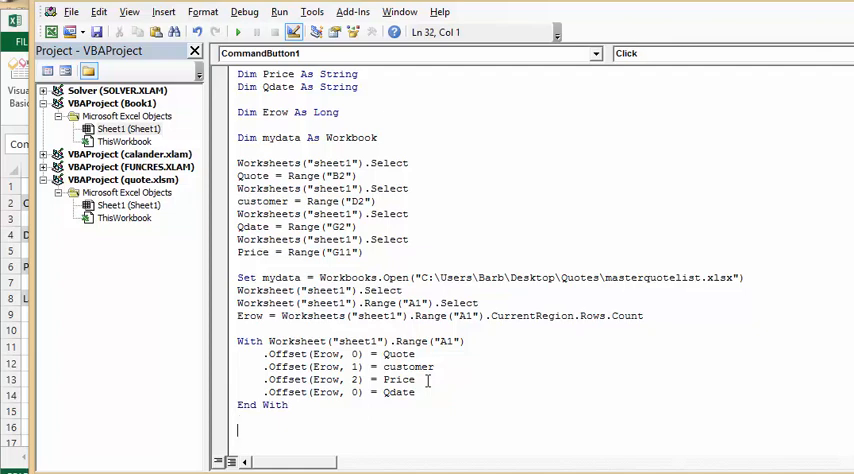
type("m")
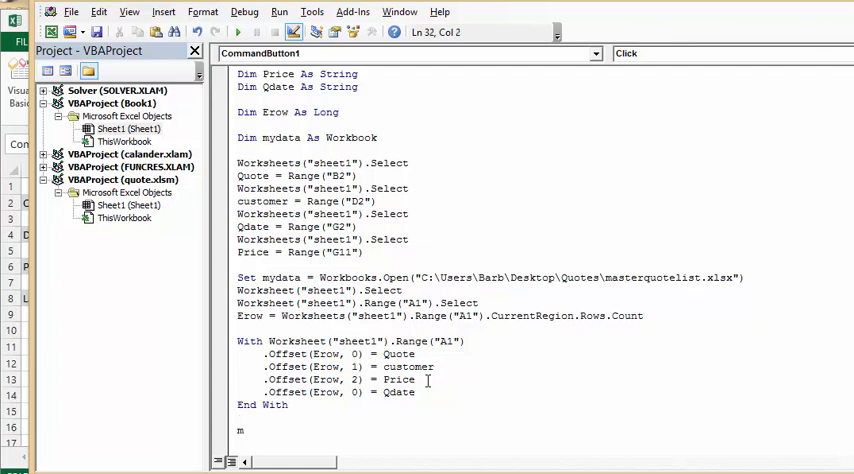
type("ydat")
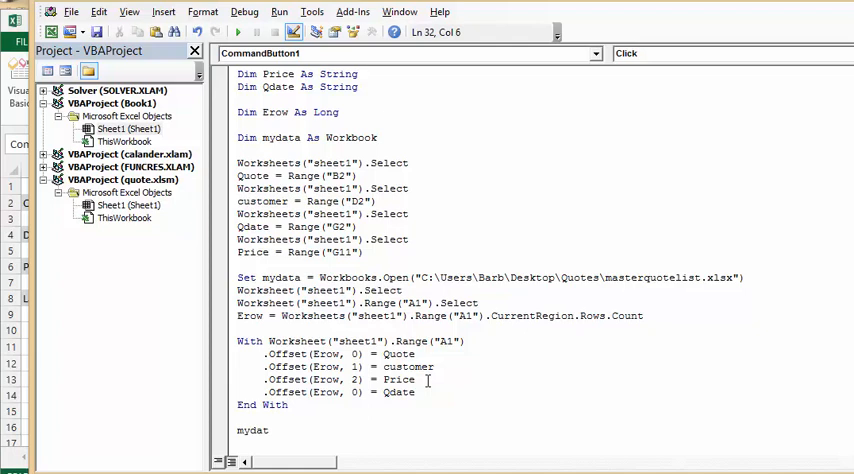
type("a.")
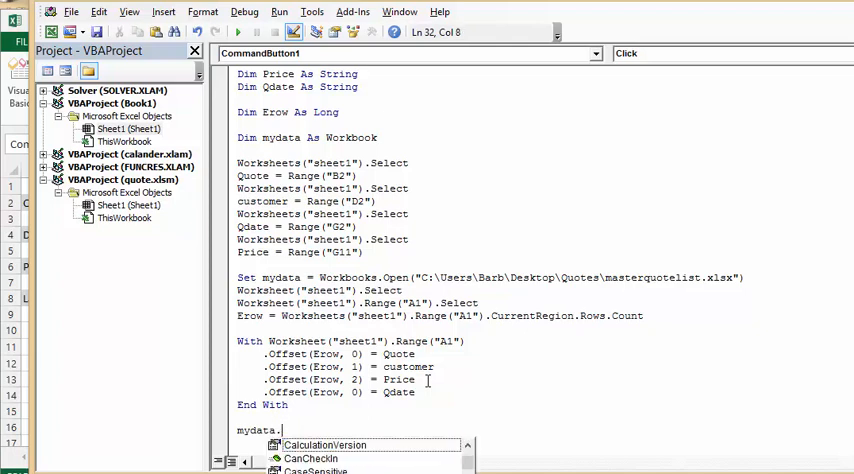
type("save")
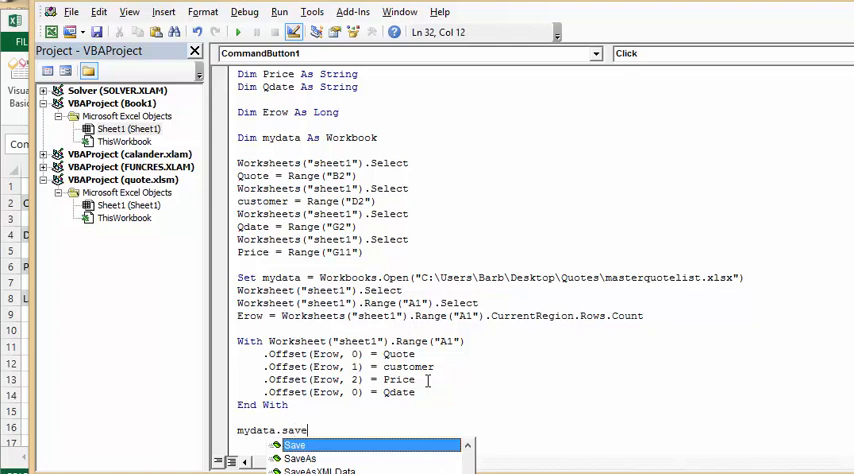
key("Enter")
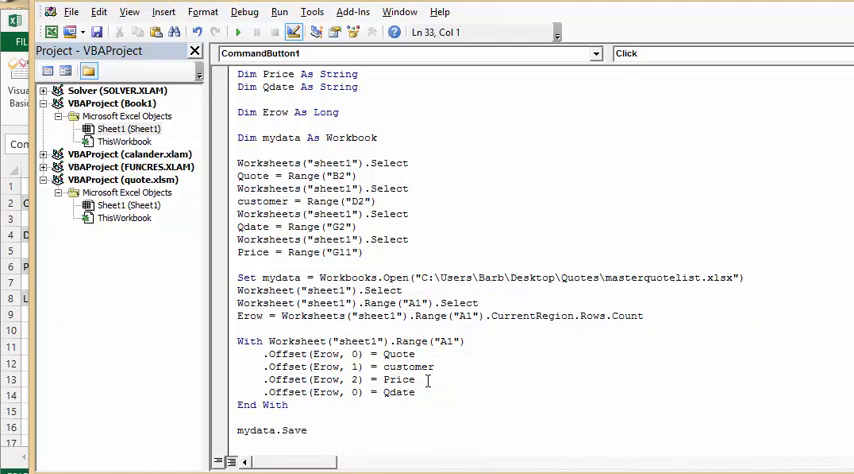
scroll("down", 3)
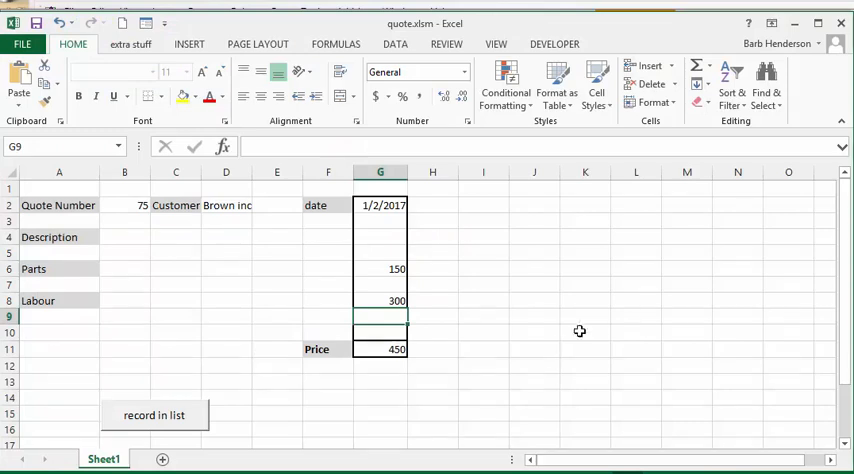
mouse_move(596, 332)
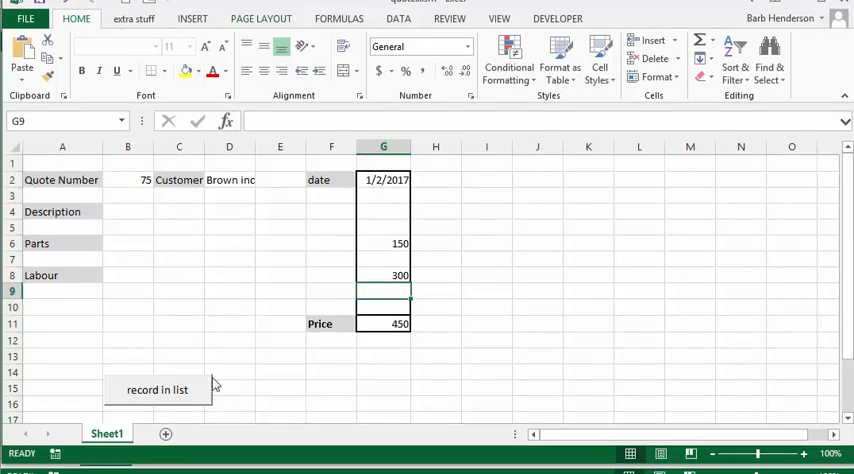
mouse_move(162, 392)
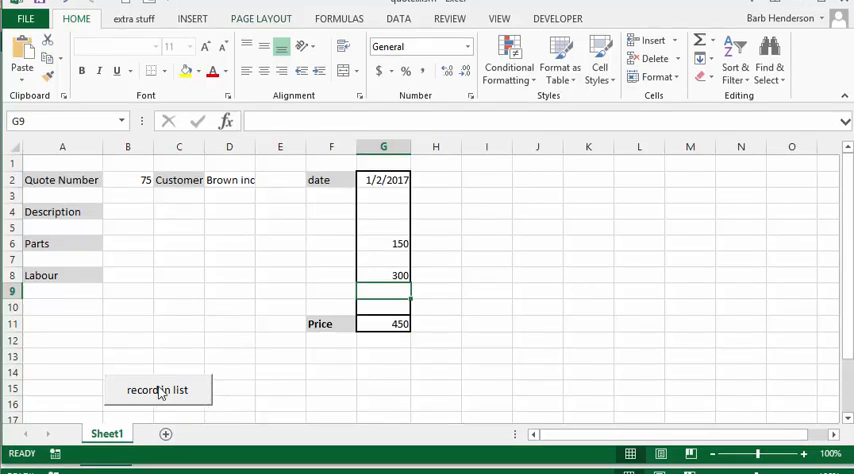
Run the macro with the 'record in list' button so quote 75 for Brown inc is appended
left_click(156, 390)
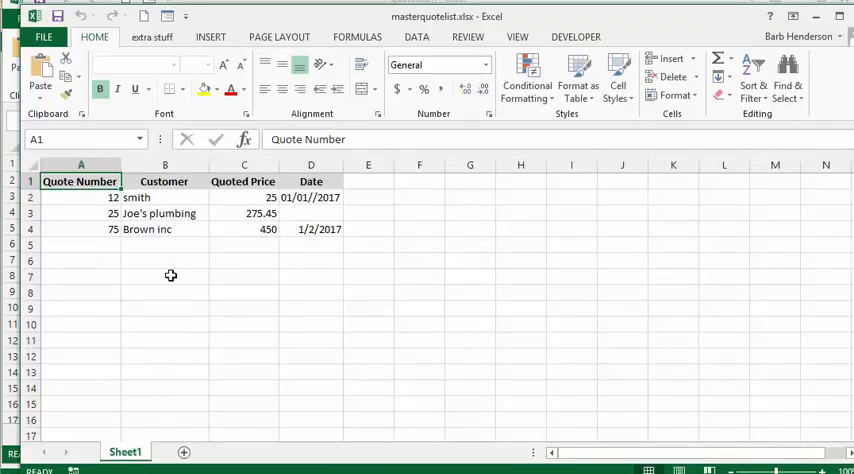
mouse_move(104, 236)
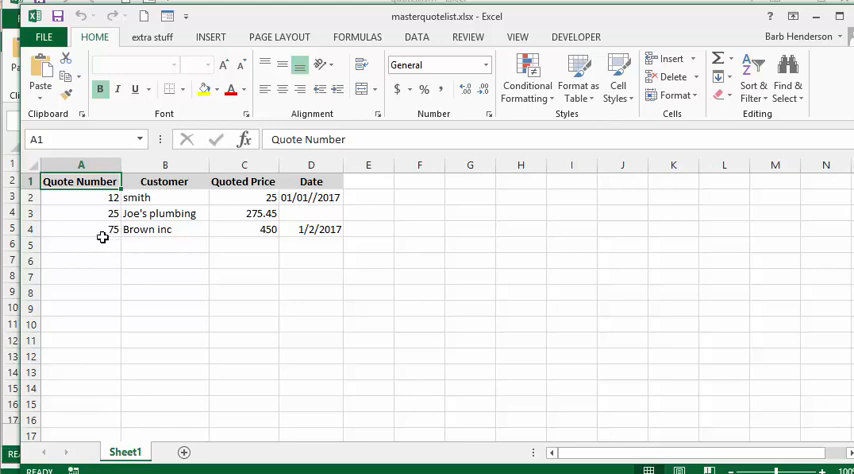
mouse_move(132, 228)
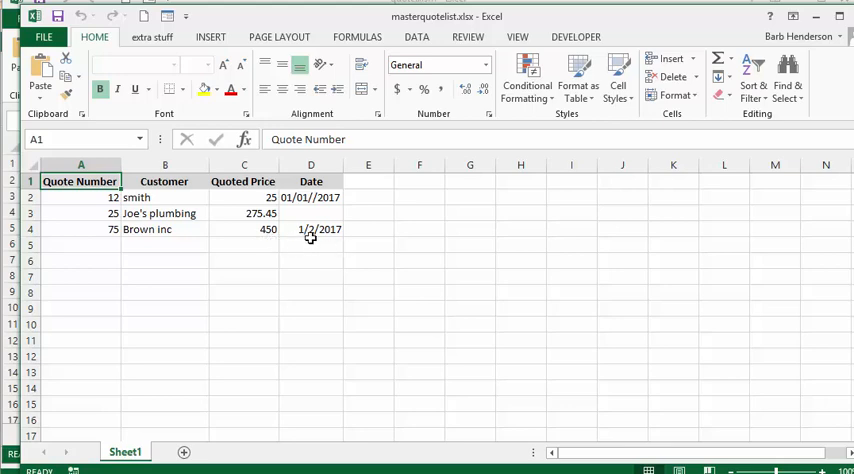
mouse_move(108, 232)
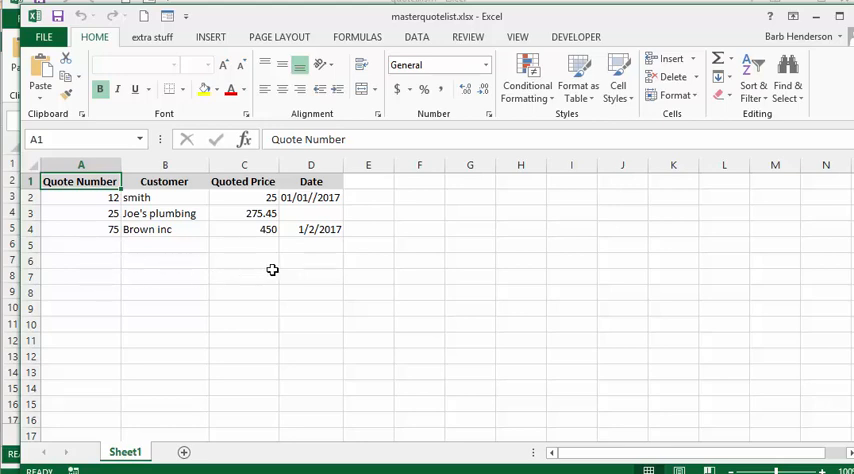
mouse_move(396, 268)
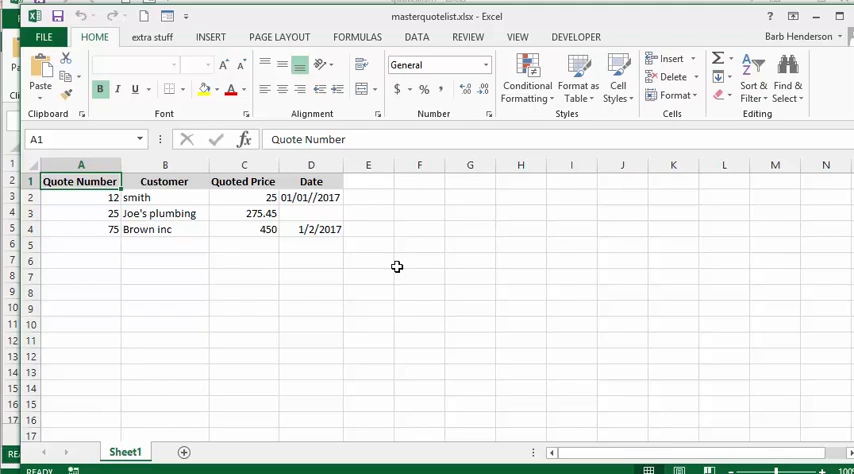